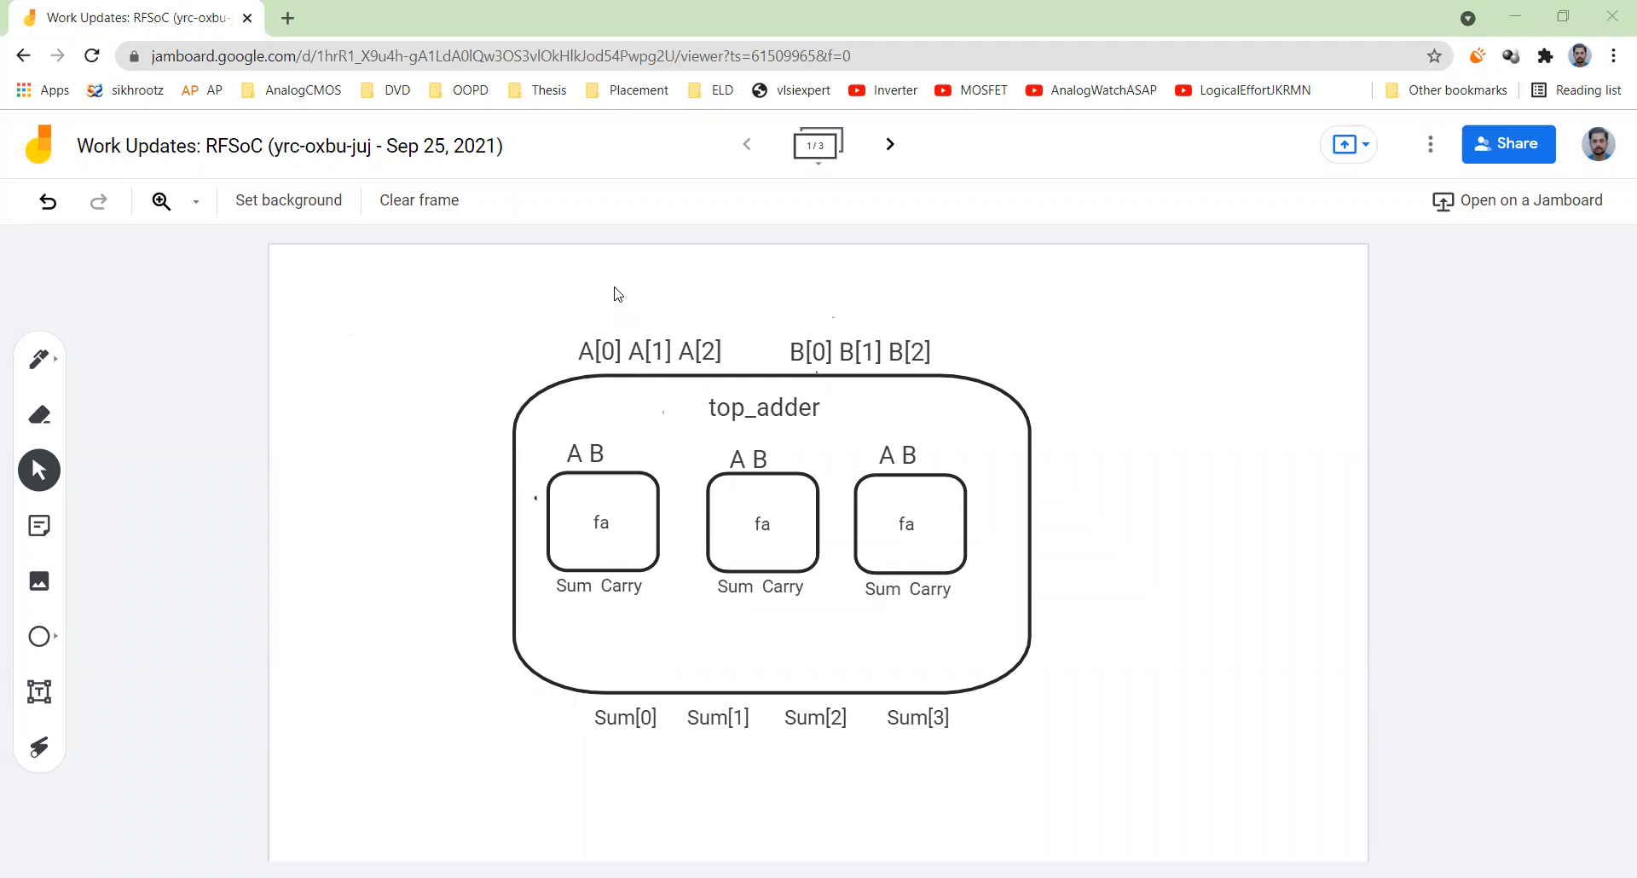
{"action": "mouse_move", "coordinate": [623, 293]}
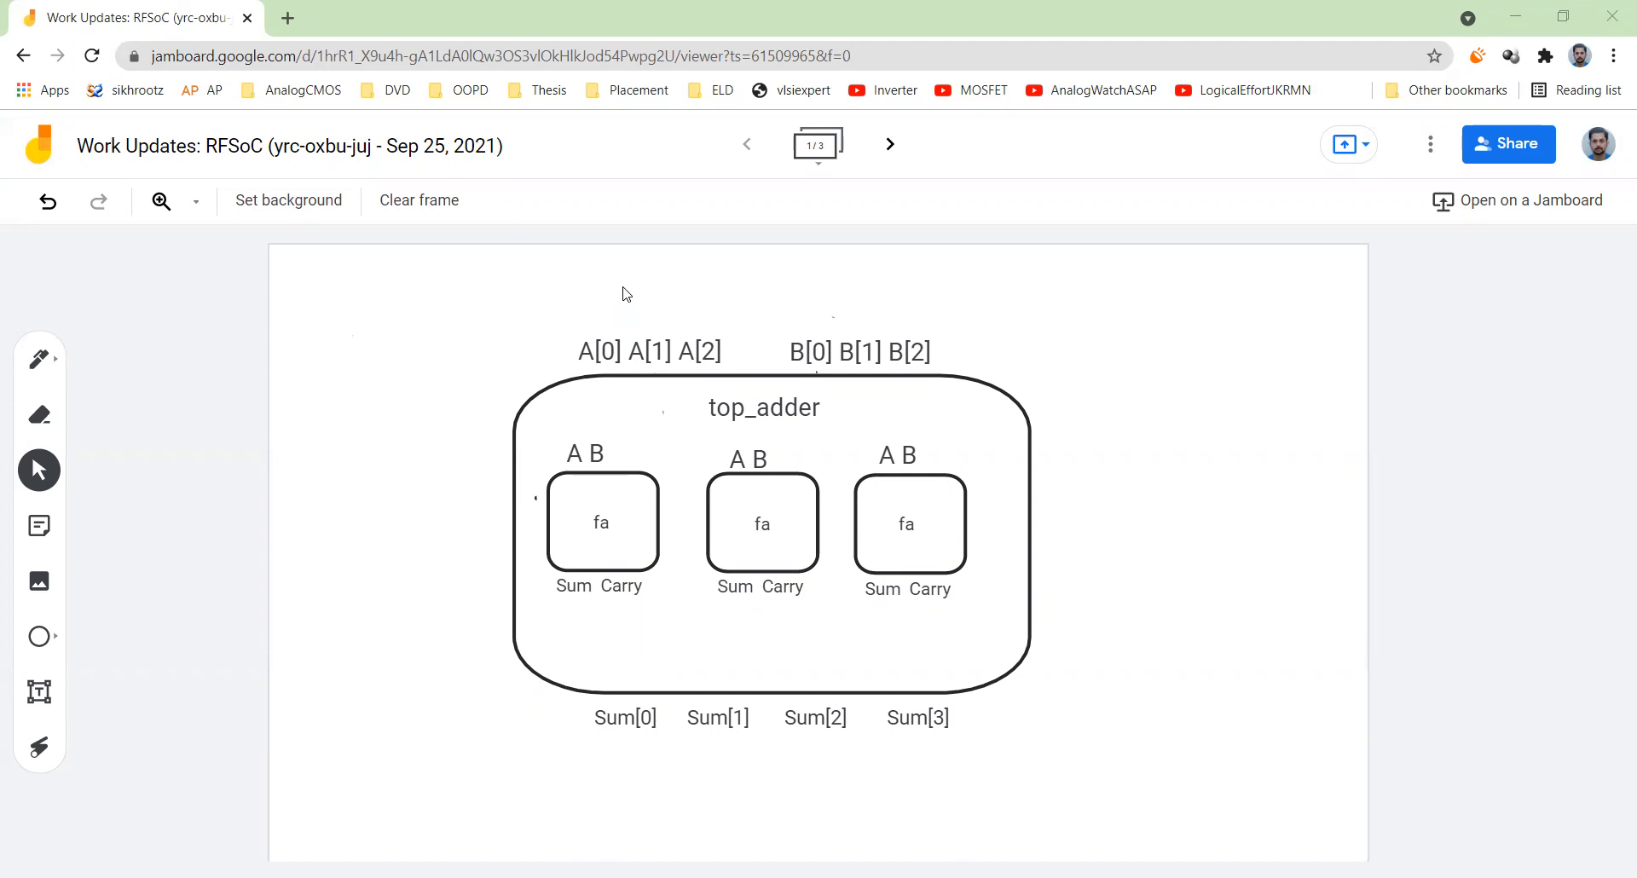
{"action": "mouse_move", "coordinate": [587, 306]}
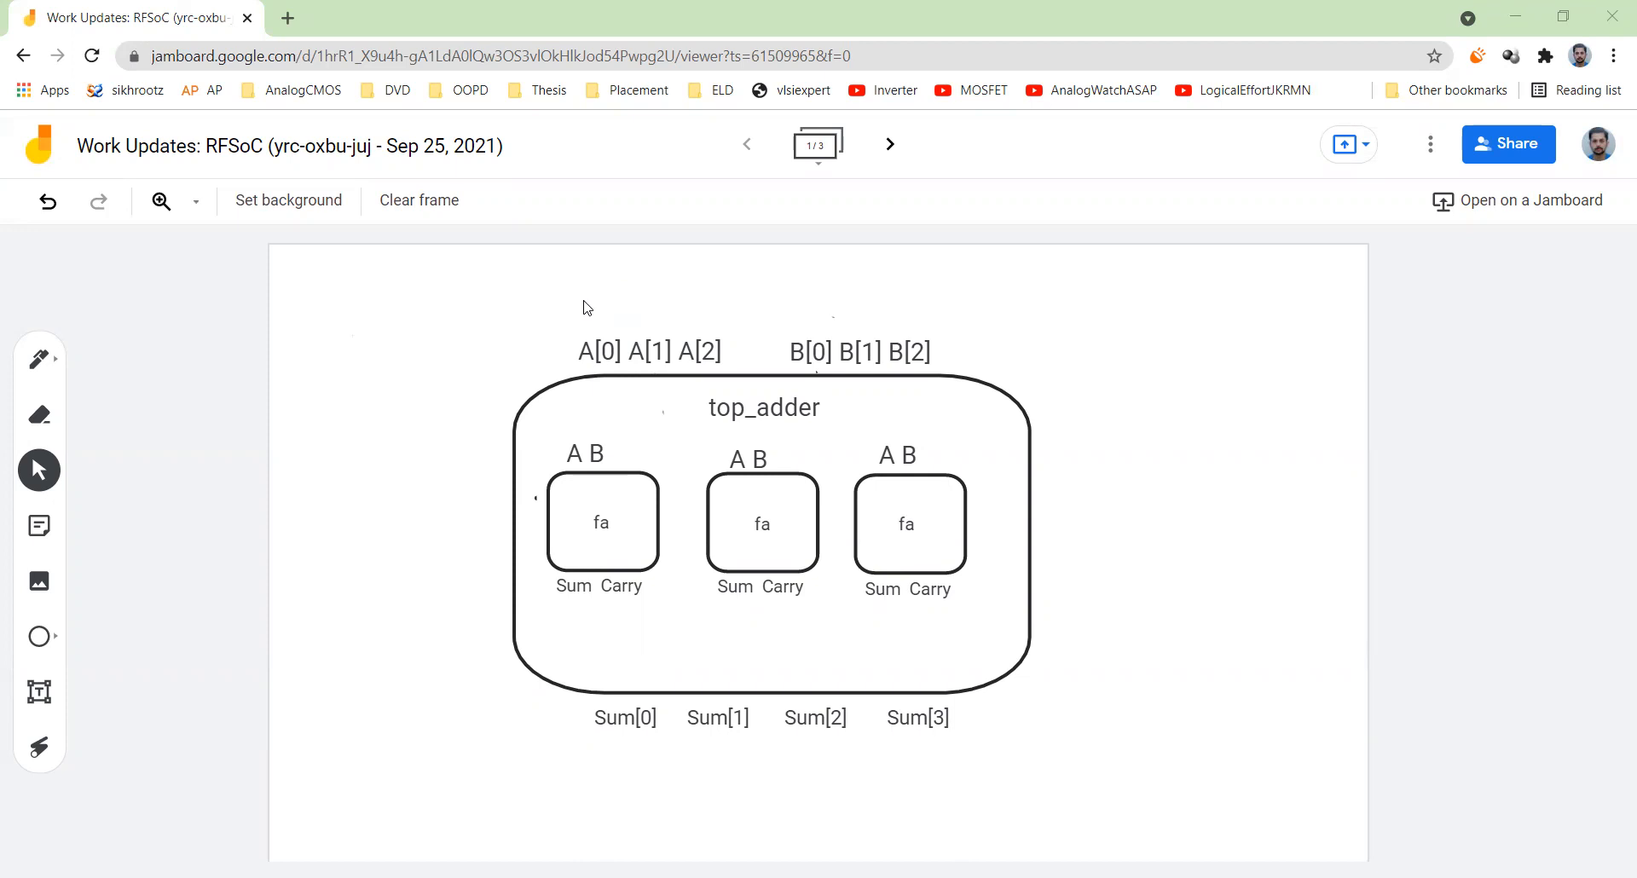
{"action": "mouse_move", "coordinate": [40, 748]}
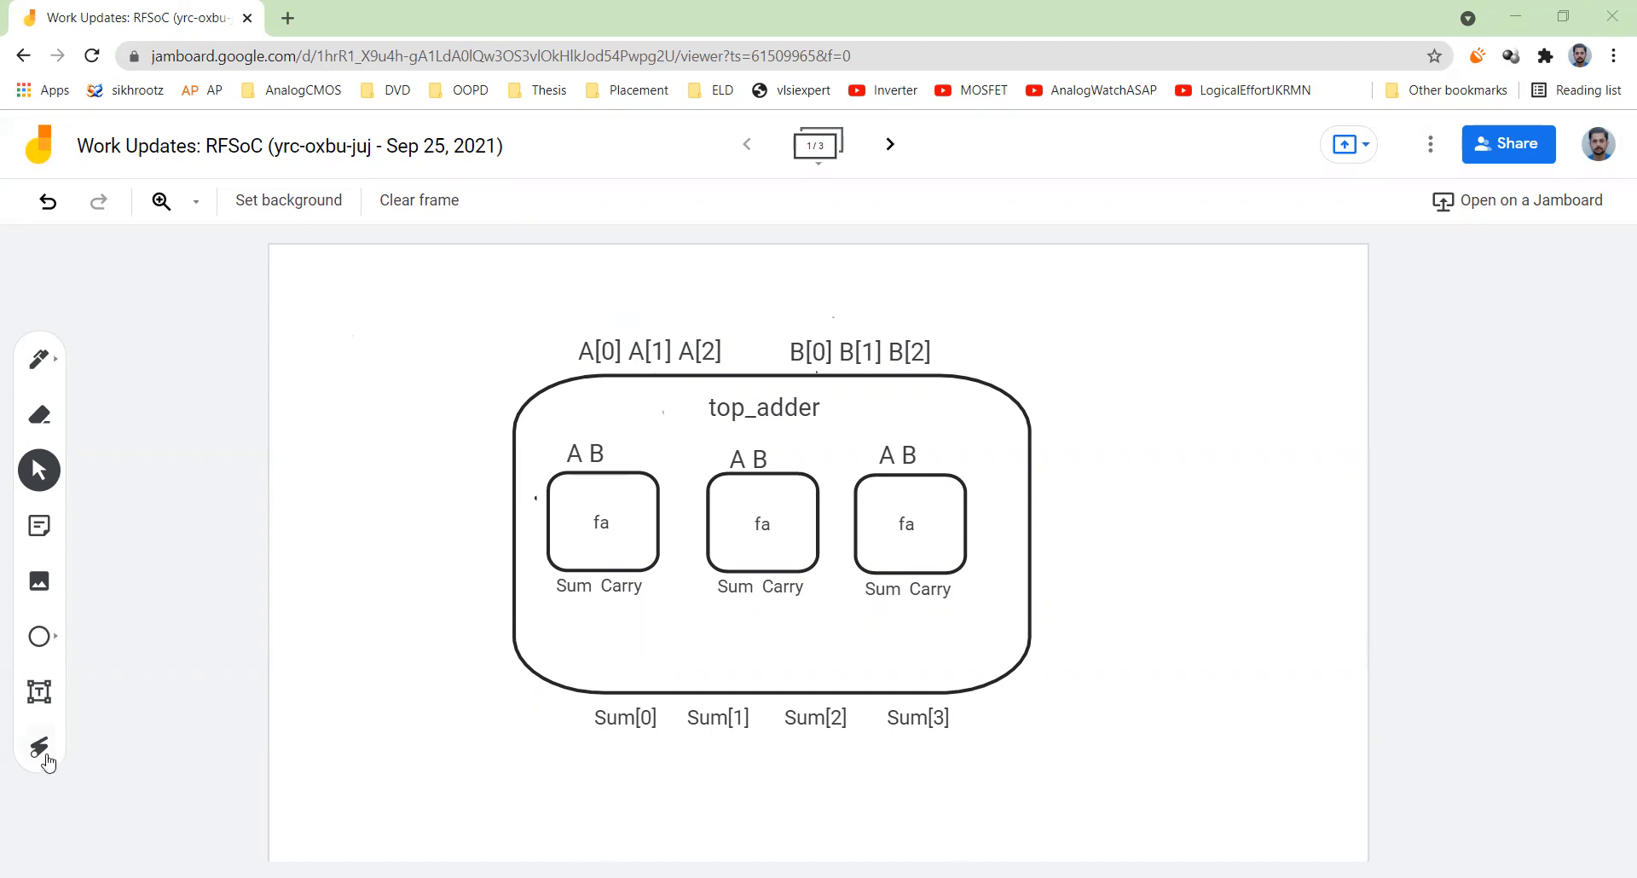
- With the laser pointer, highlight the top_adder block's outer edge and the first full adder's Carry output
{"action": "left_click", "coordinate": [38, 747]}
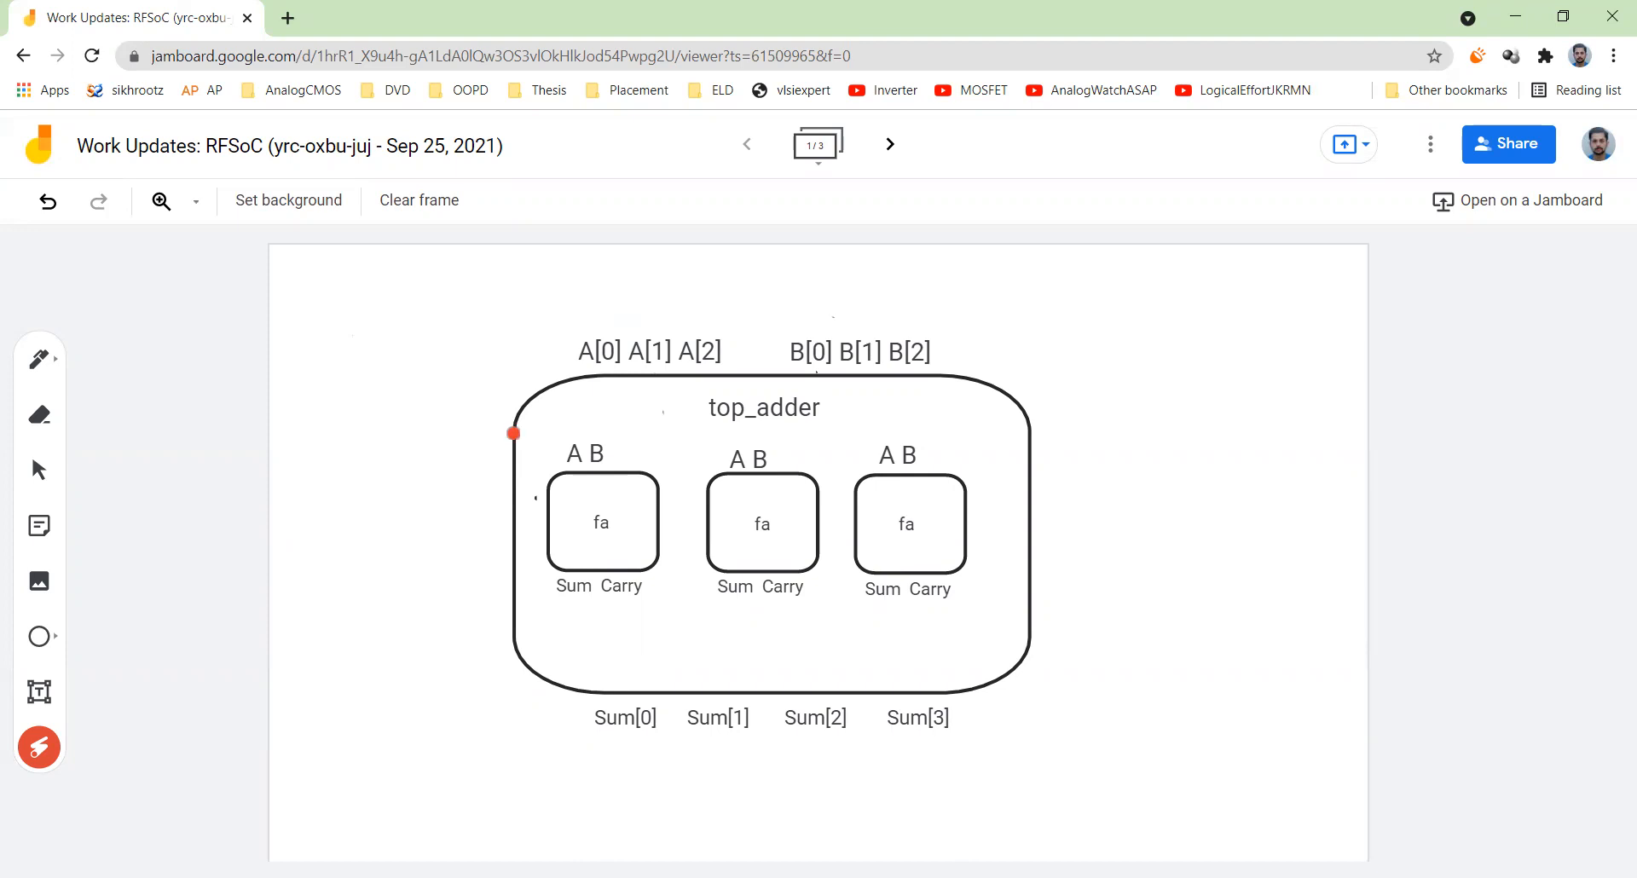
{"action": "left_click_drag", "start_coordinate": [512, 433], "coordinate": [606, 474]}
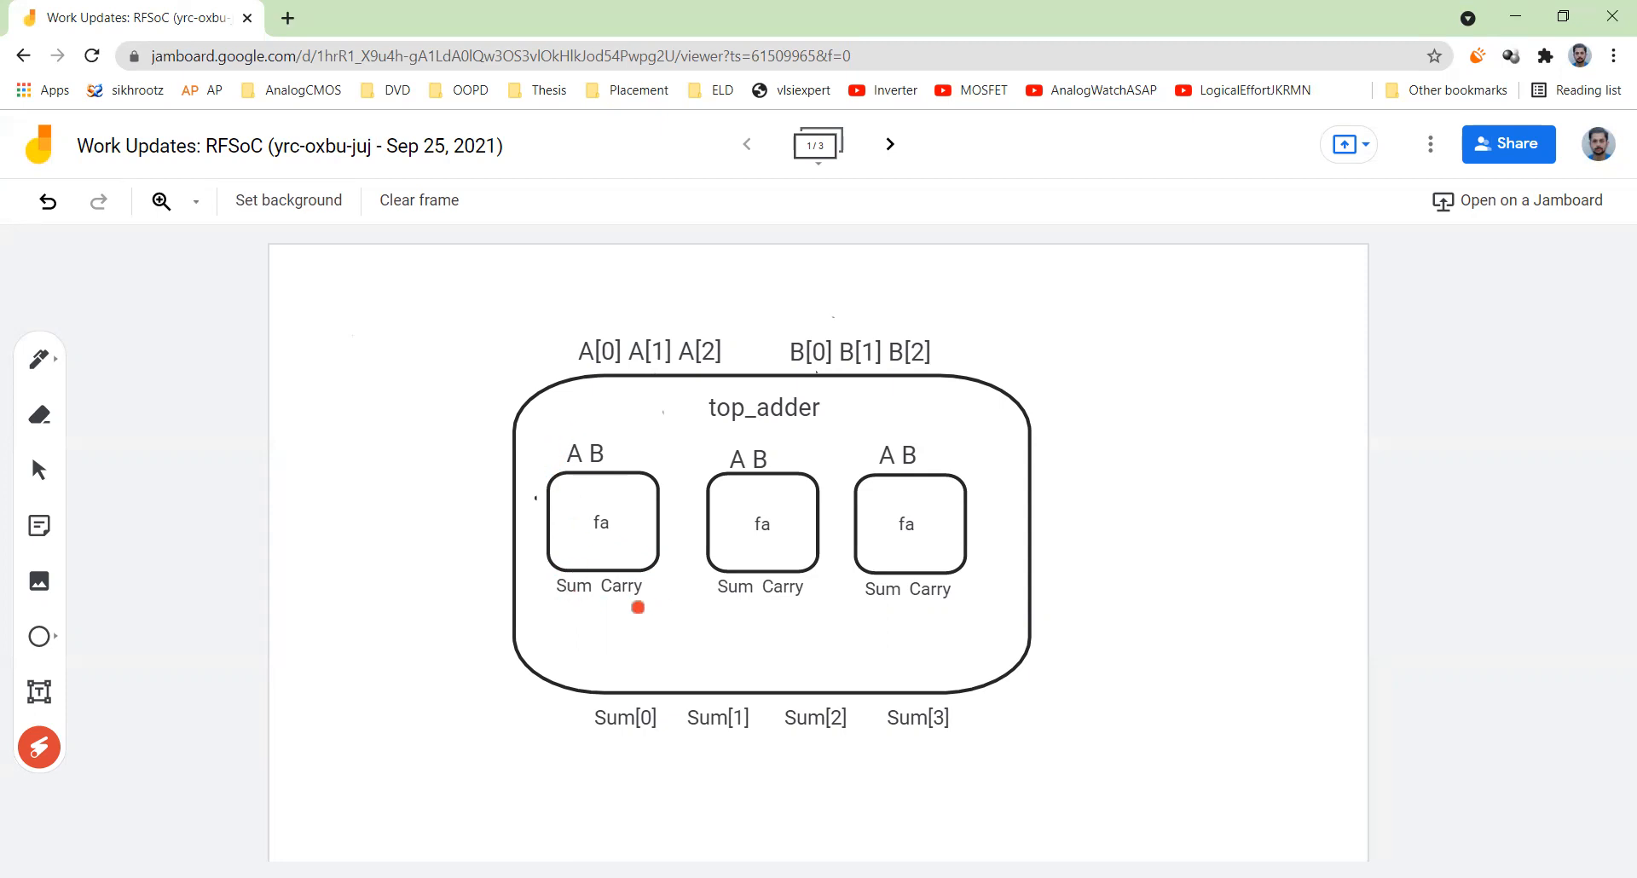
{"action": "left_click_drag", "start_coordinate": [639, 606], "coordinate": [614, 455]}
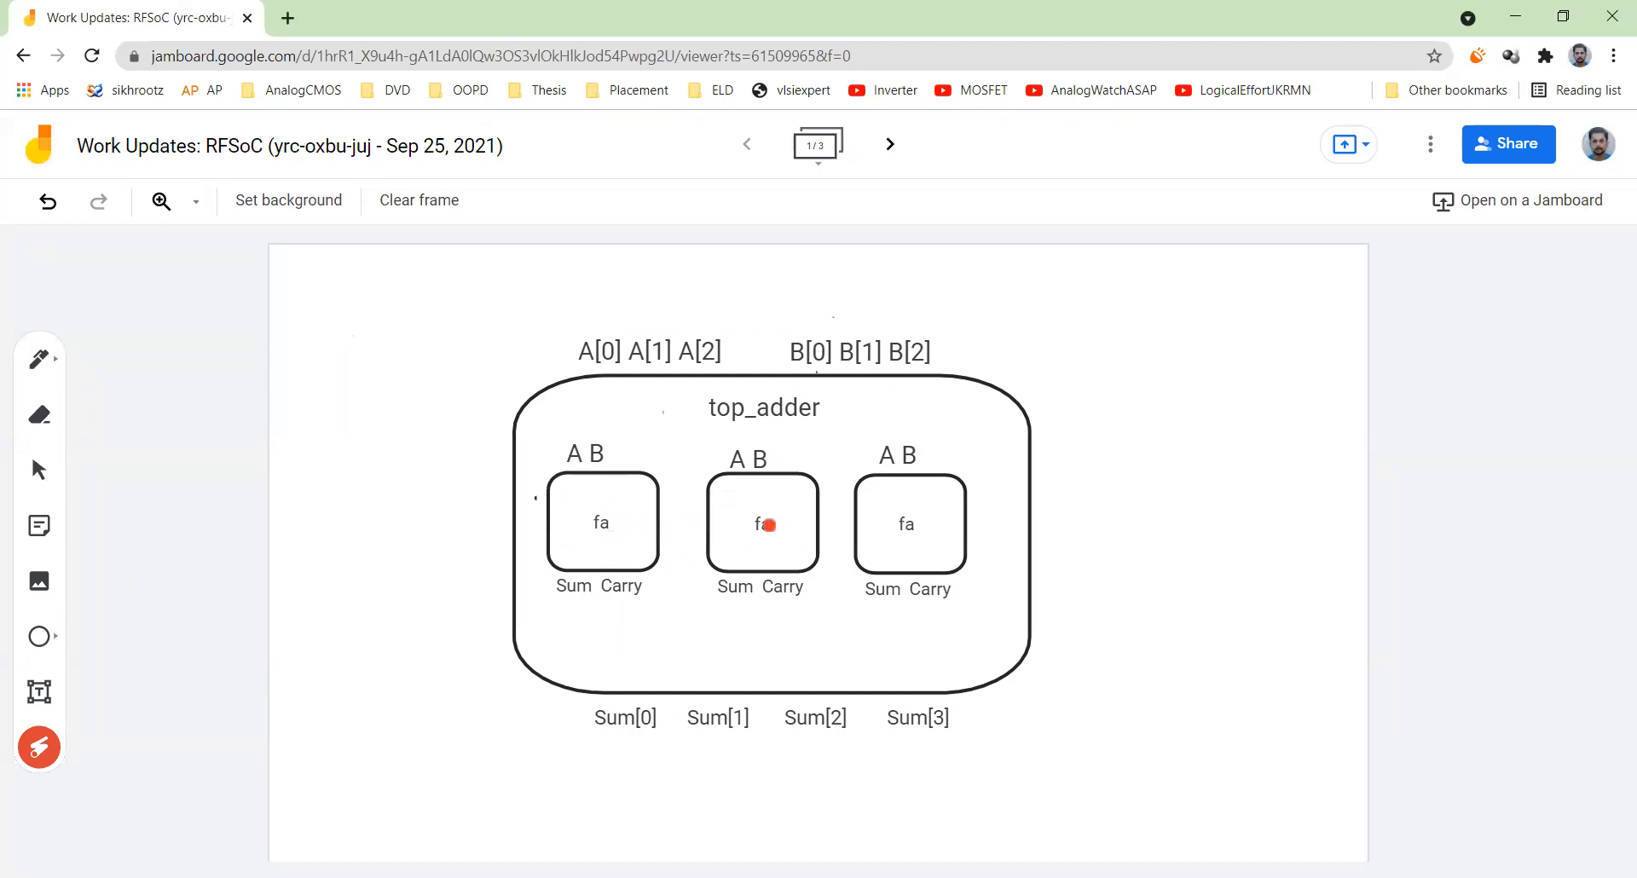
{"action": "mouse_move", "coordinate": [893, 535]}
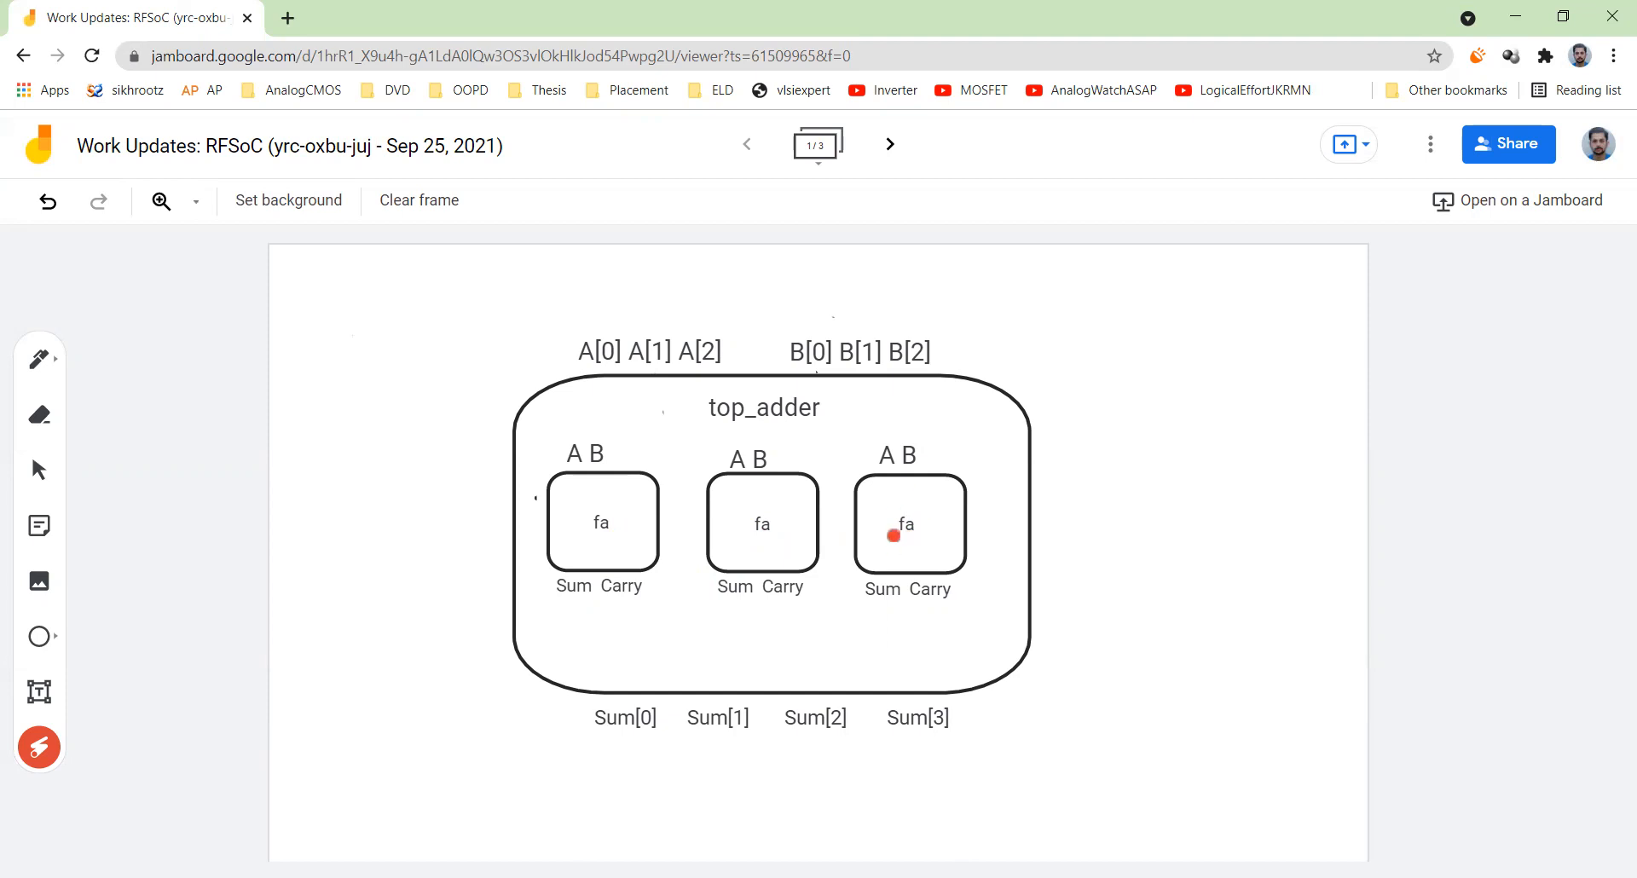
{"action": "mouse_move", "coordinate": [706, 524]}
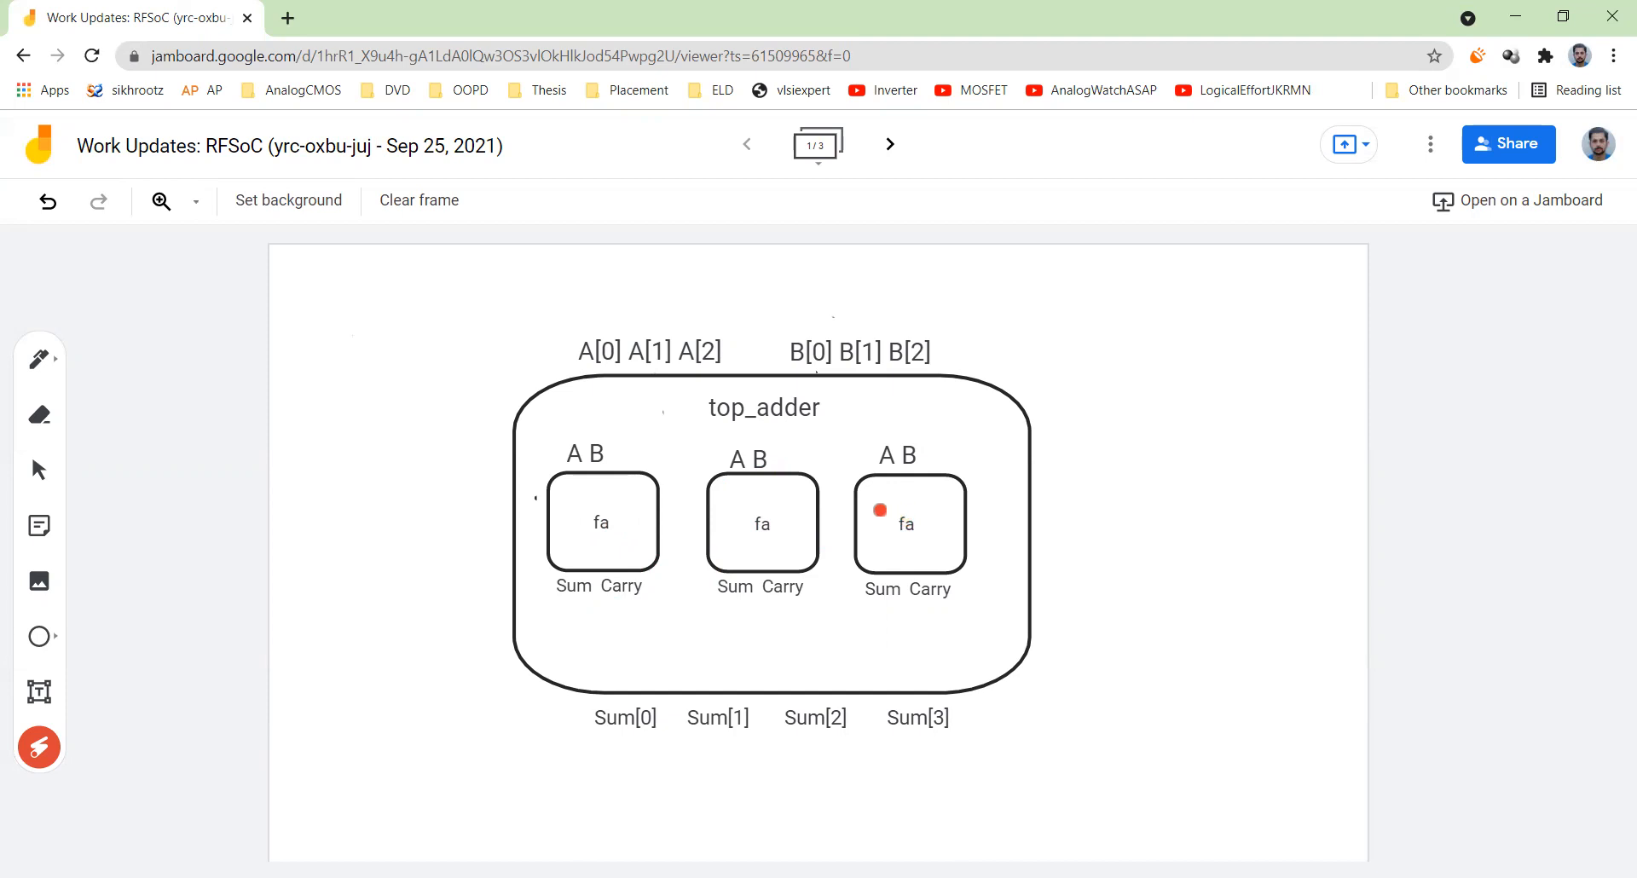
{"action": "mouse_move", "coordinate": [796, 540]}
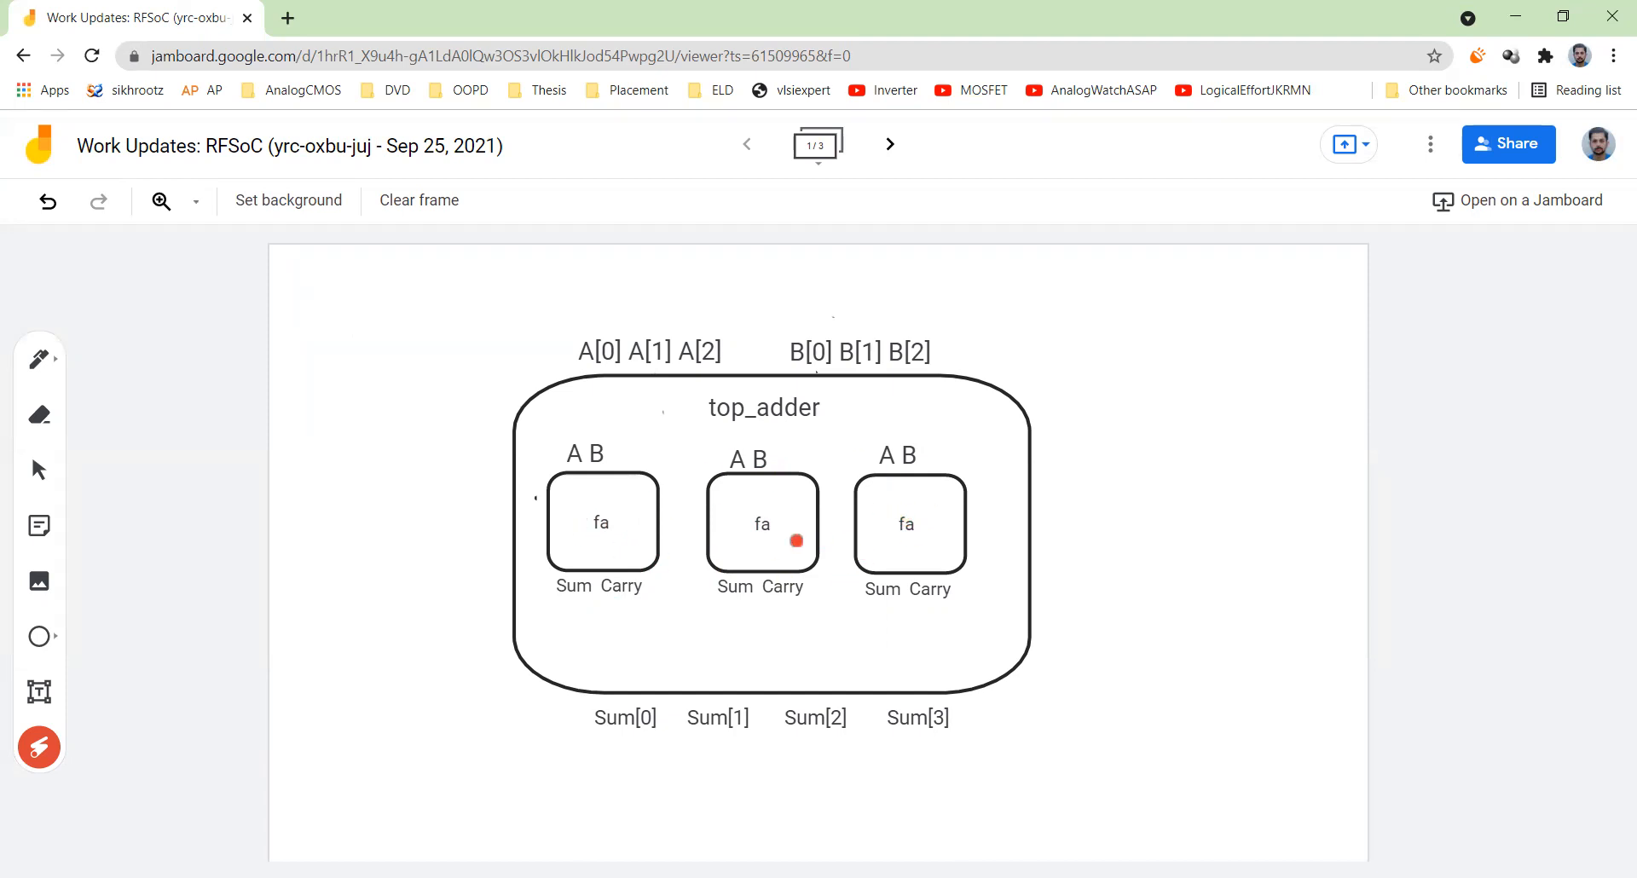
{"action": "mouse_move", "coordinate": [542, 415]}
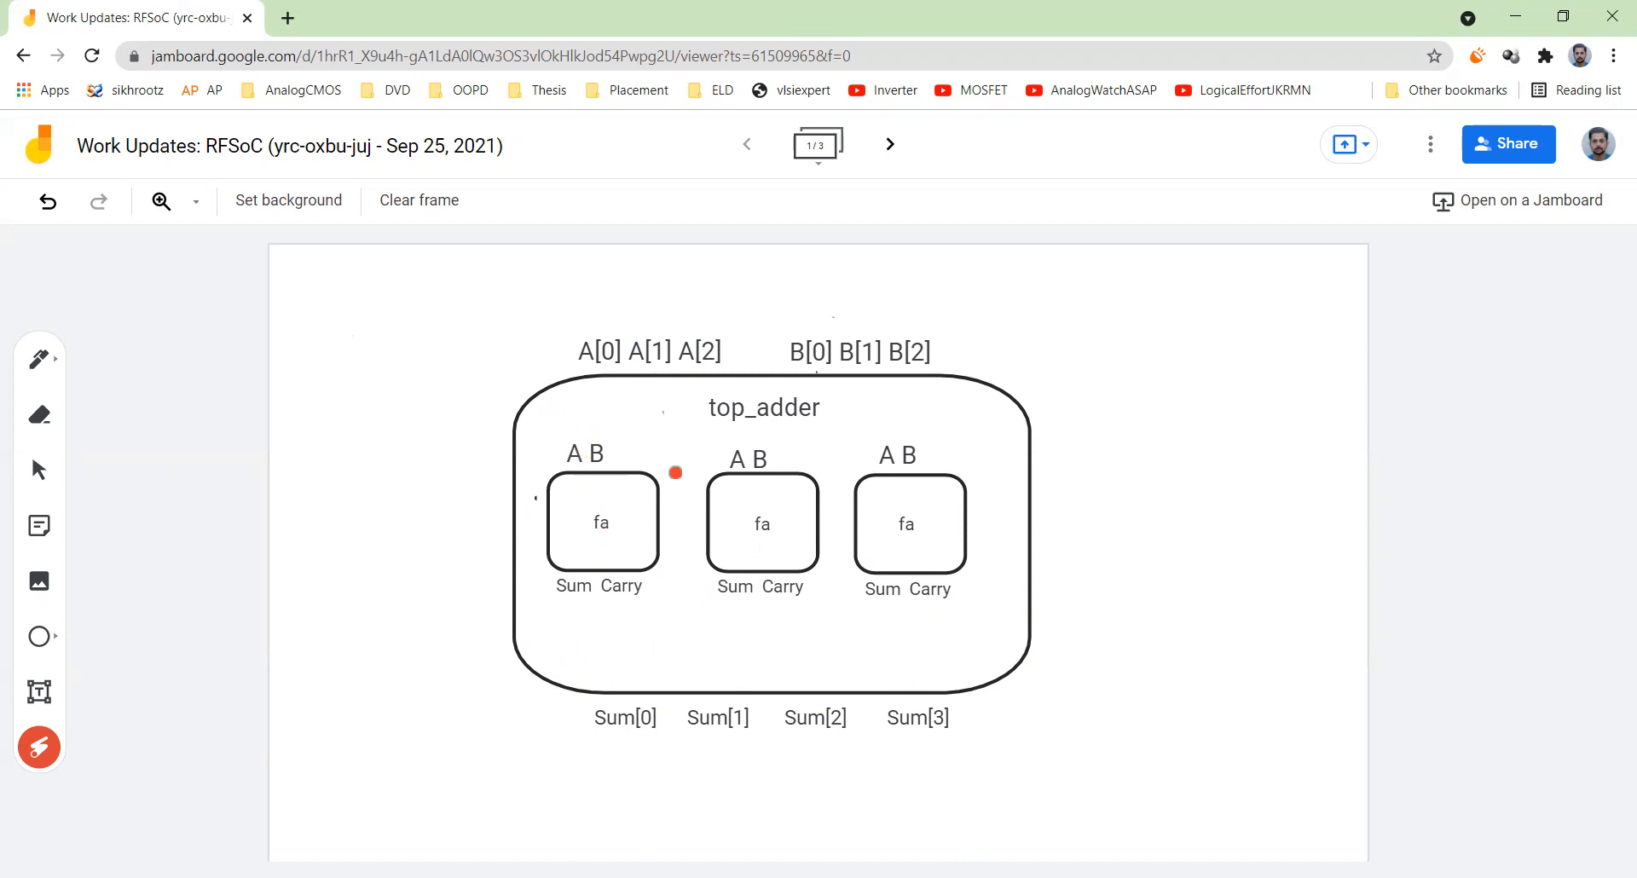
{"action": "mouse_move", "coordinate": [601, 595]}
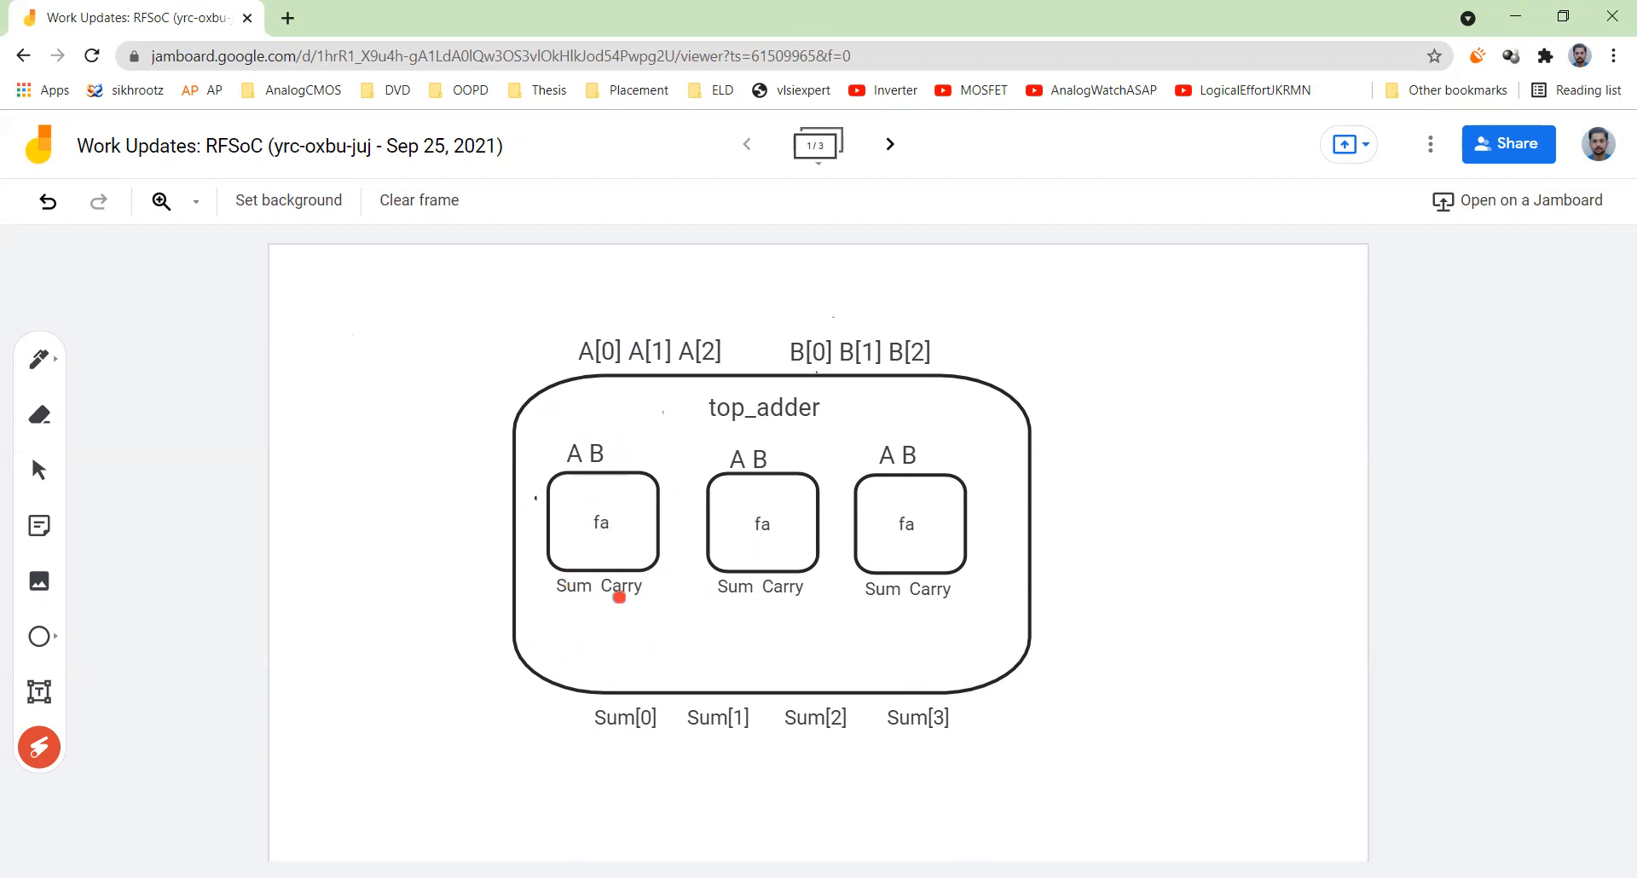
{"action": "mouse_move", "coordinate": [562, 329]}
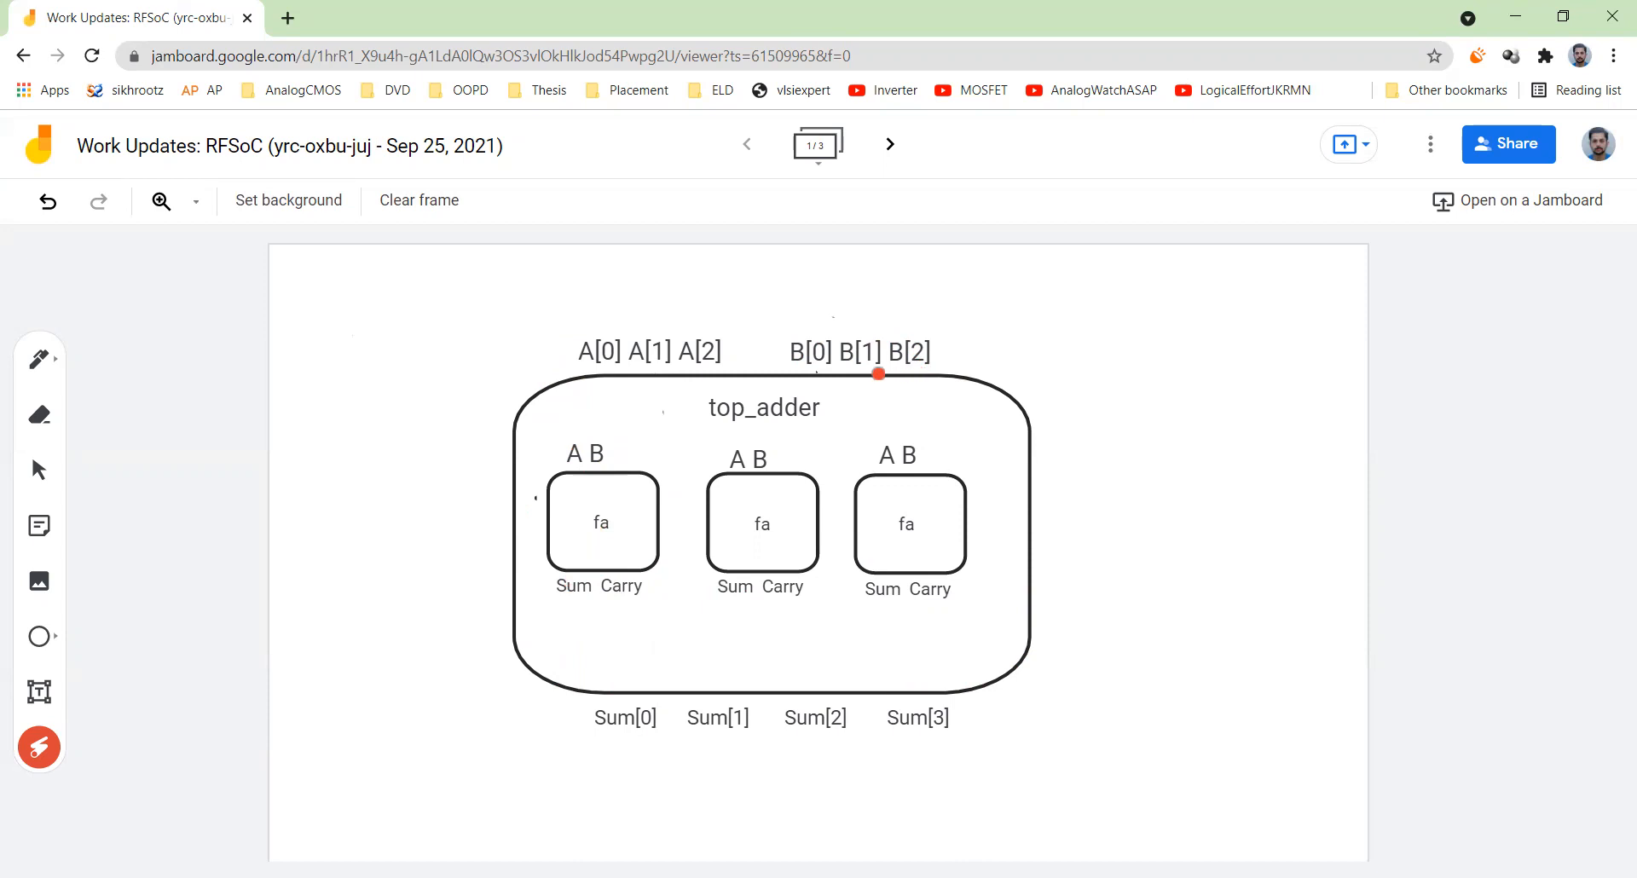
{"action": "mouse_move", "coordinate": [562, 700]}
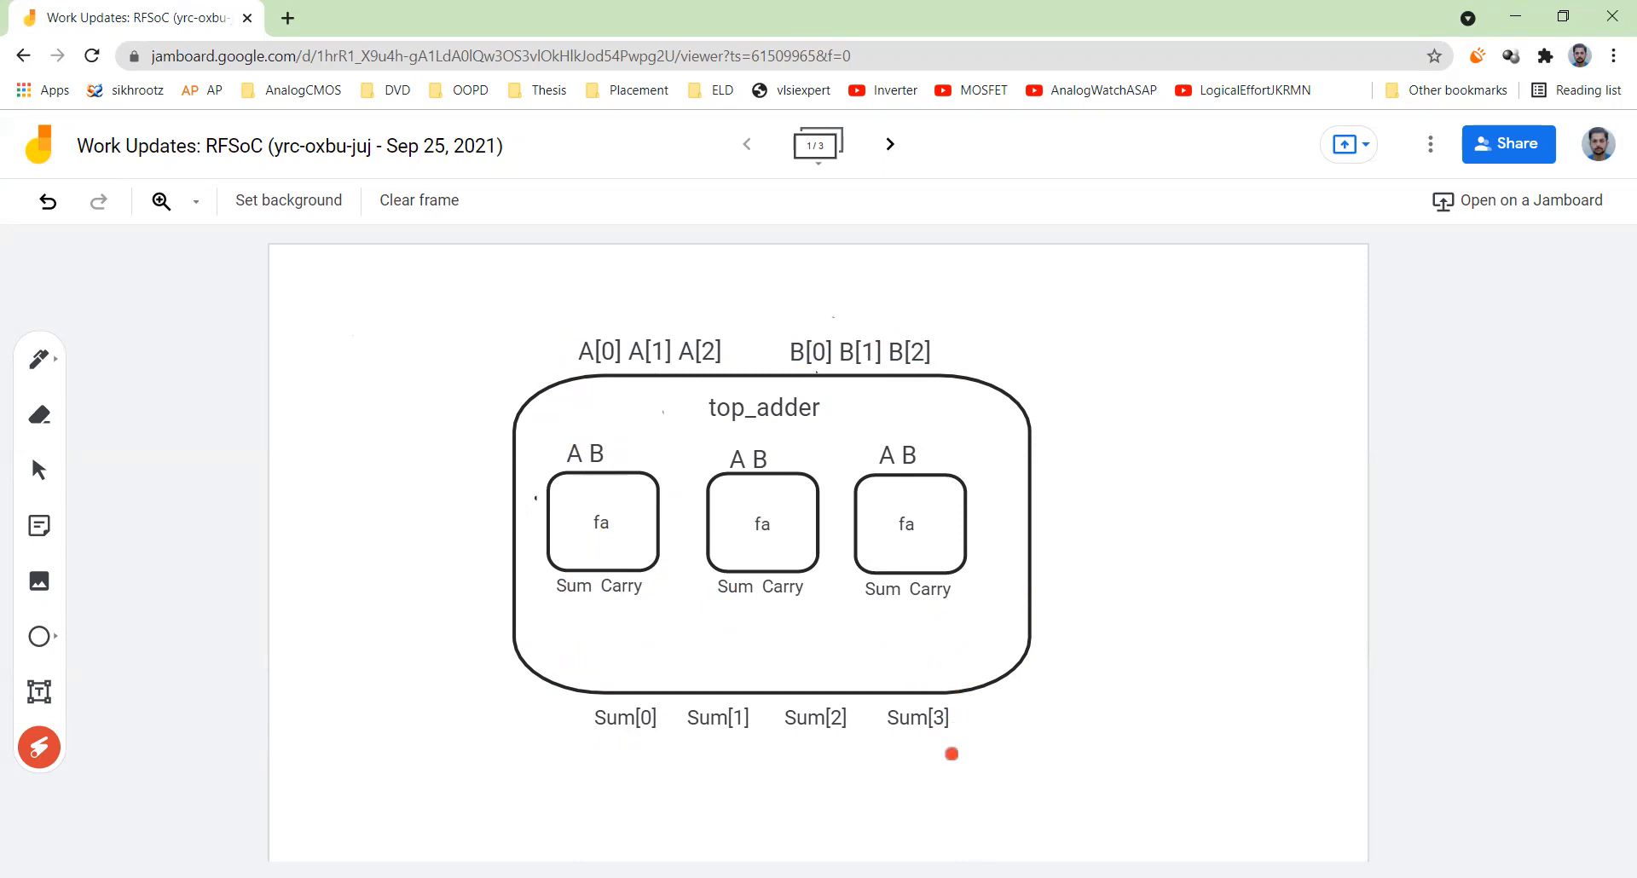
{"action": "mouse_move", "coordinate": [610, 373]}
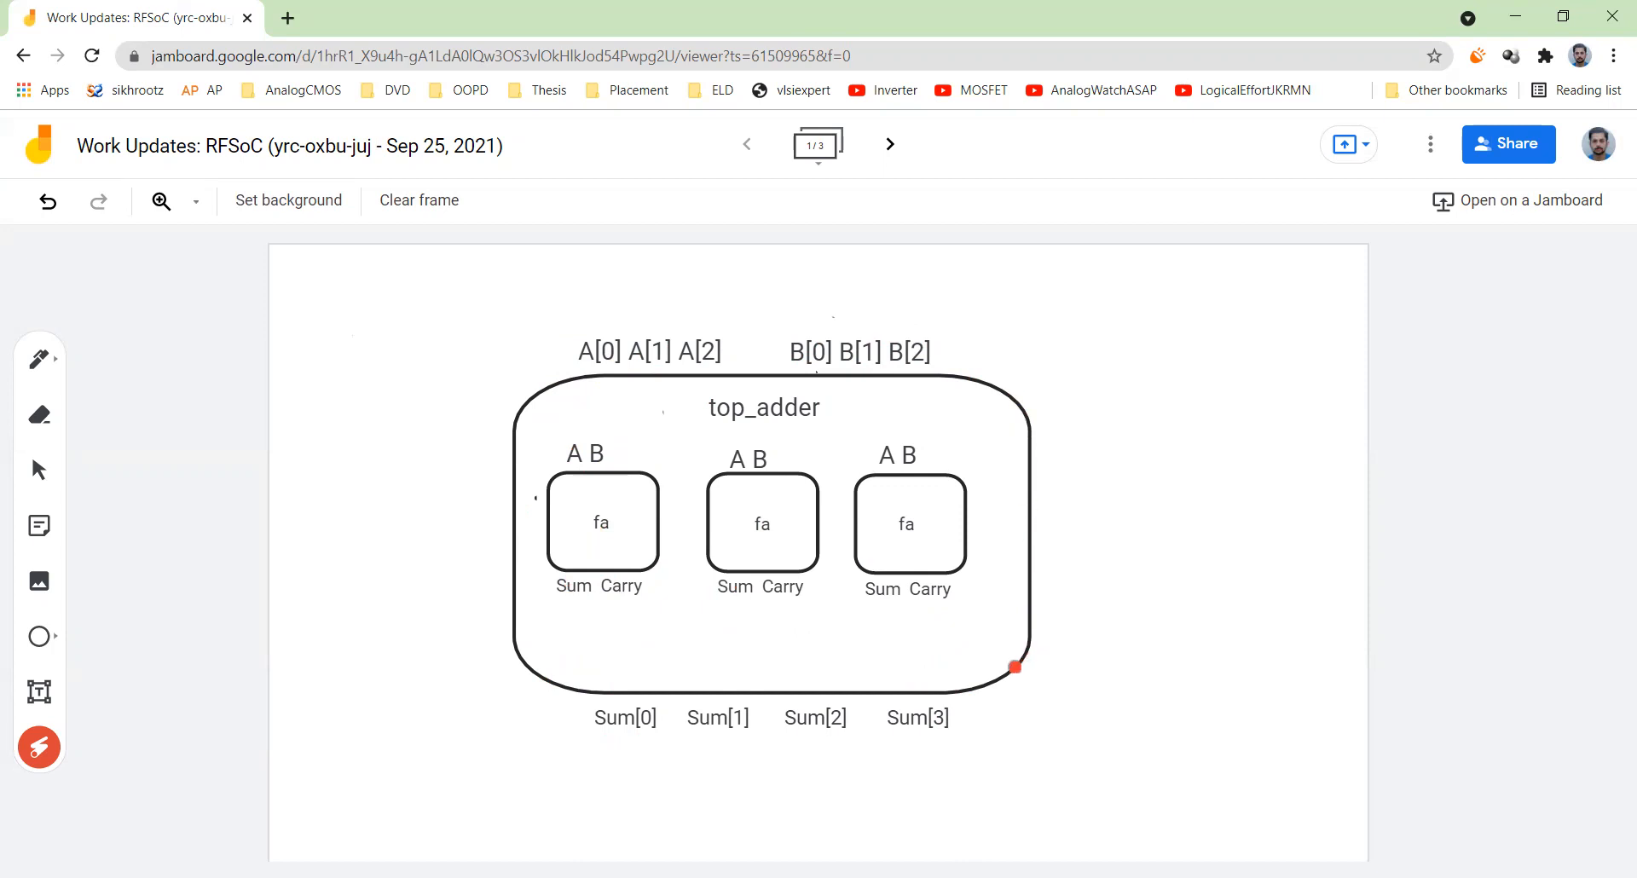
{"action": "left_click_drag", "start_coordinate": [1014, 667], "coordinate": [543, 387]}
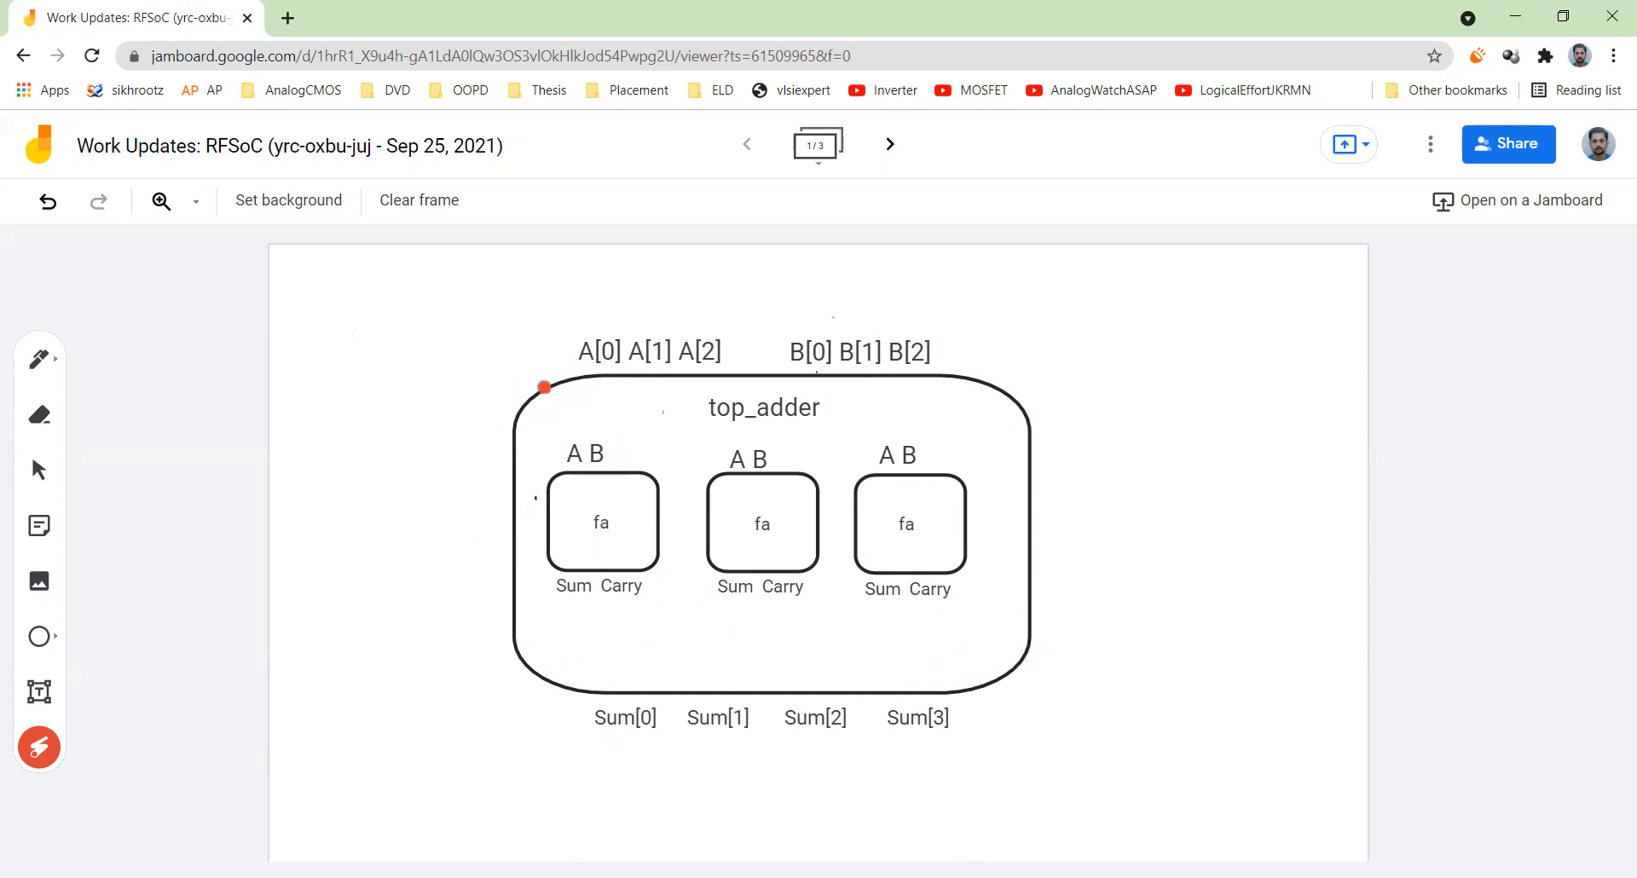
{"action": "mouse_move", "coordinate": [831, 729]}
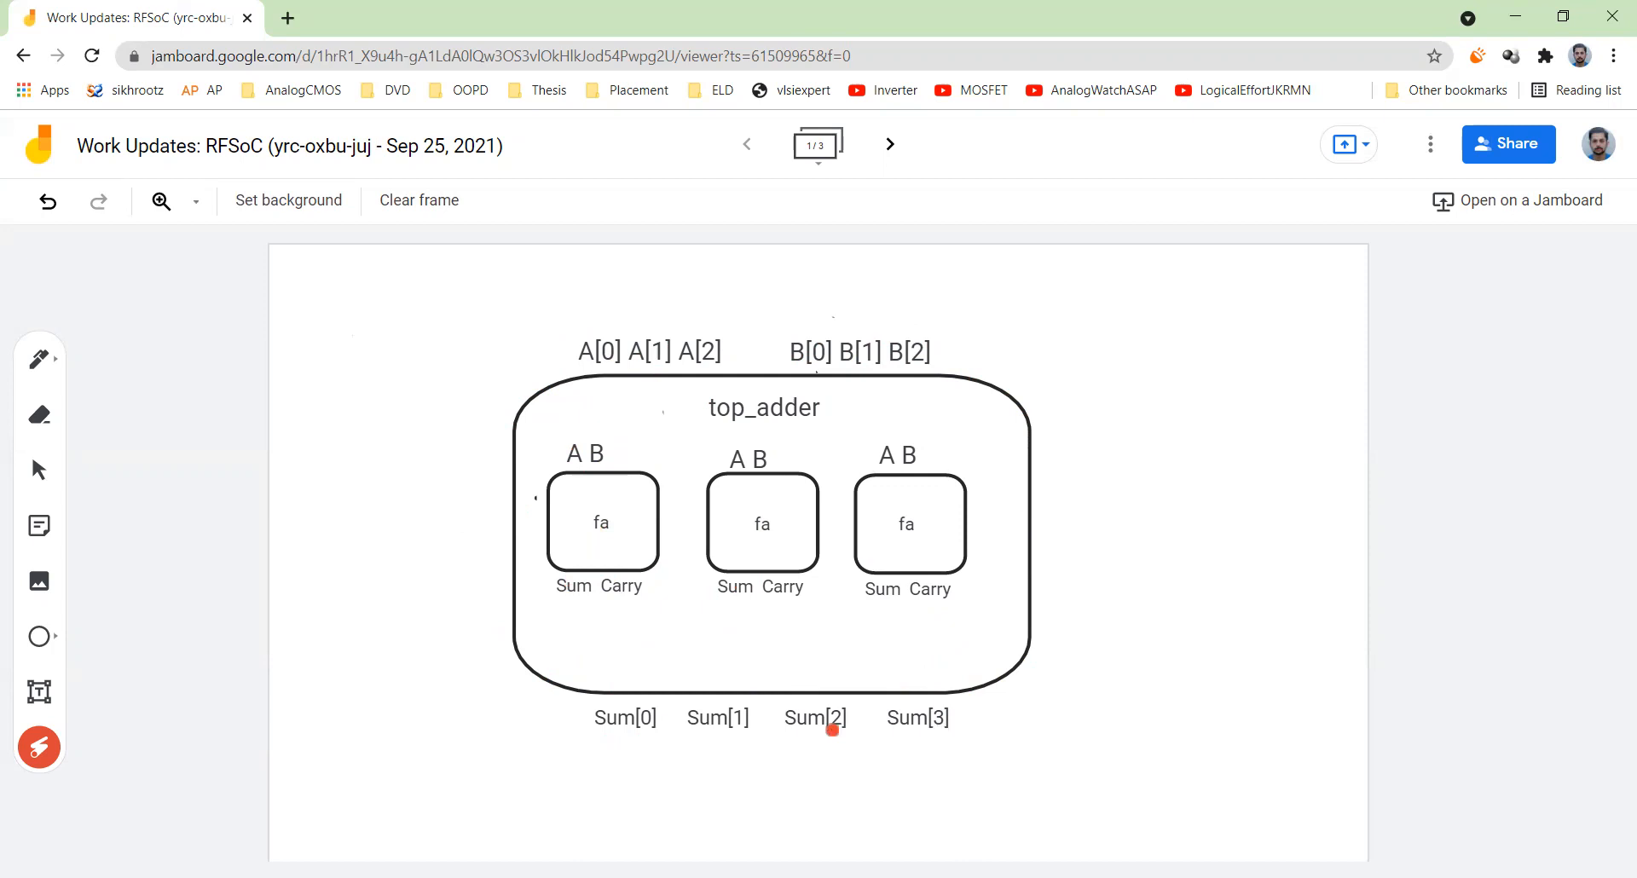
{"action": "mouse_move", "coordinate": [585, 587]}
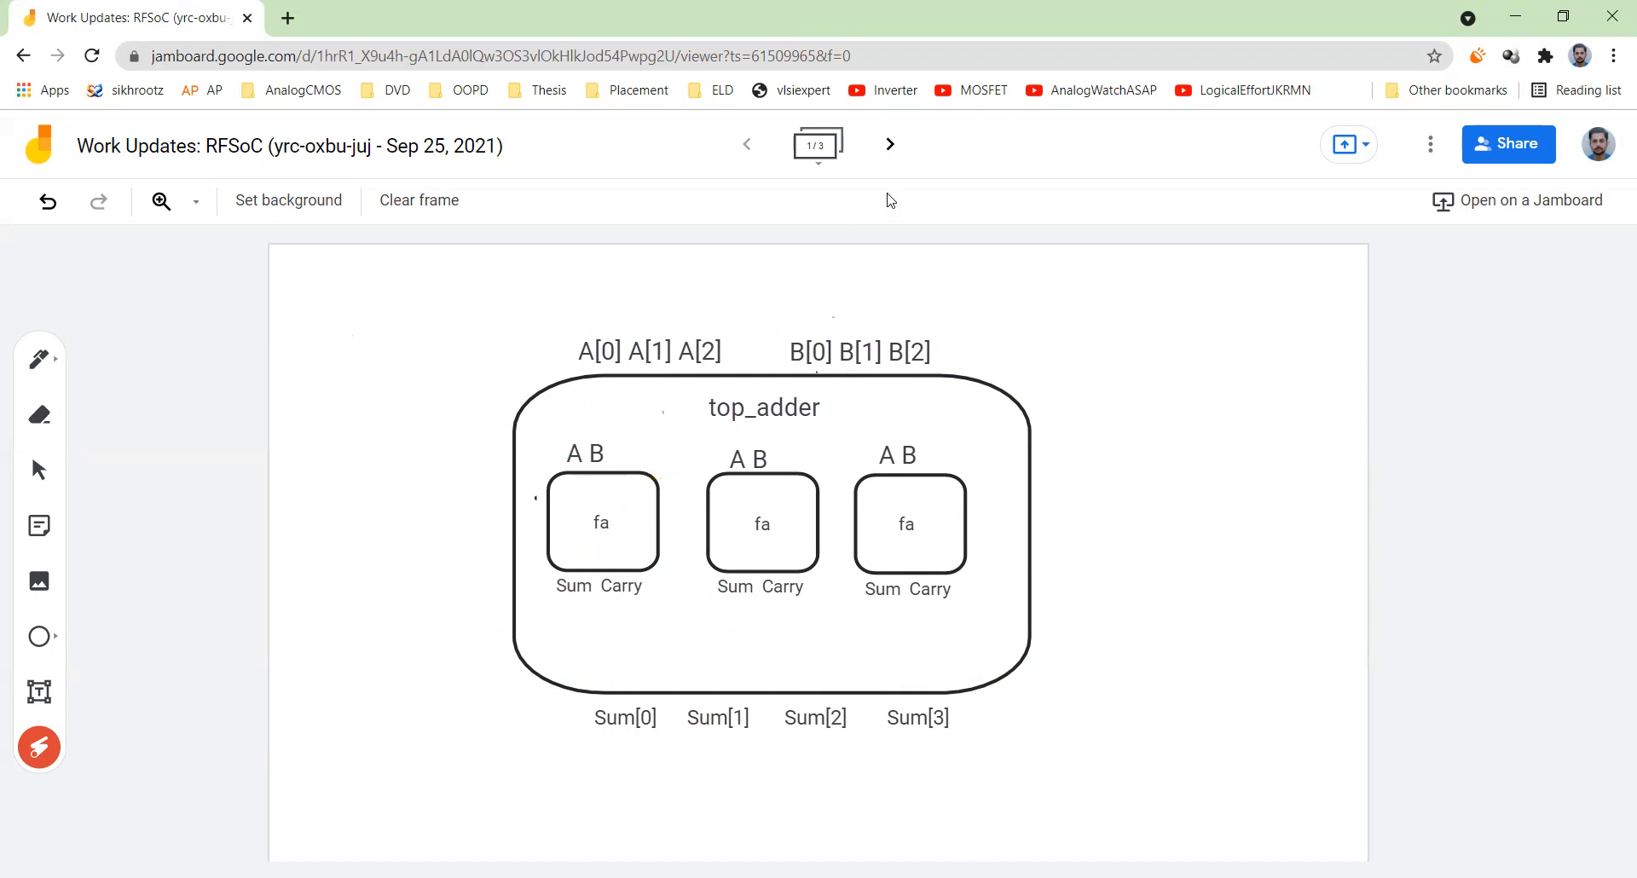
{"action": "left_click", "coordinate": [889, 144]}
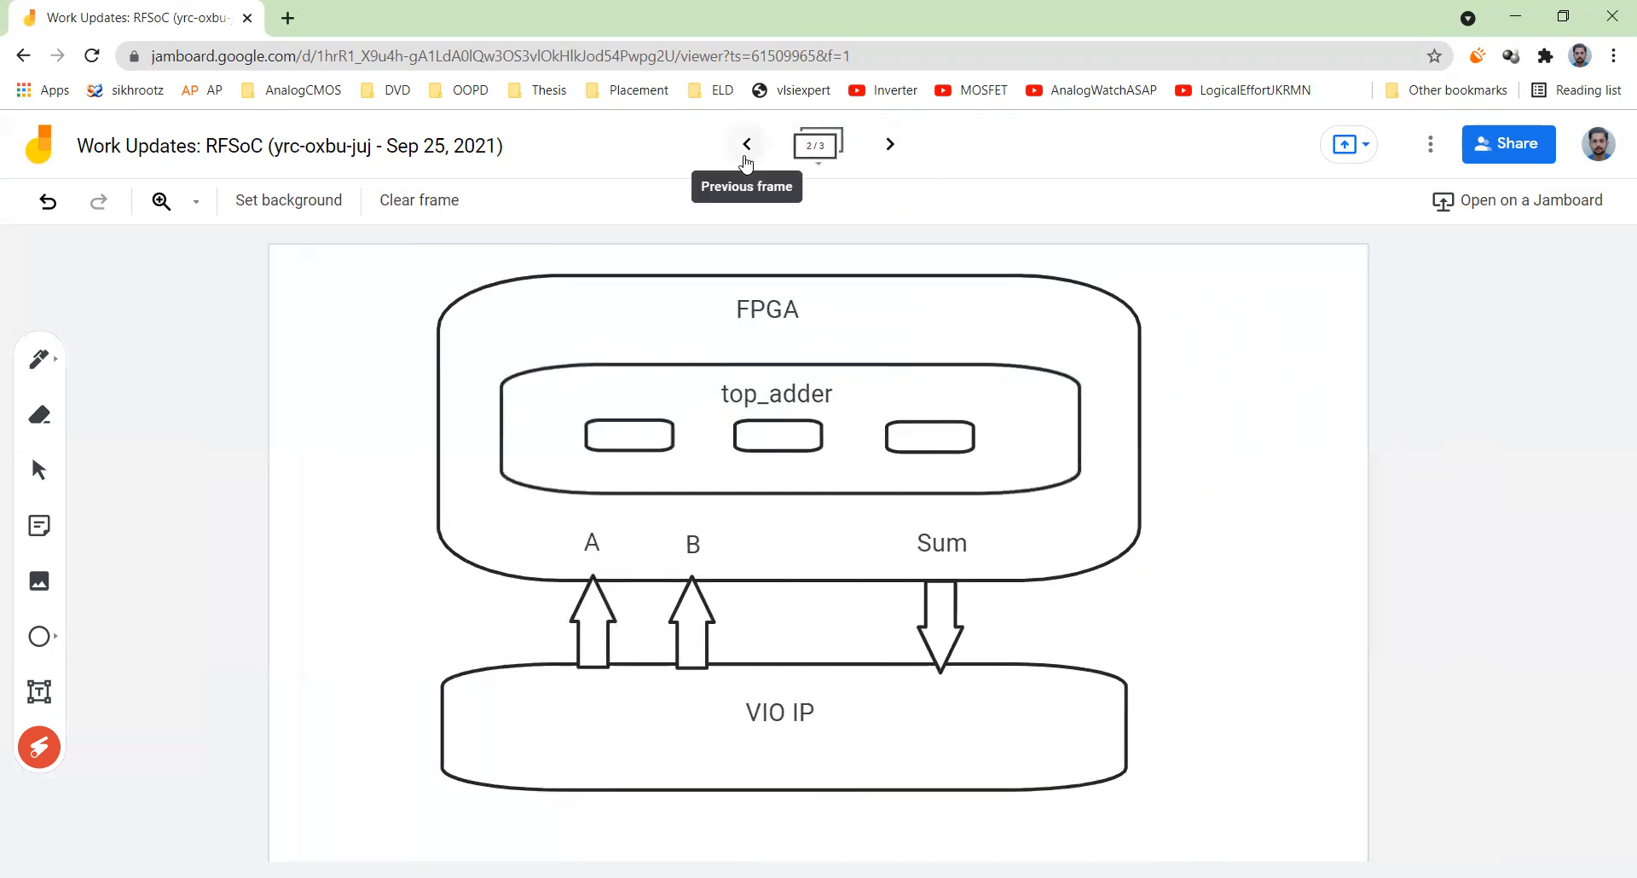
{"action": "left_click", "coordinate": [745, 144]}
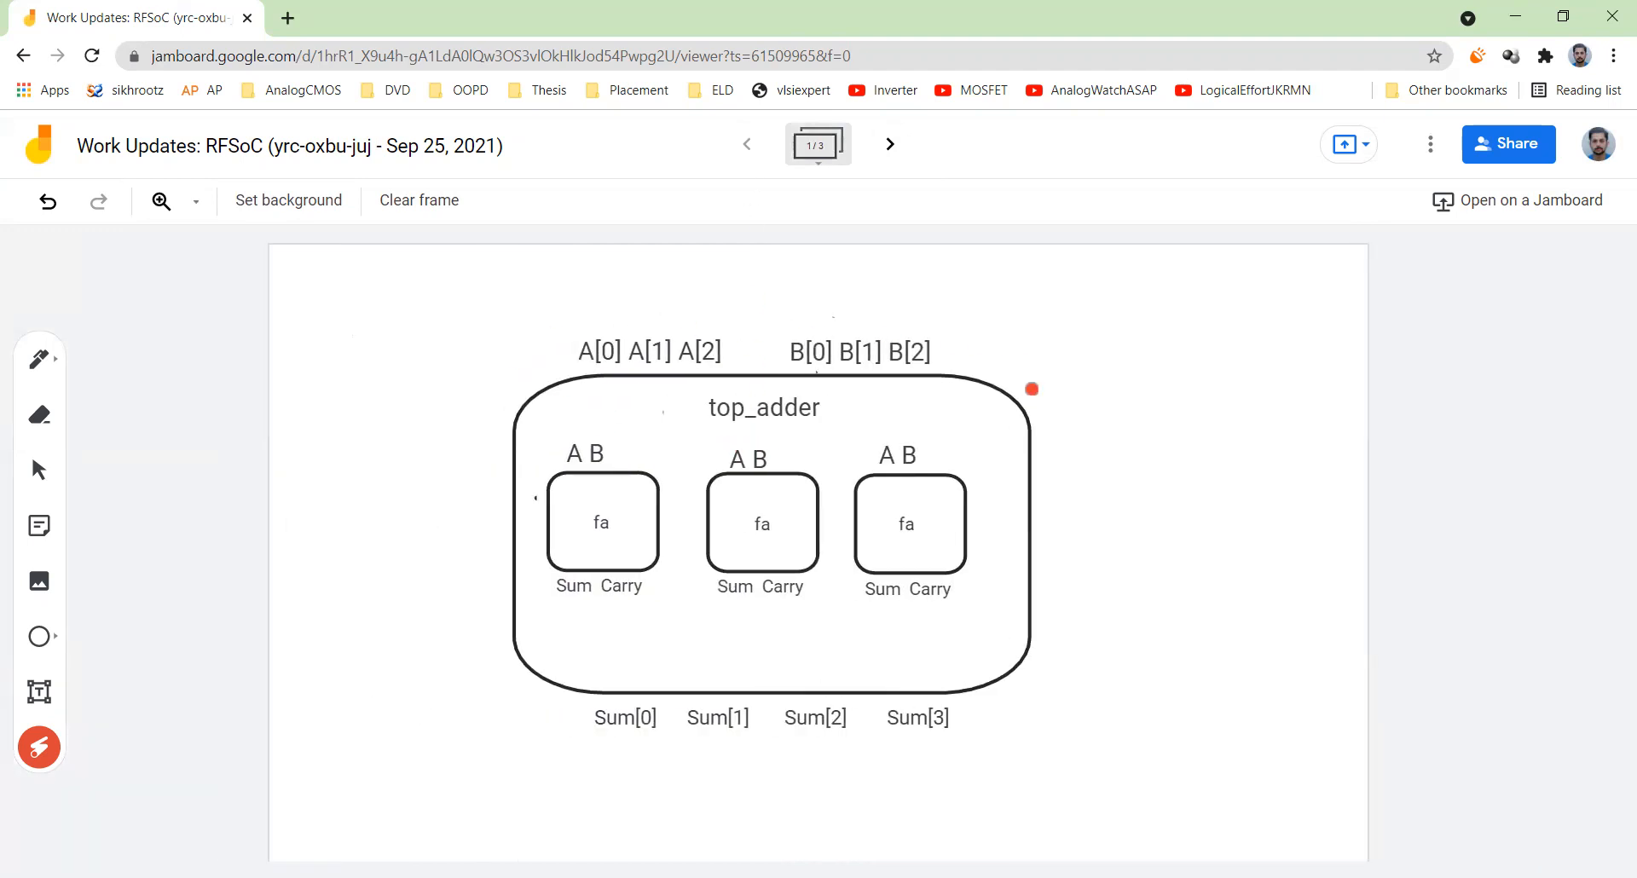
{"action": "left_click_drag", "start_coordinate": [1032, 389], "coordinate": [596, 619]}
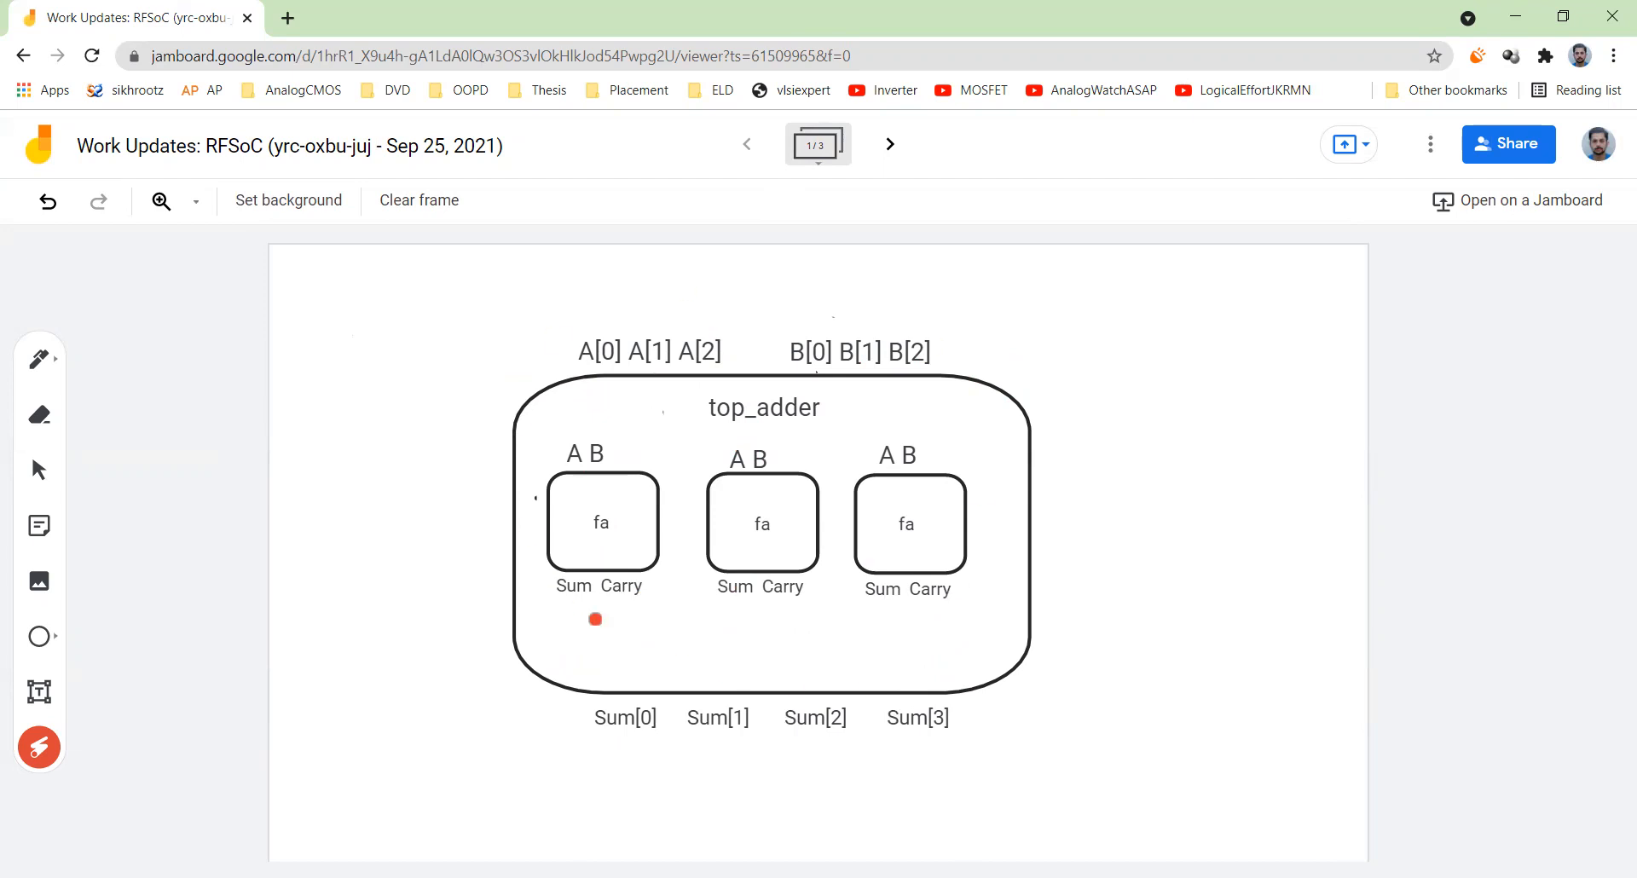
{"action": "left_click_drag", "start_coordinate": [595, 619], "coordinate": [741, 622]}
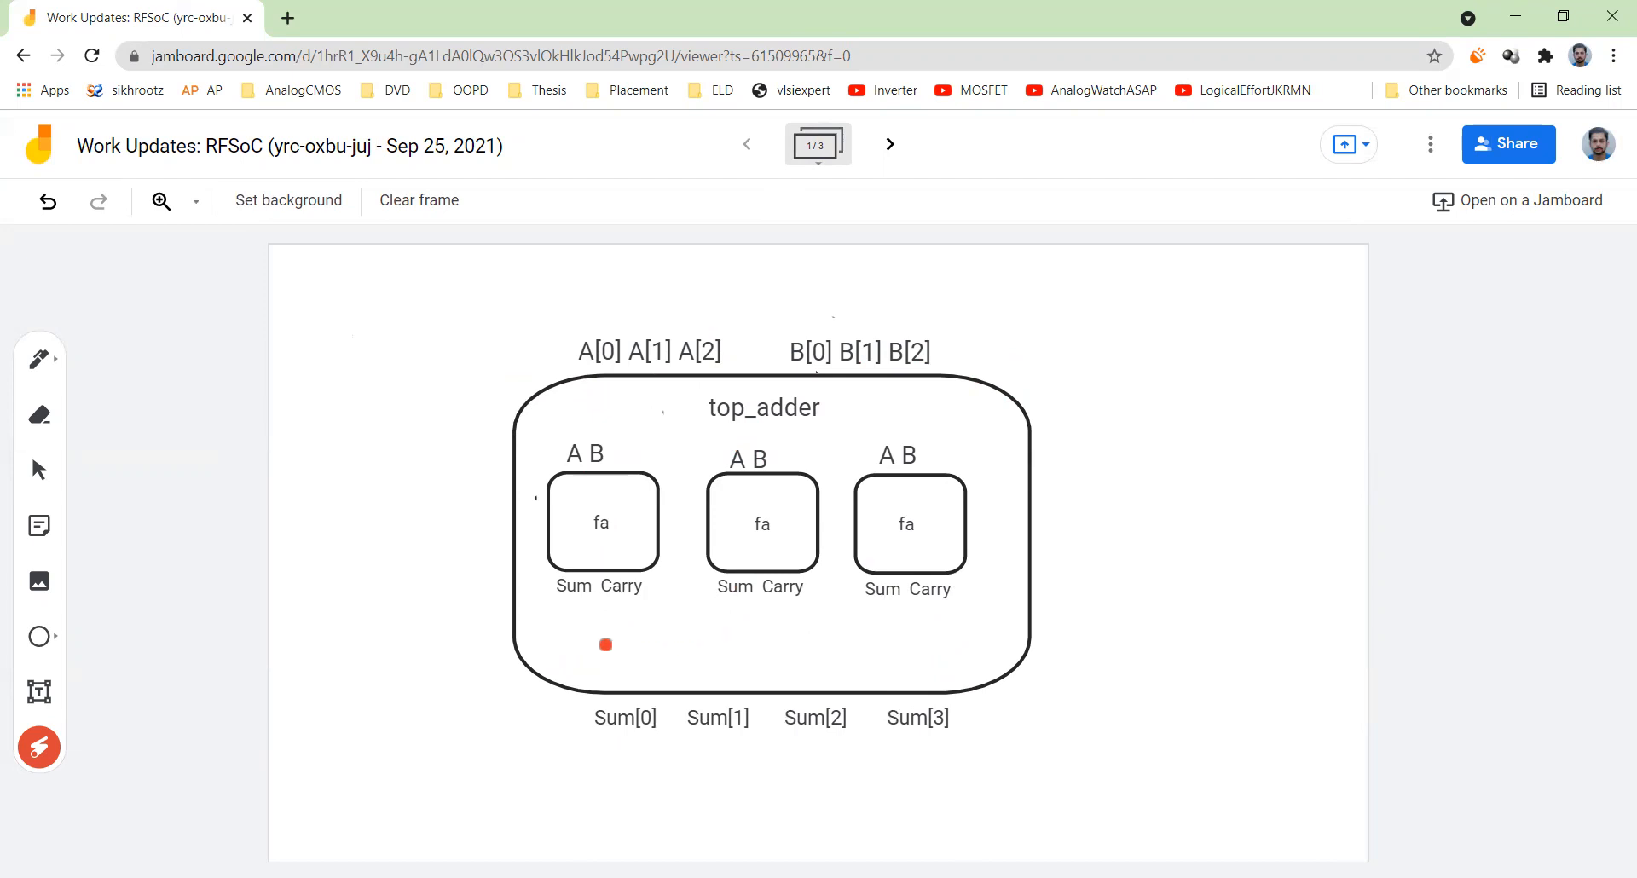
{"action": "left_click_drag", "start_coordinate": [605, 645], "coordinate": [513, 354]}
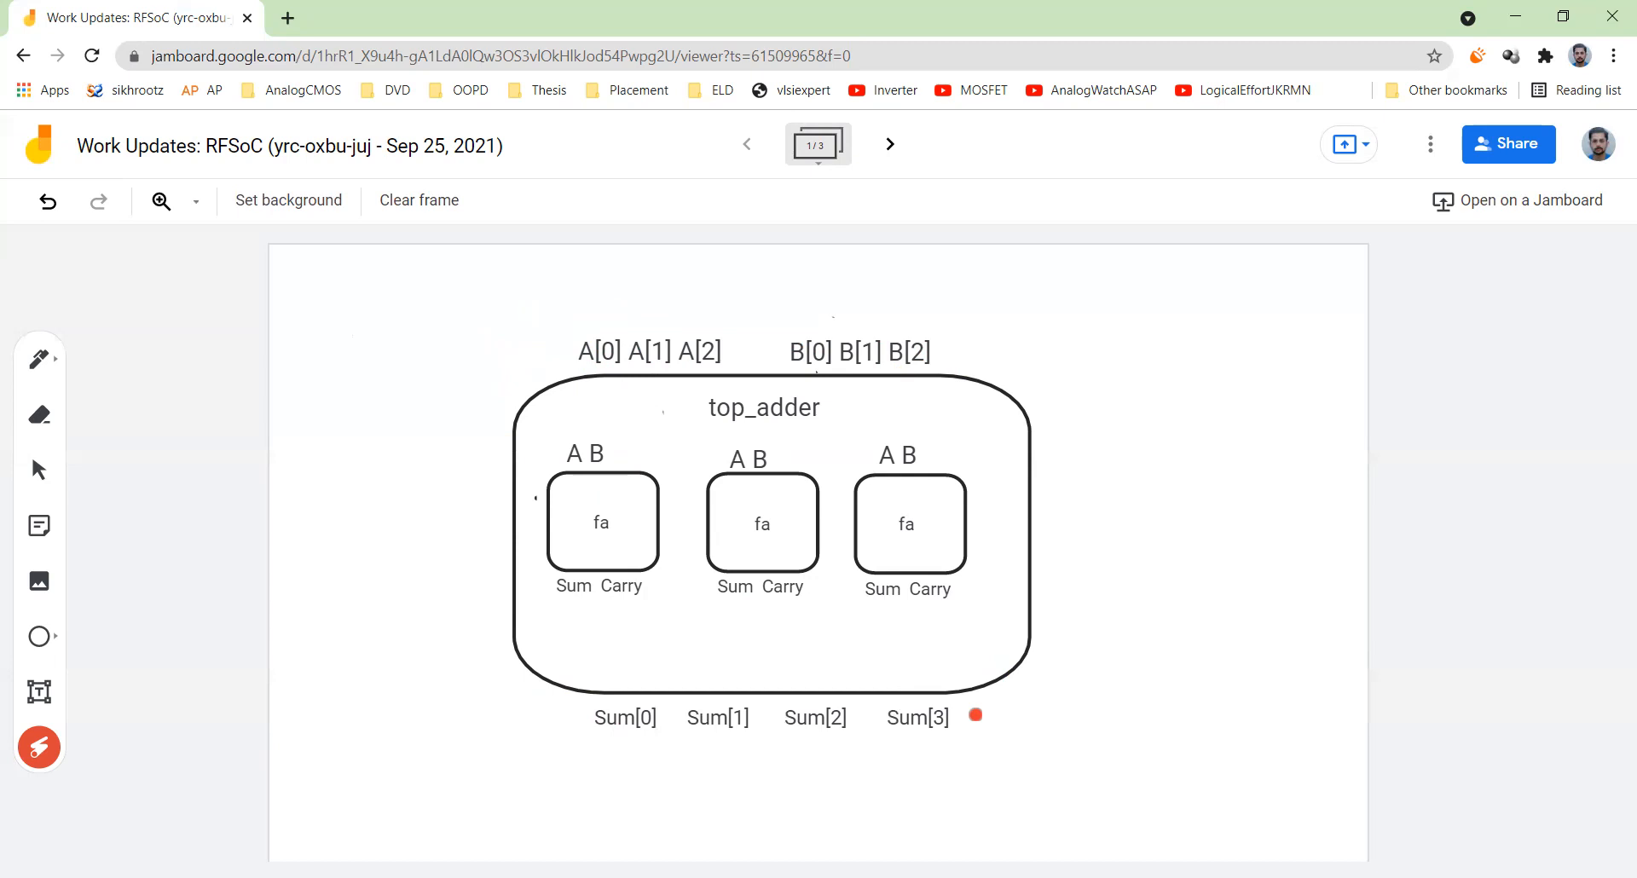
{"action": "mouse_move", "coordinate": [599, 739]}
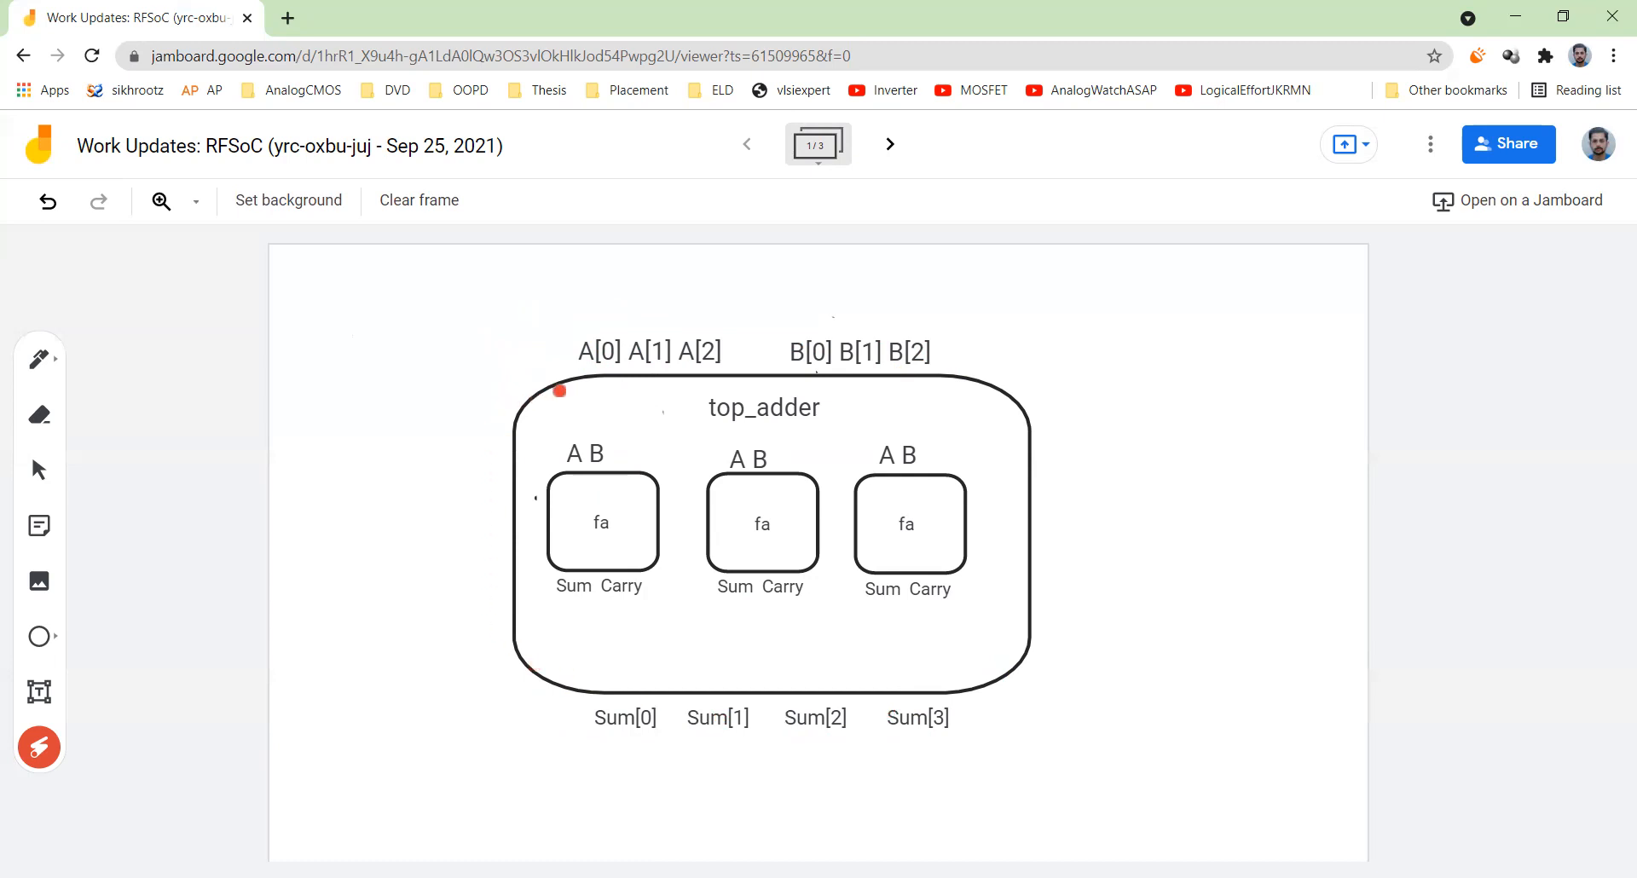
{"action": "left_click_drag", "start_coordinate": [558, 391], "coordinate": [1017, 713]}
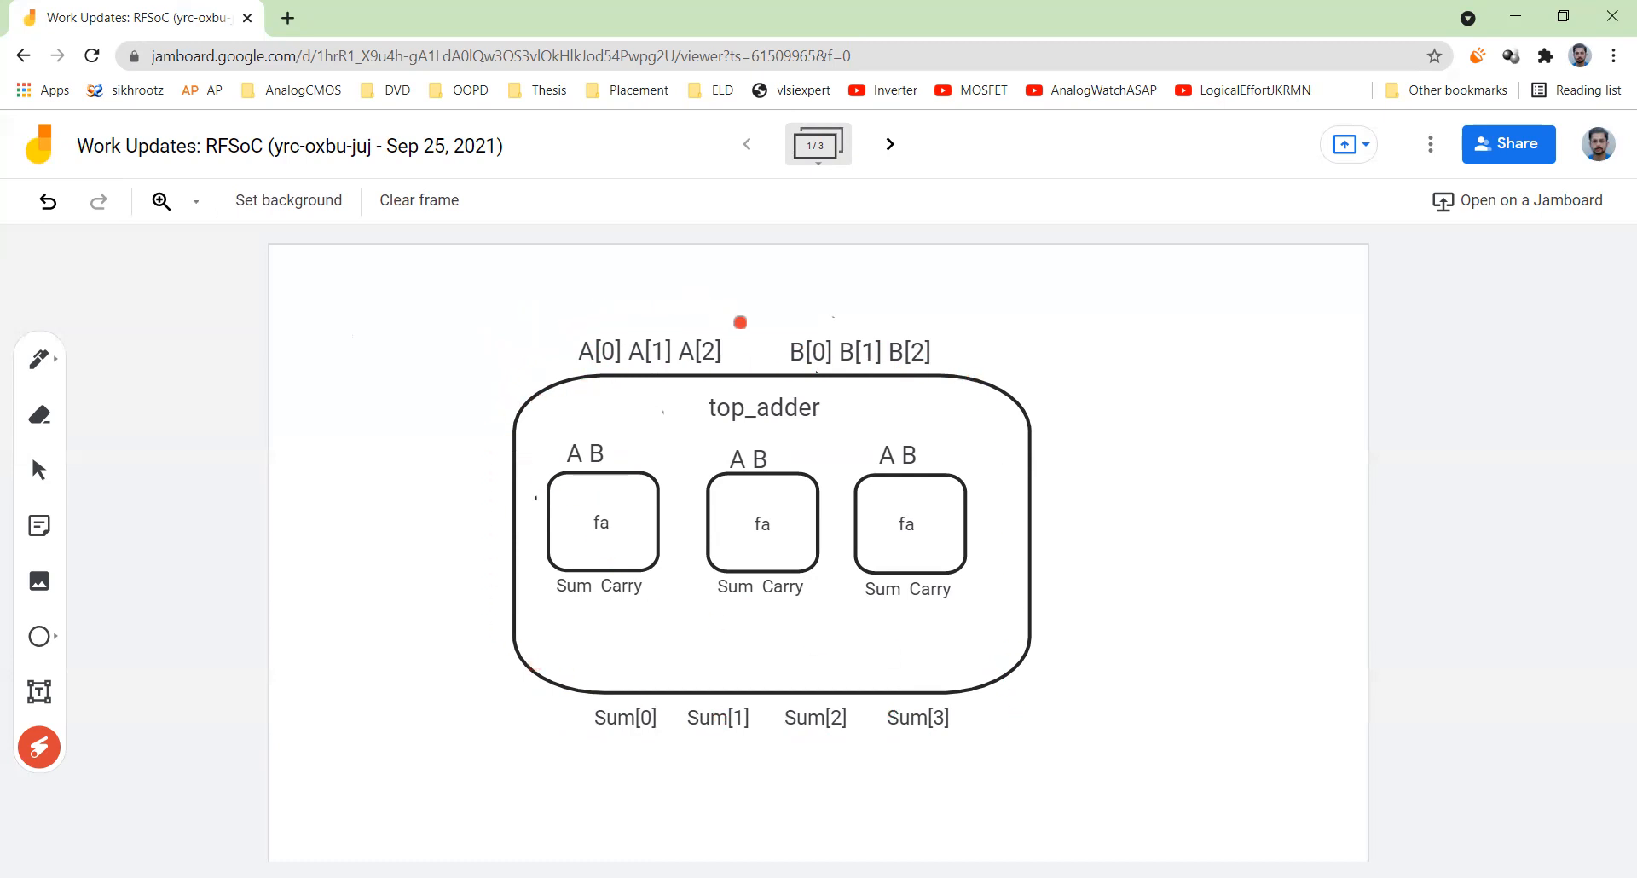
{"action": "mouse_move", "coordinate": [713, 302]}
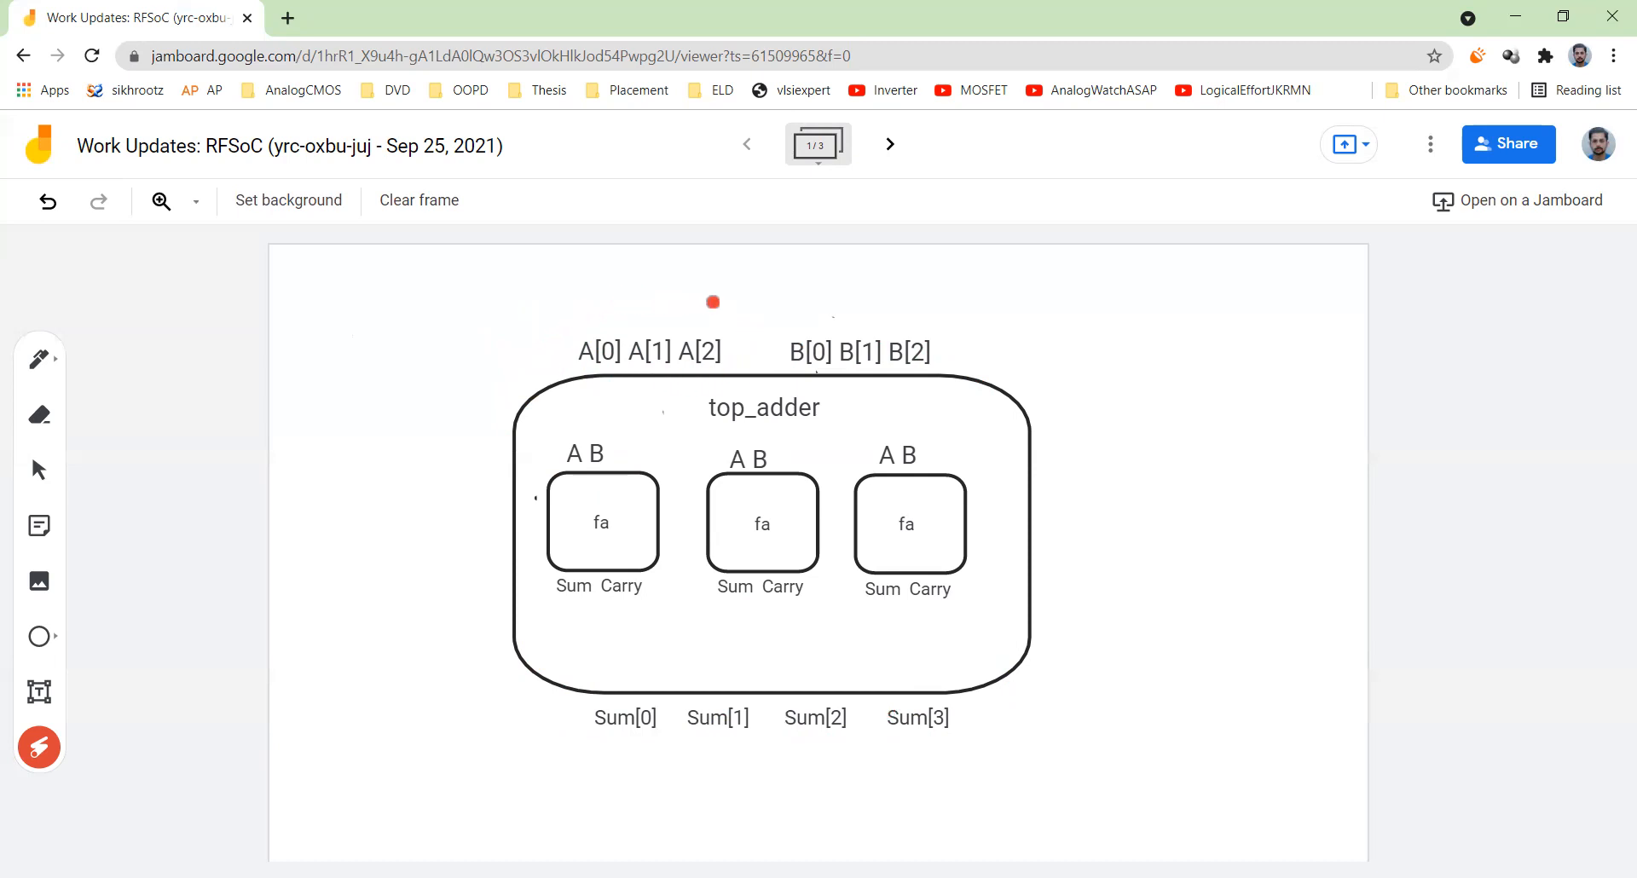
{"action": "left_click_drag", "start_coordinate": [713, 301], "coordinate": [567, 380]}
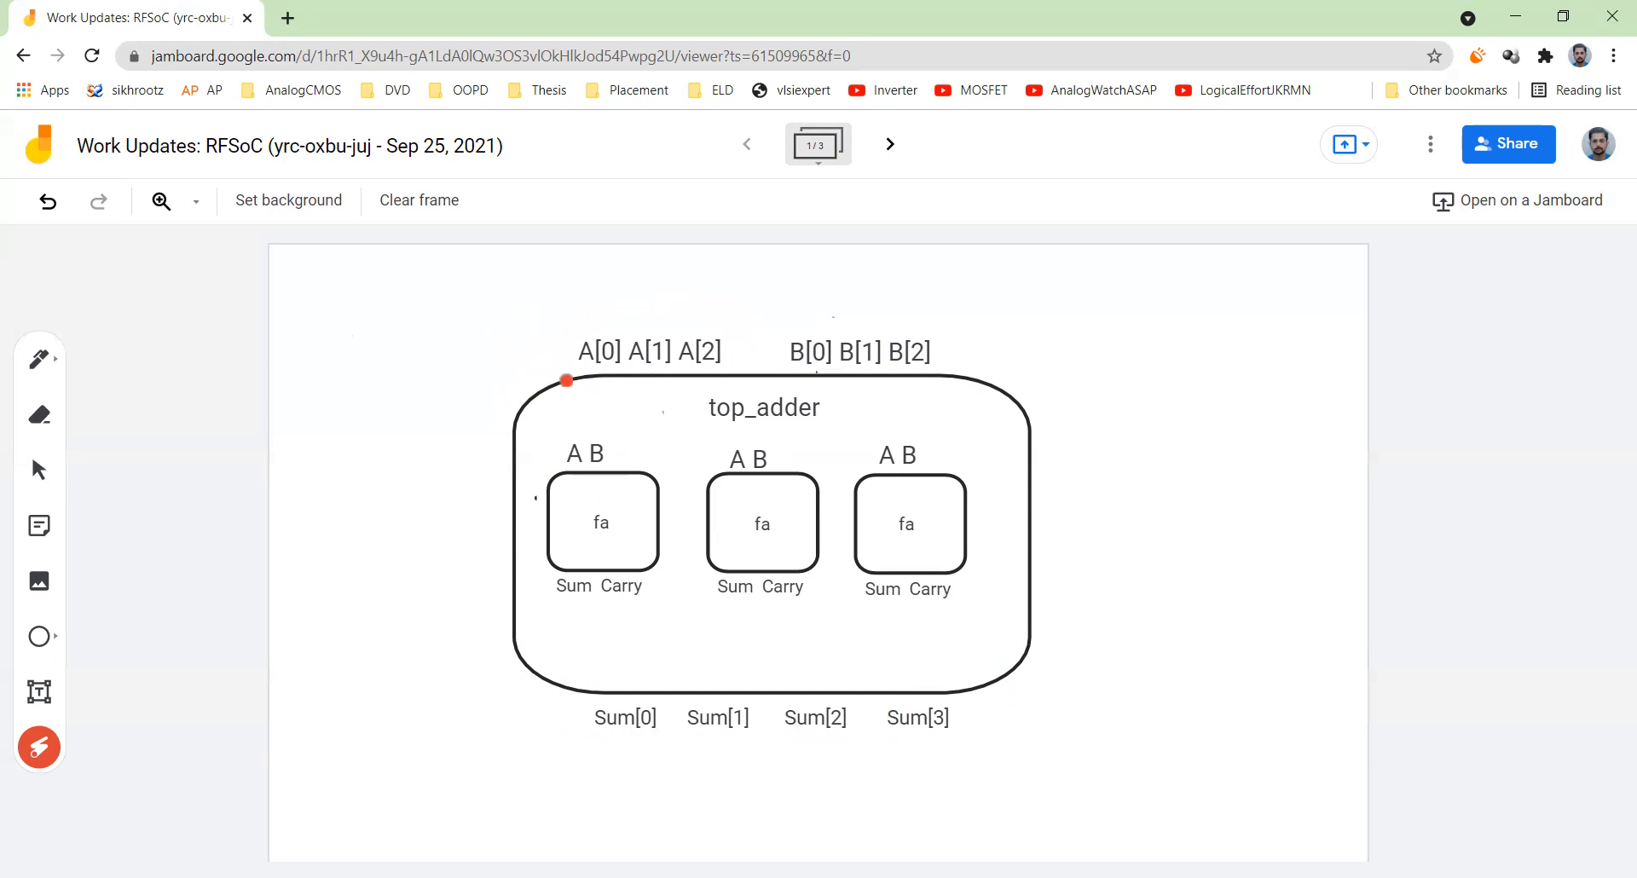
{"action": "left_click_drag", "start_coordinate": [566, 380], "coordinate": [660, 307]}
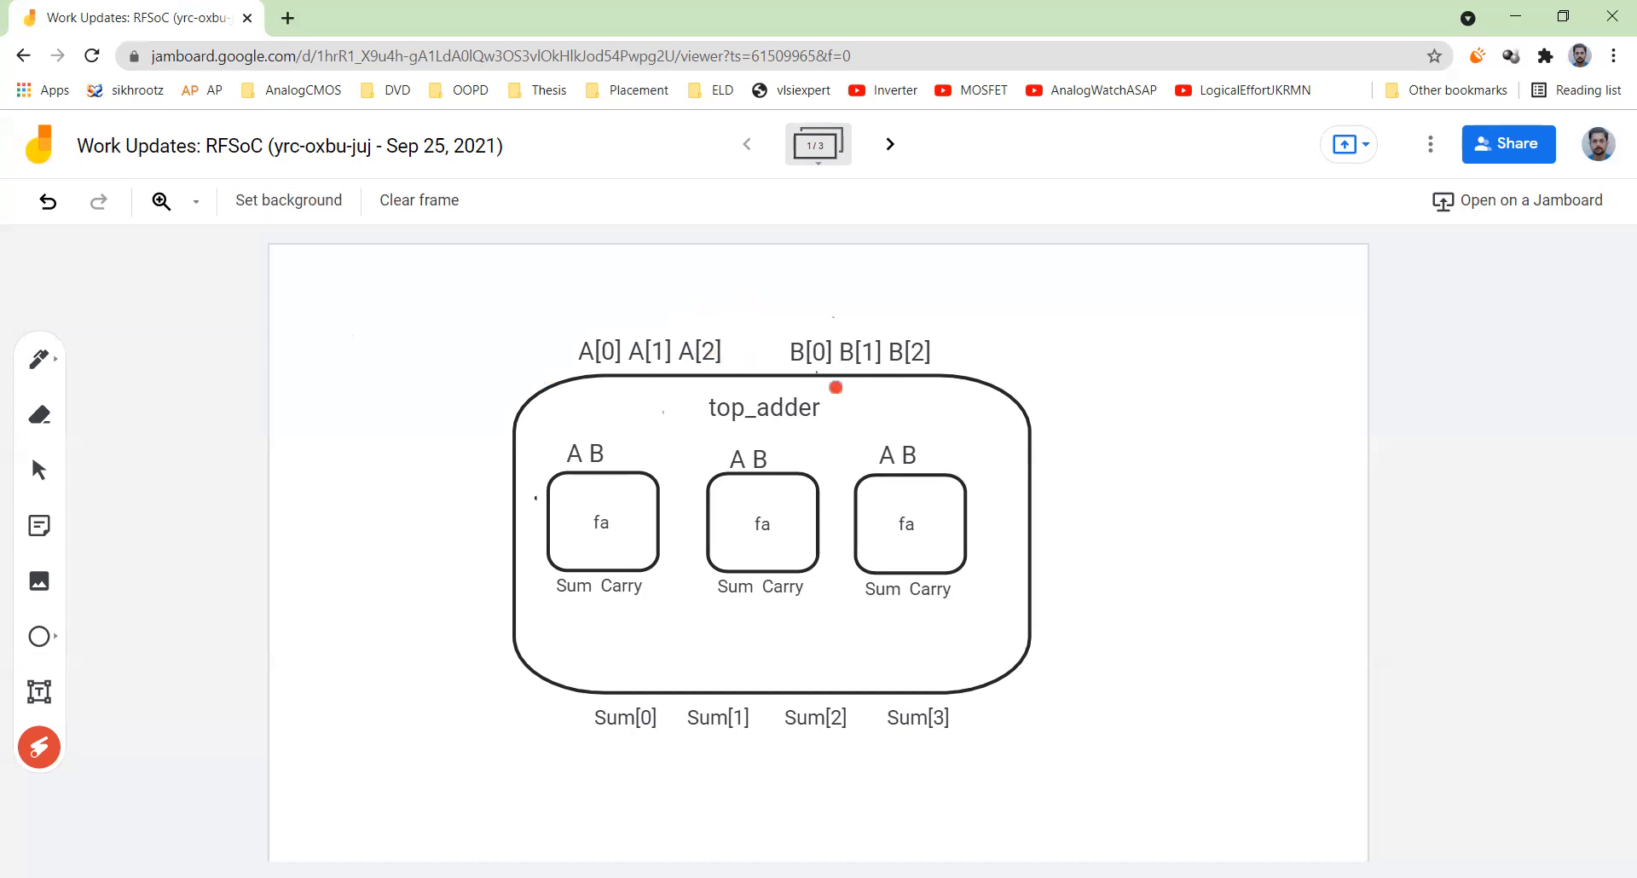
{"action": "mouse_move", "coordinate": [888, 143]}
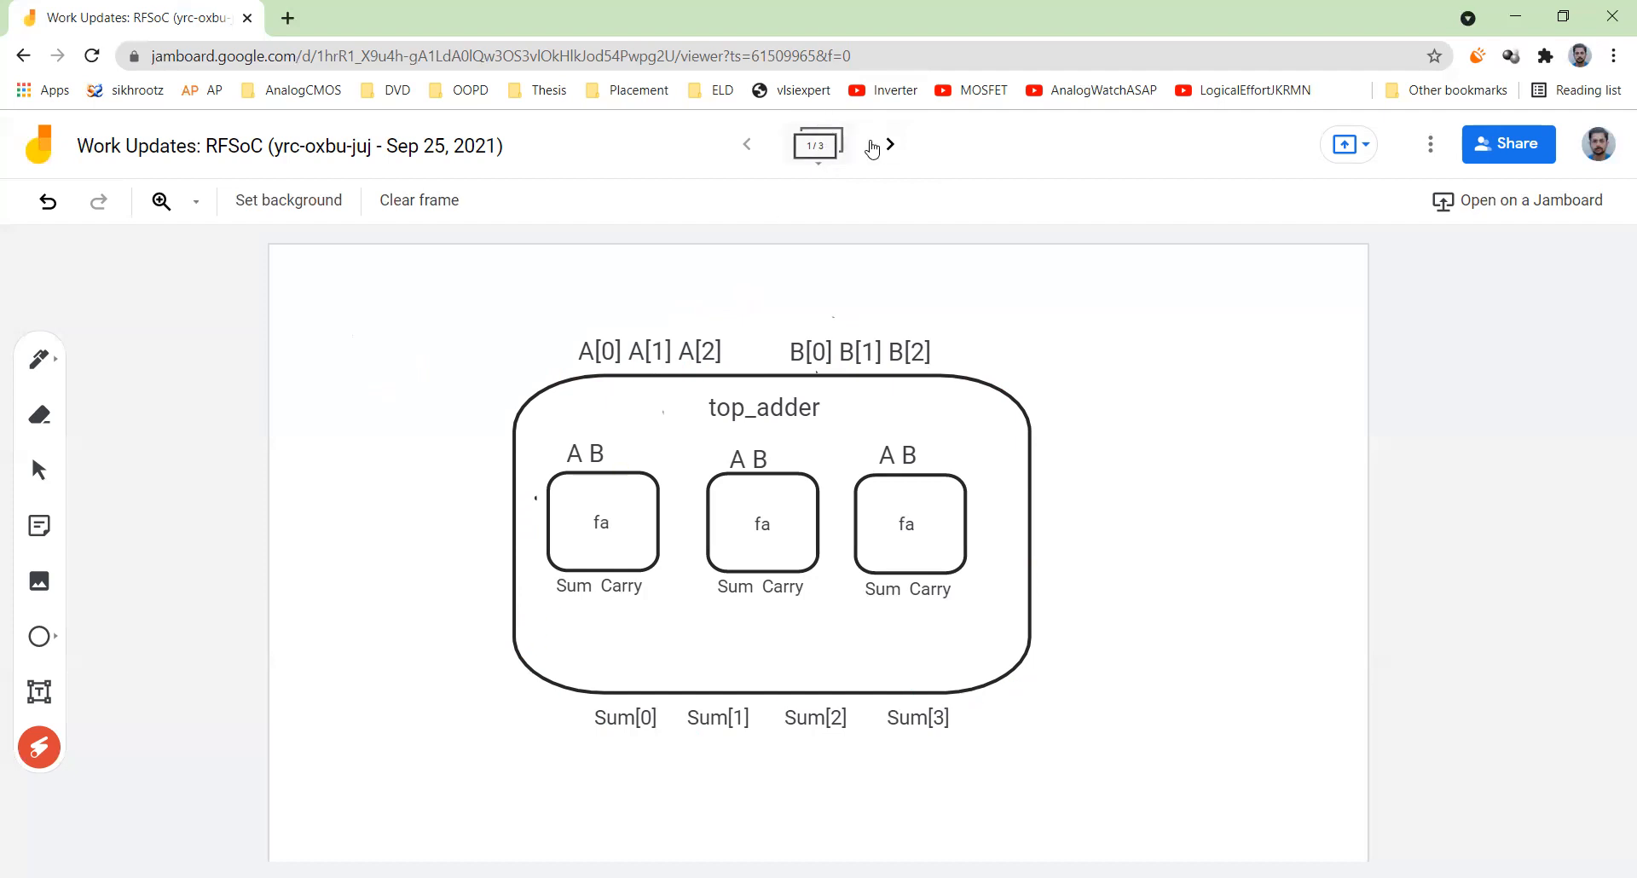
{"action": "left_click", "coordinate": [888, 144]}
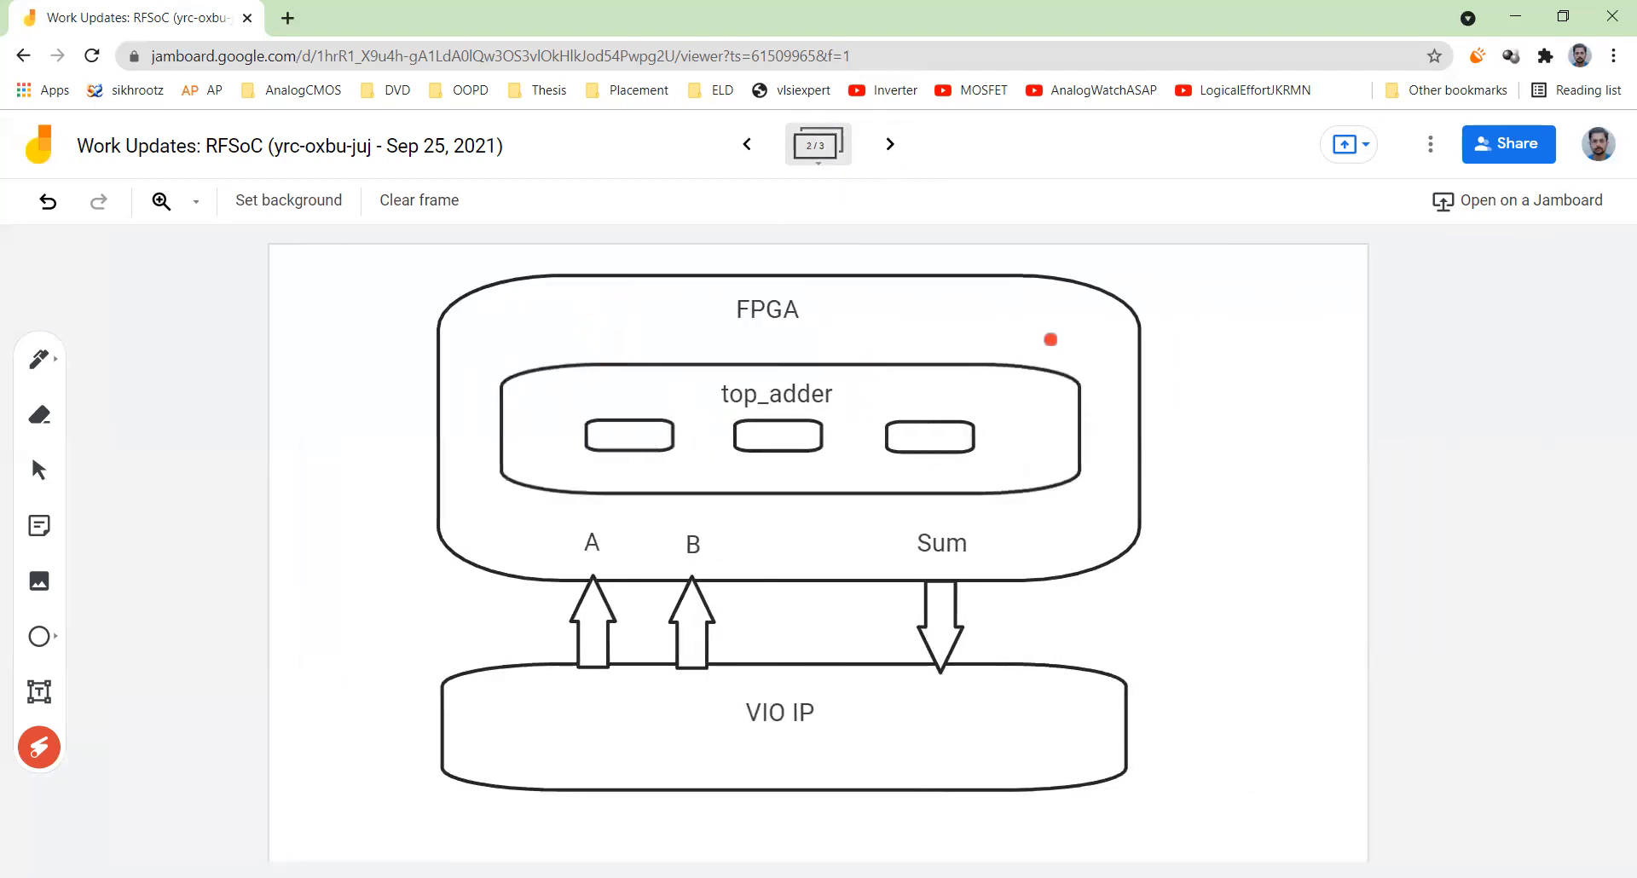
{"action": "mouse_move", "coordinate": [930, 446]}
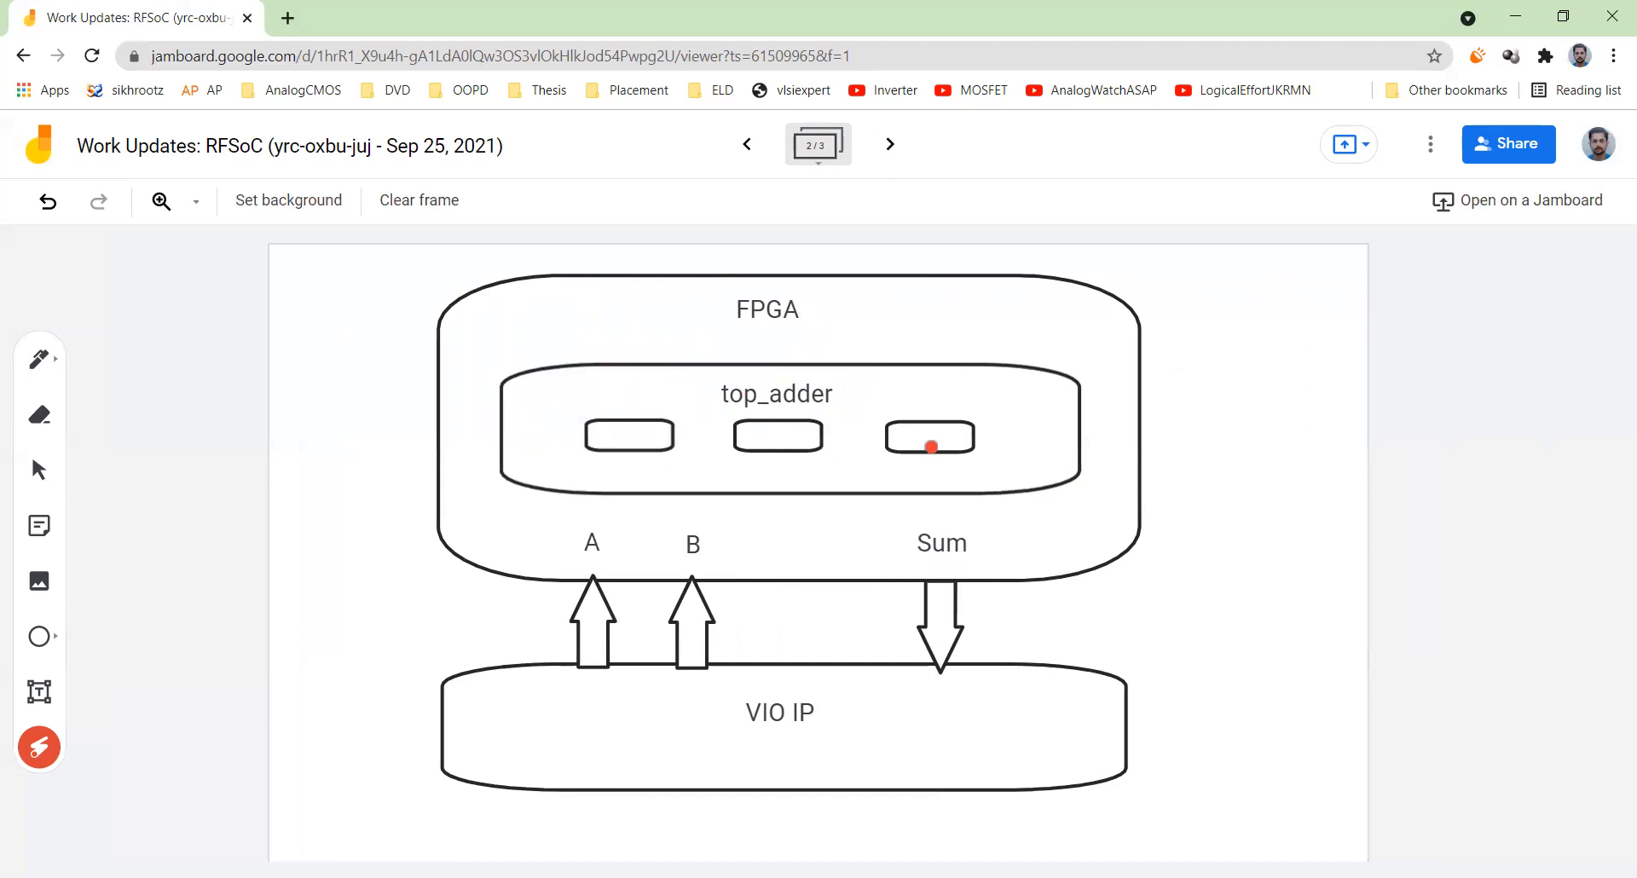
{"action": "mouse_move", "coordinate": [567, 407]}
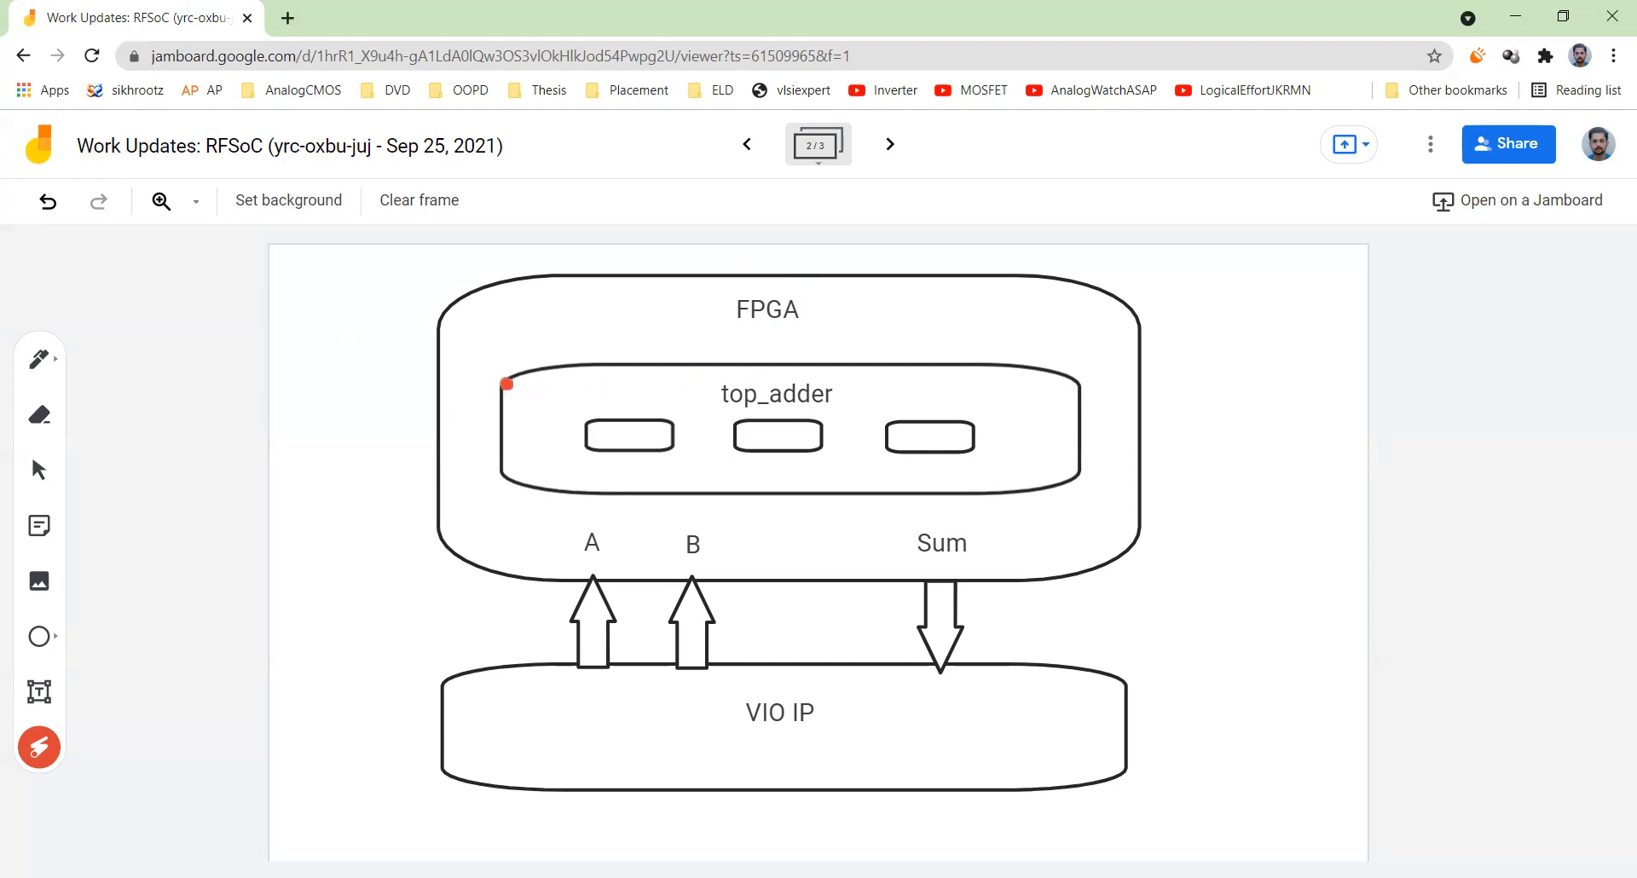
{"action": "mouse_move", "coordinate": [926, 544]}
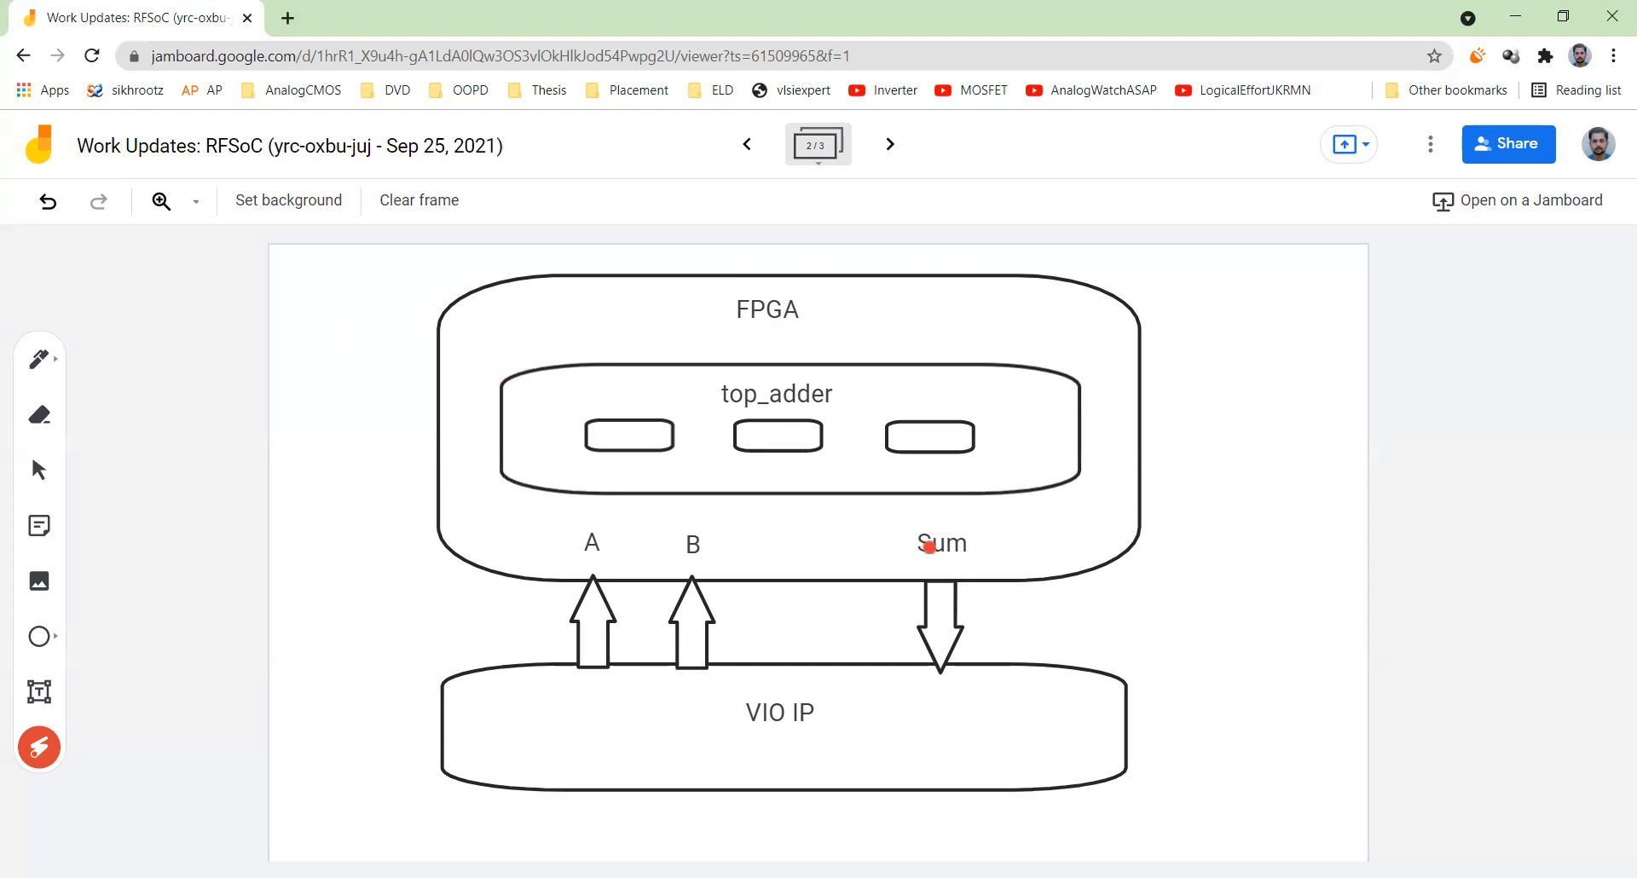
{"action": "mouse_move", "coordinate": [564, 526]}
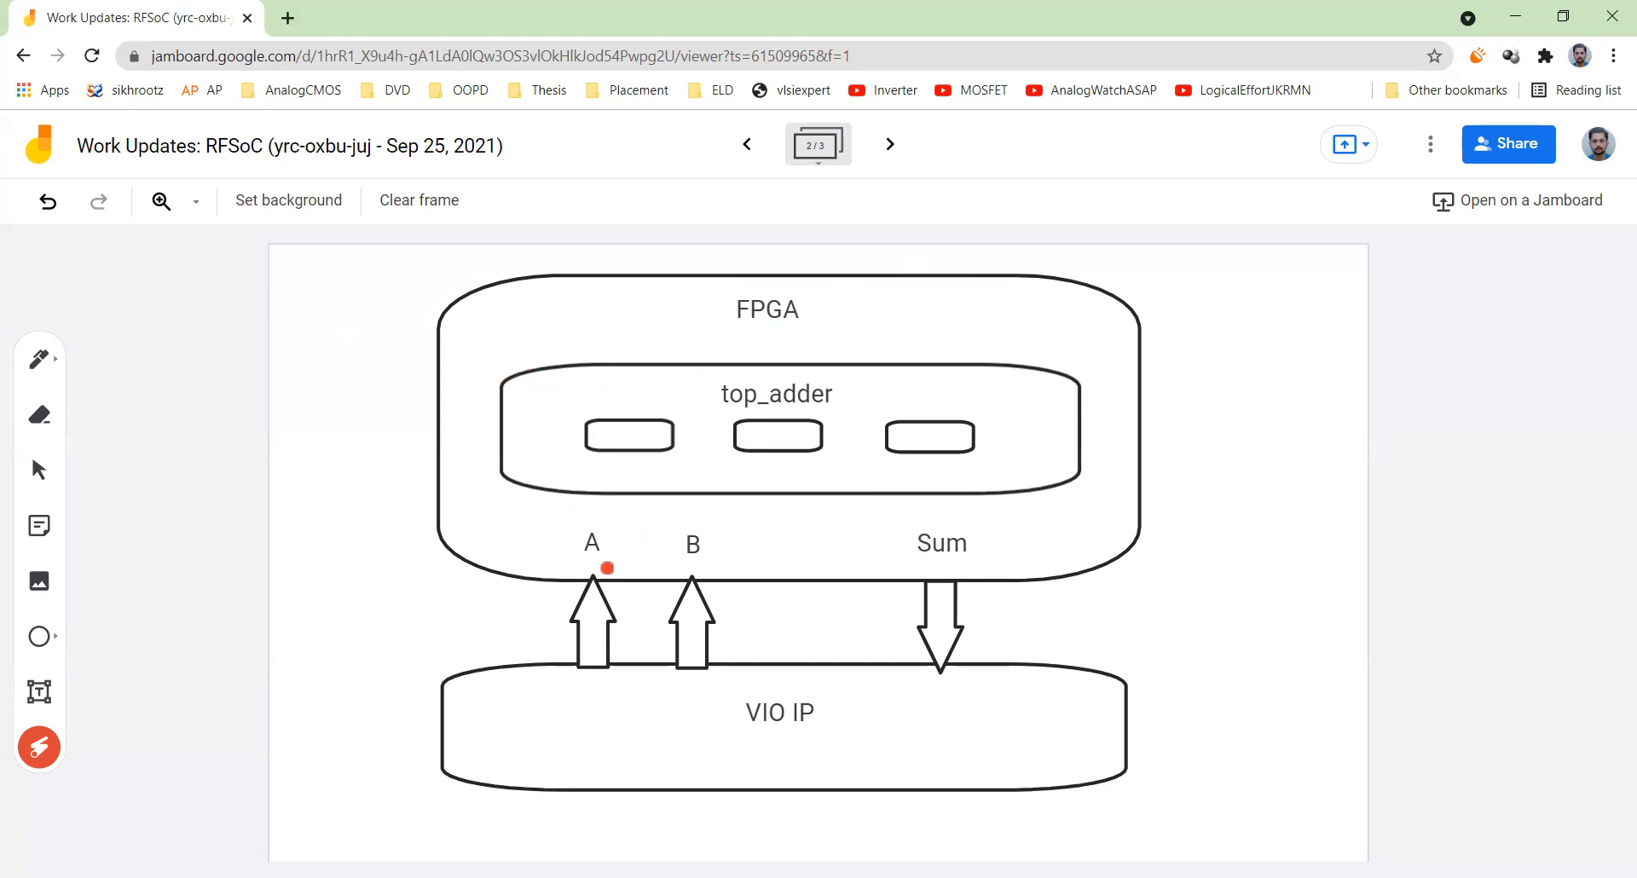
{"action": "mouse_move", "coordinate": [694, 339]}
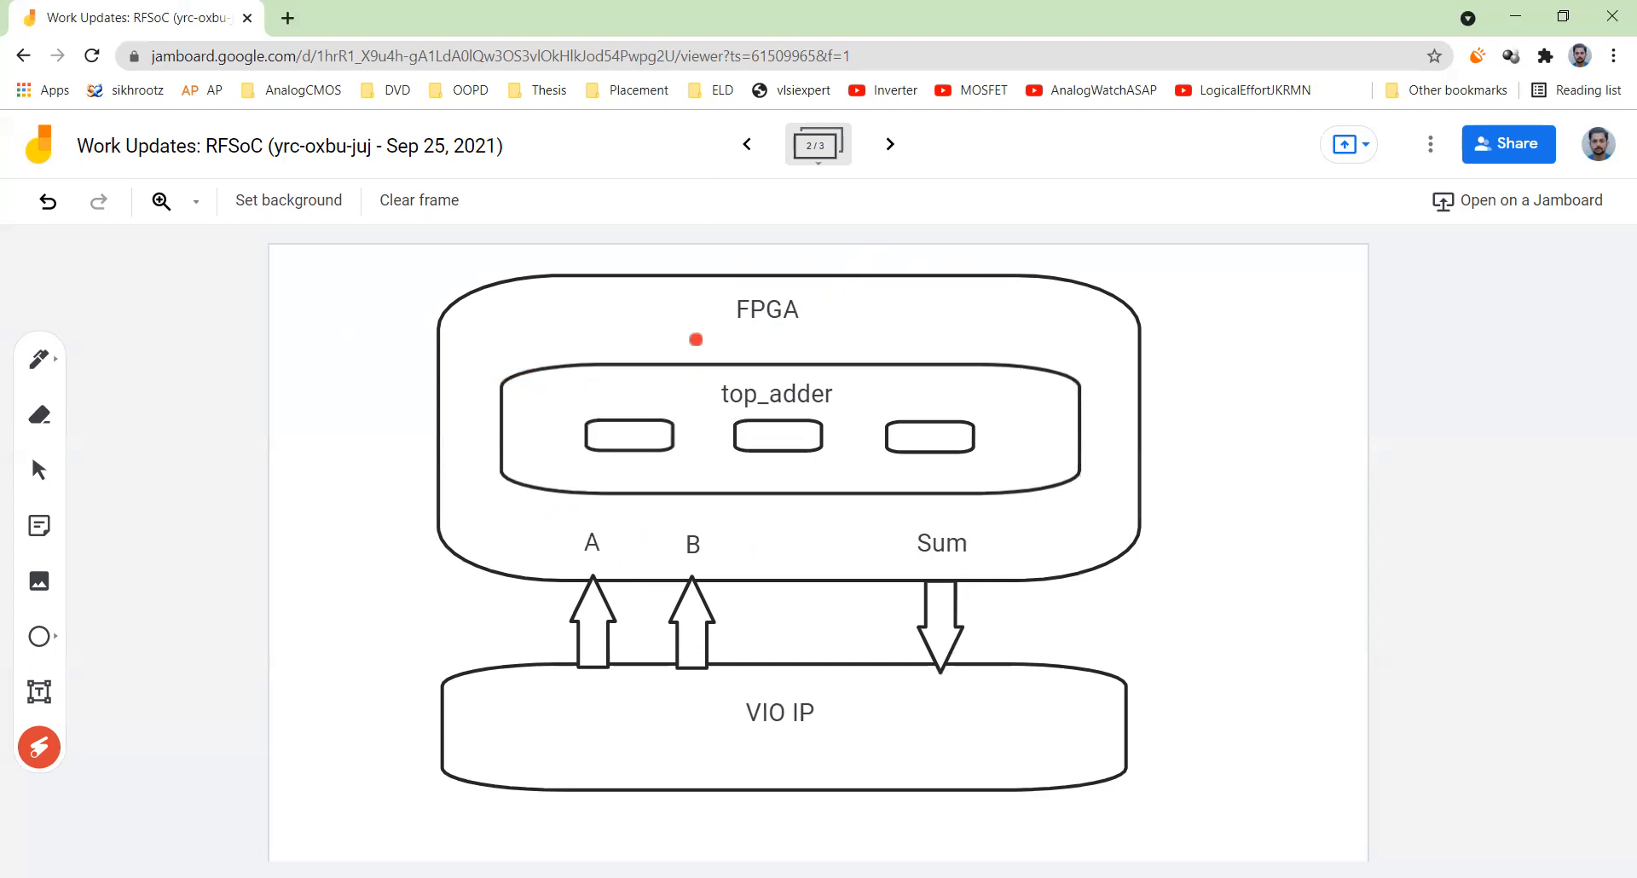
{"action": "mouse_move", "coordinate": [826, 631]}
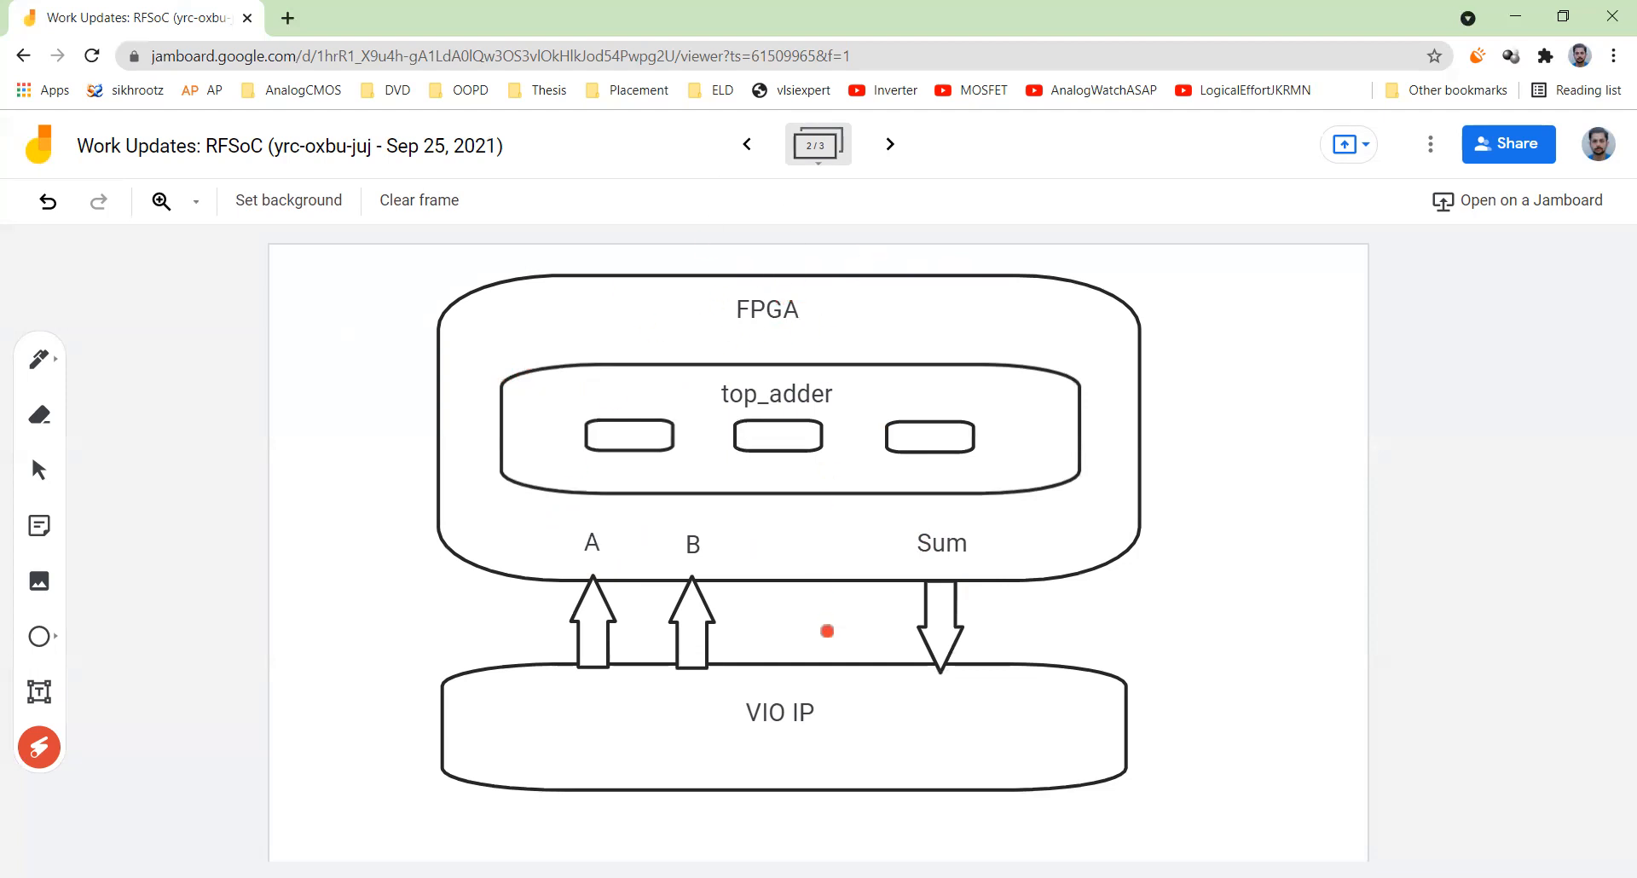
{"action": "mouse_move", "coordinate": [744, 672]}
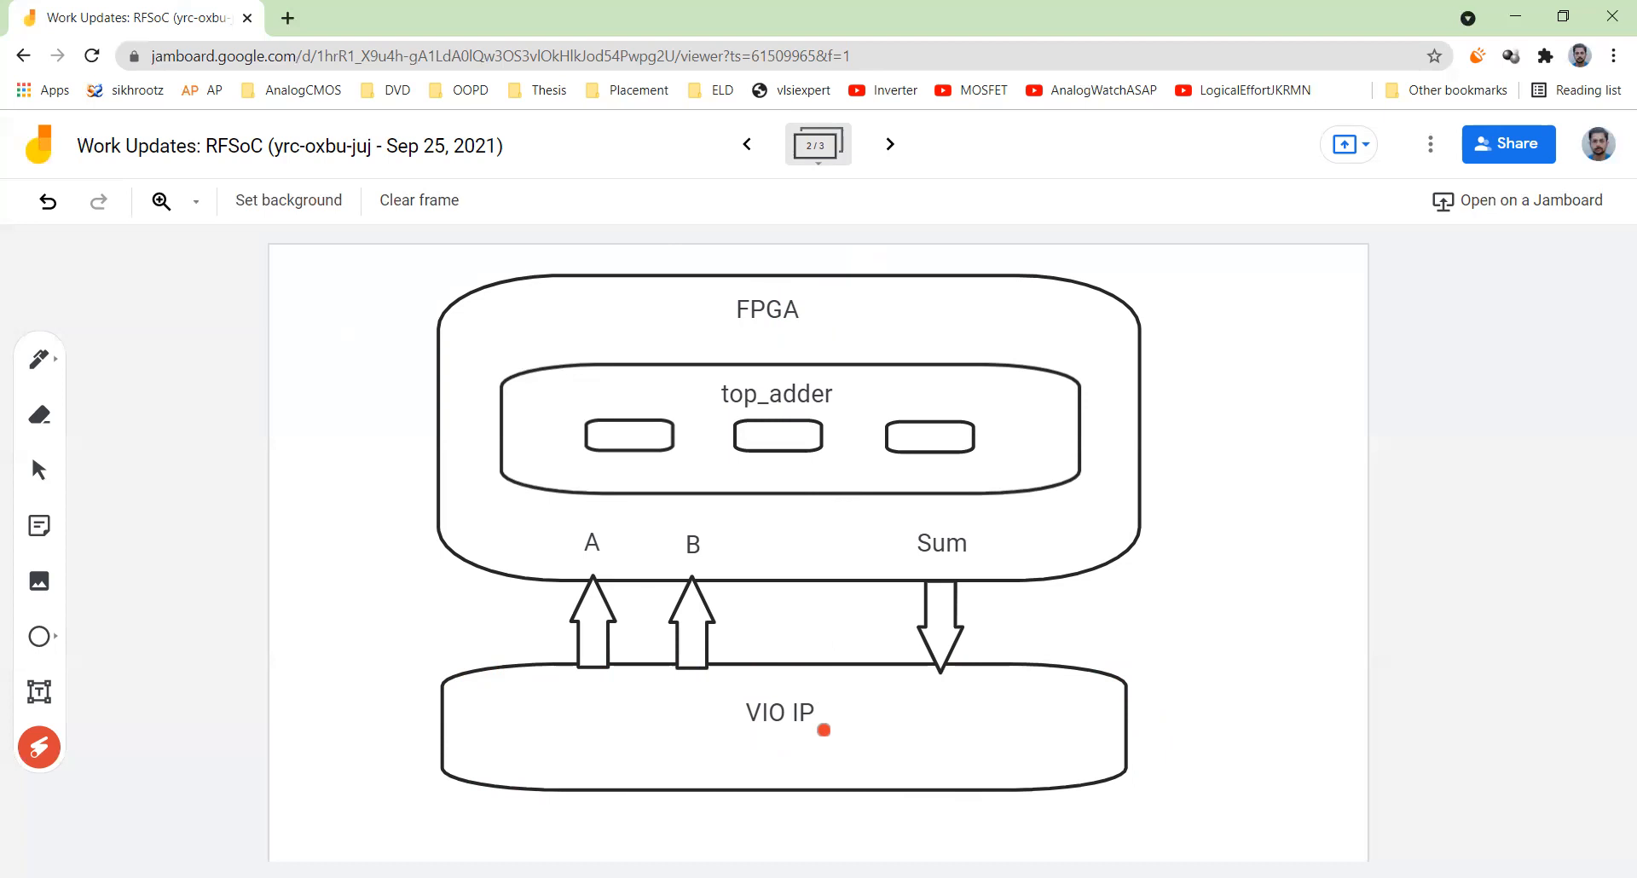
{"action": "mouse_move", "coordinate": [820, 687]}
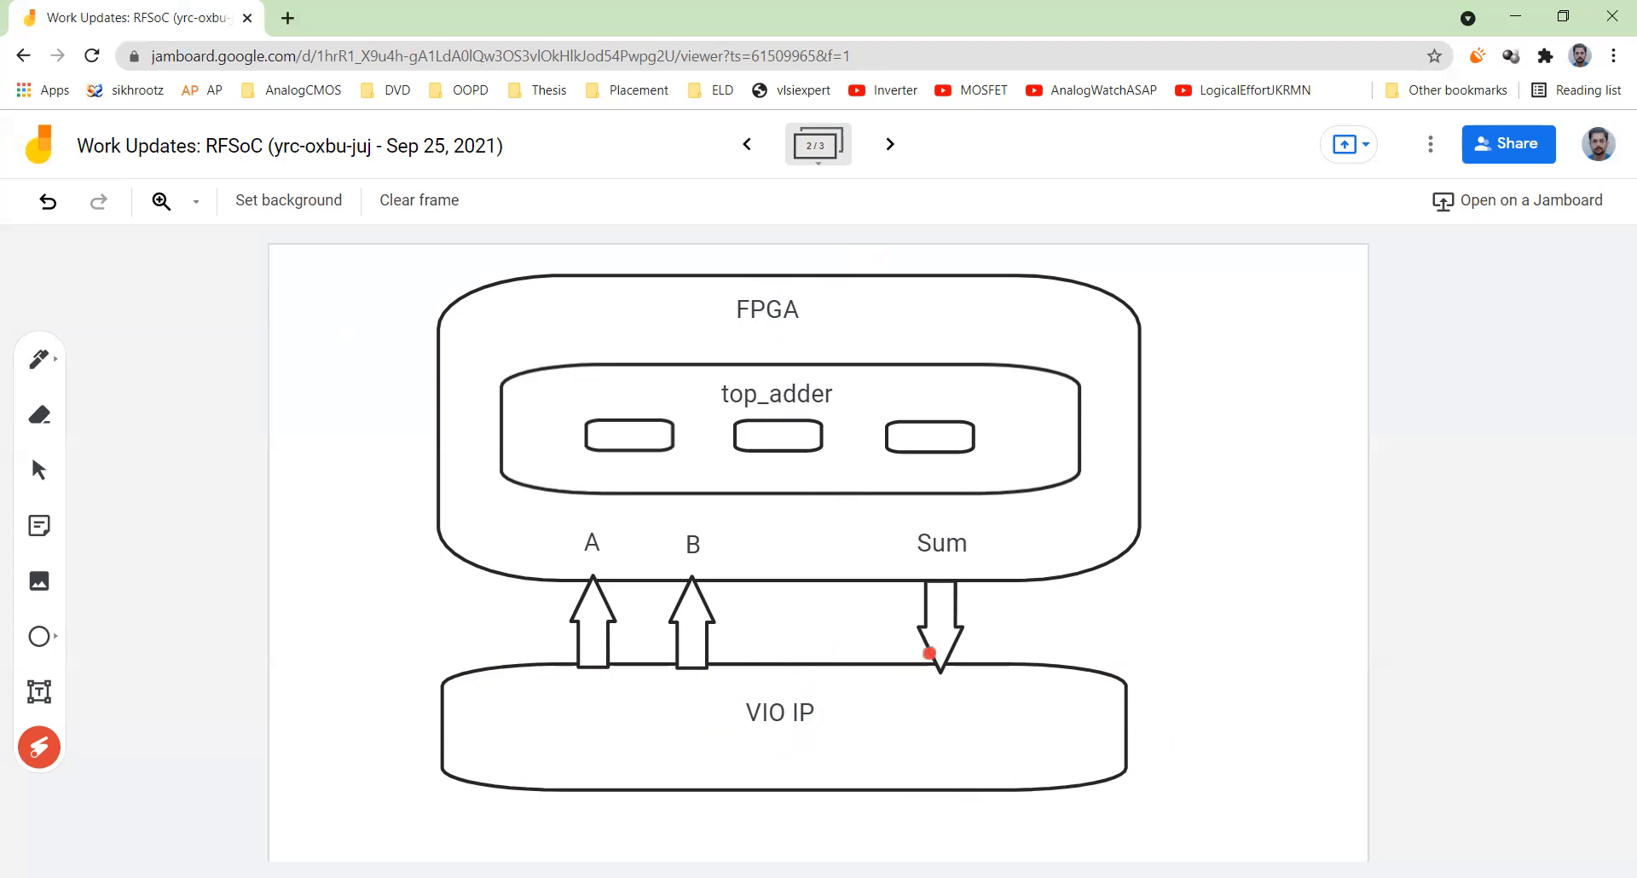
{"action": "mouse_move", "coordinate": [880, 604]}
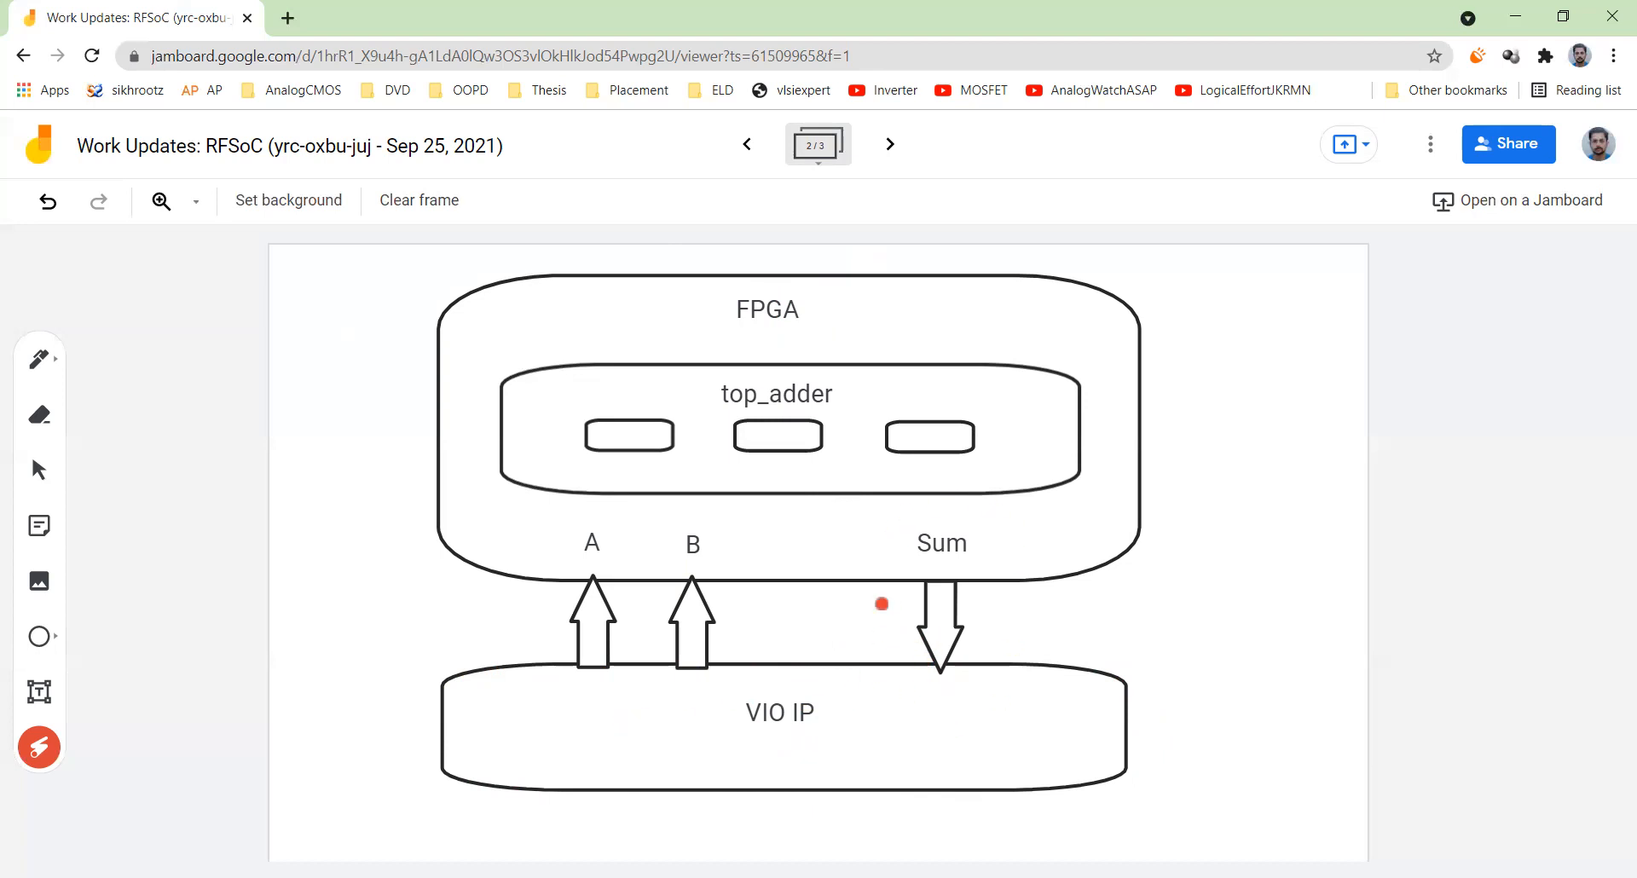
{"action": "mouse_move", "coordinate": [716, 679]}
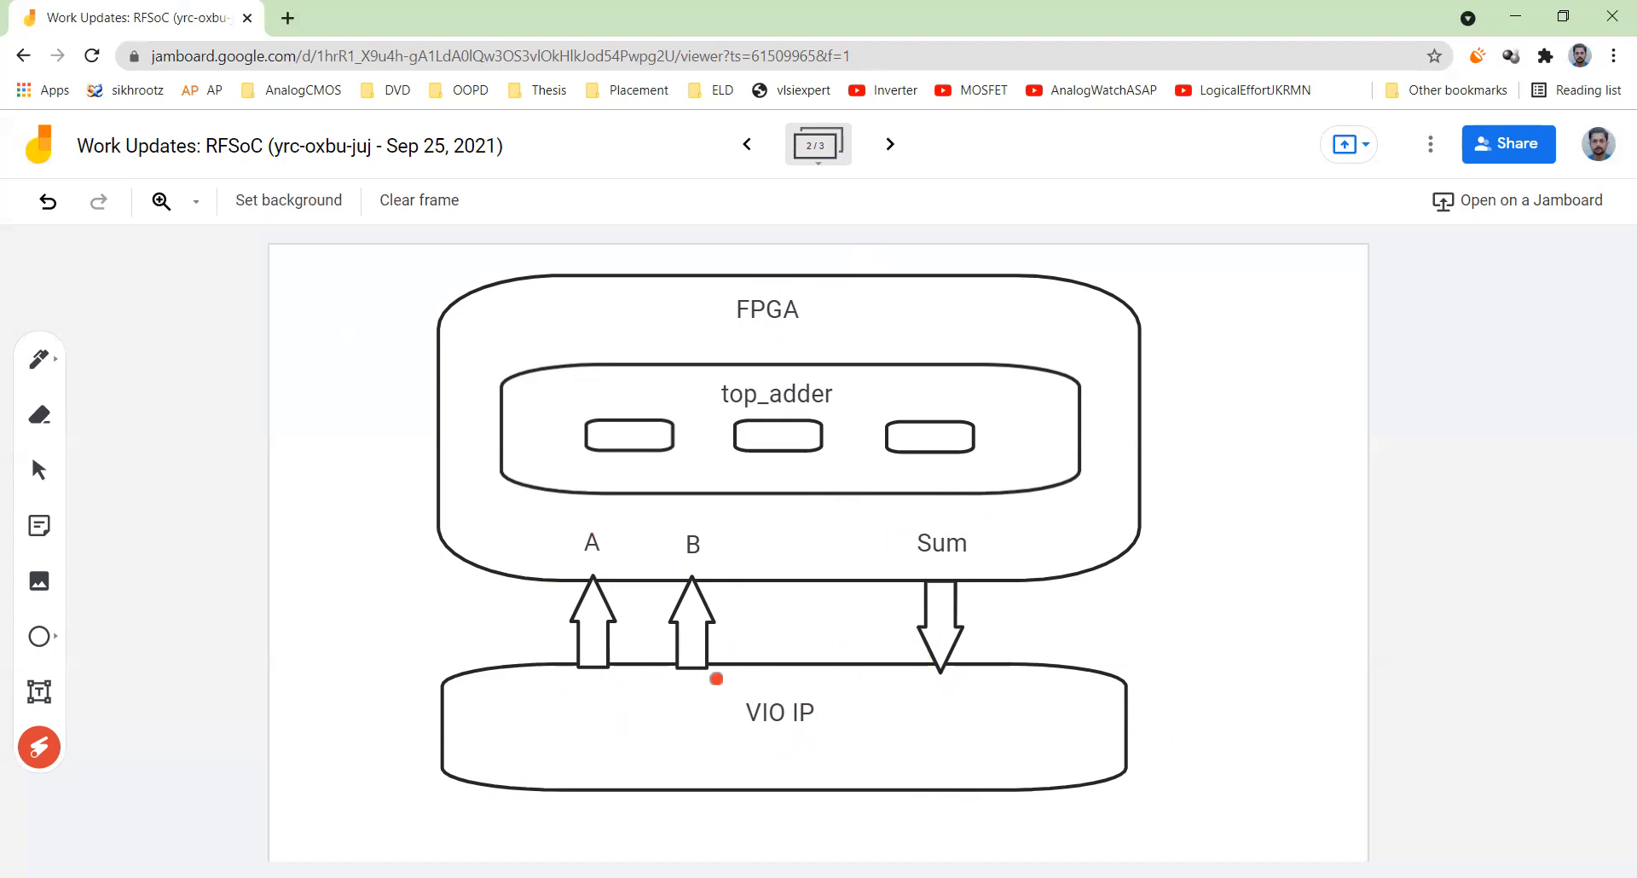
{"action": "mouse_move", "coordinate": [739, 426]}
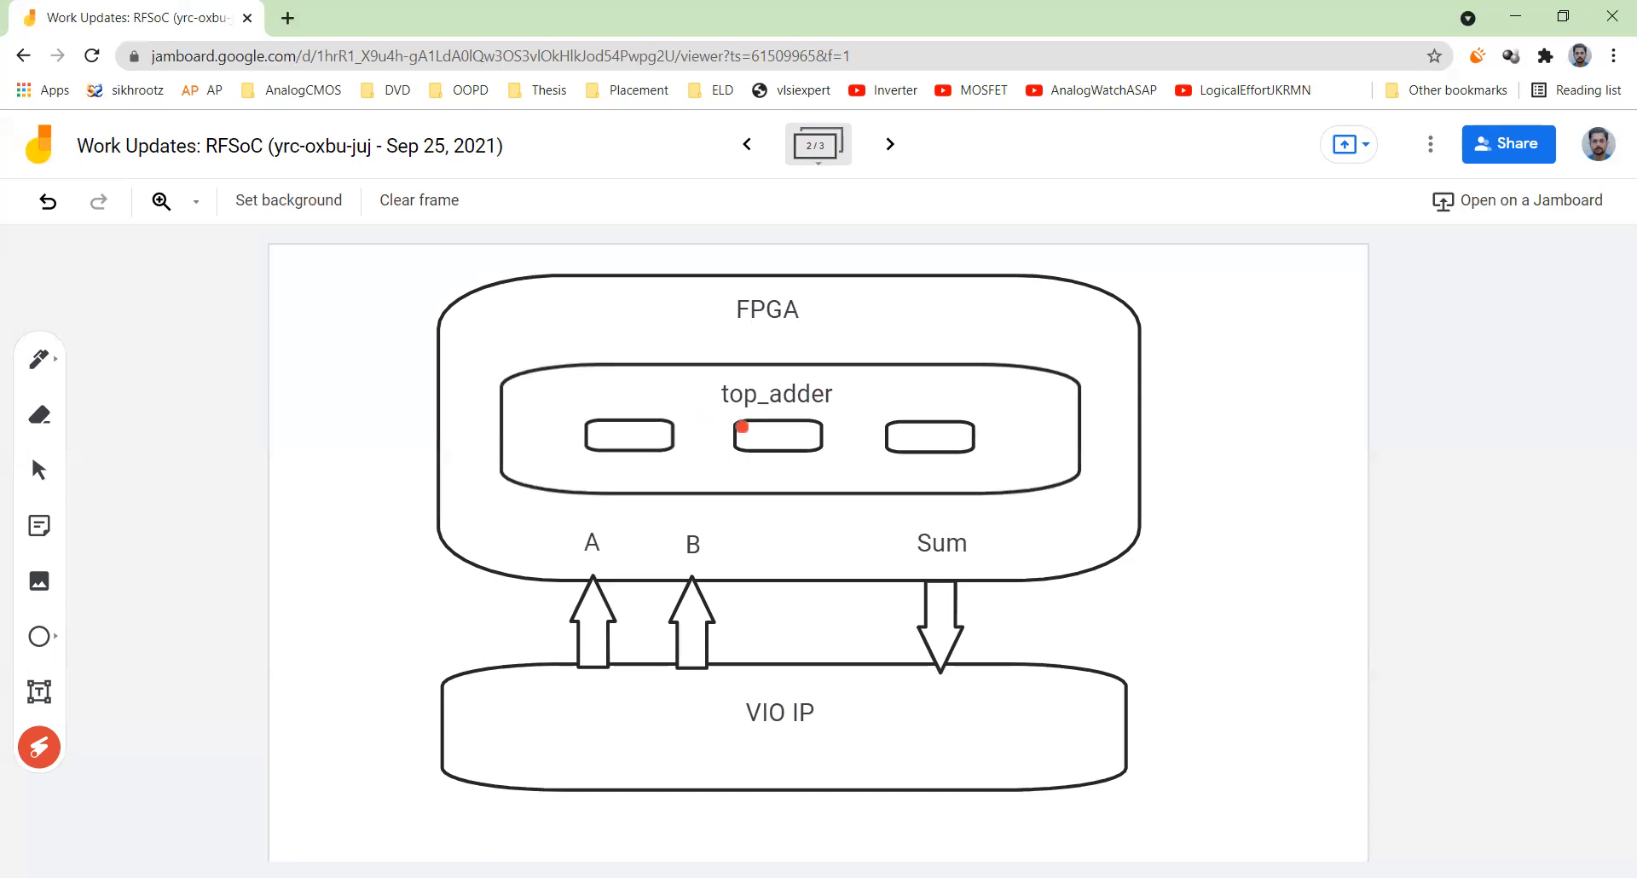
{"action": "mouse_move", "coordinate": [735, 366]}
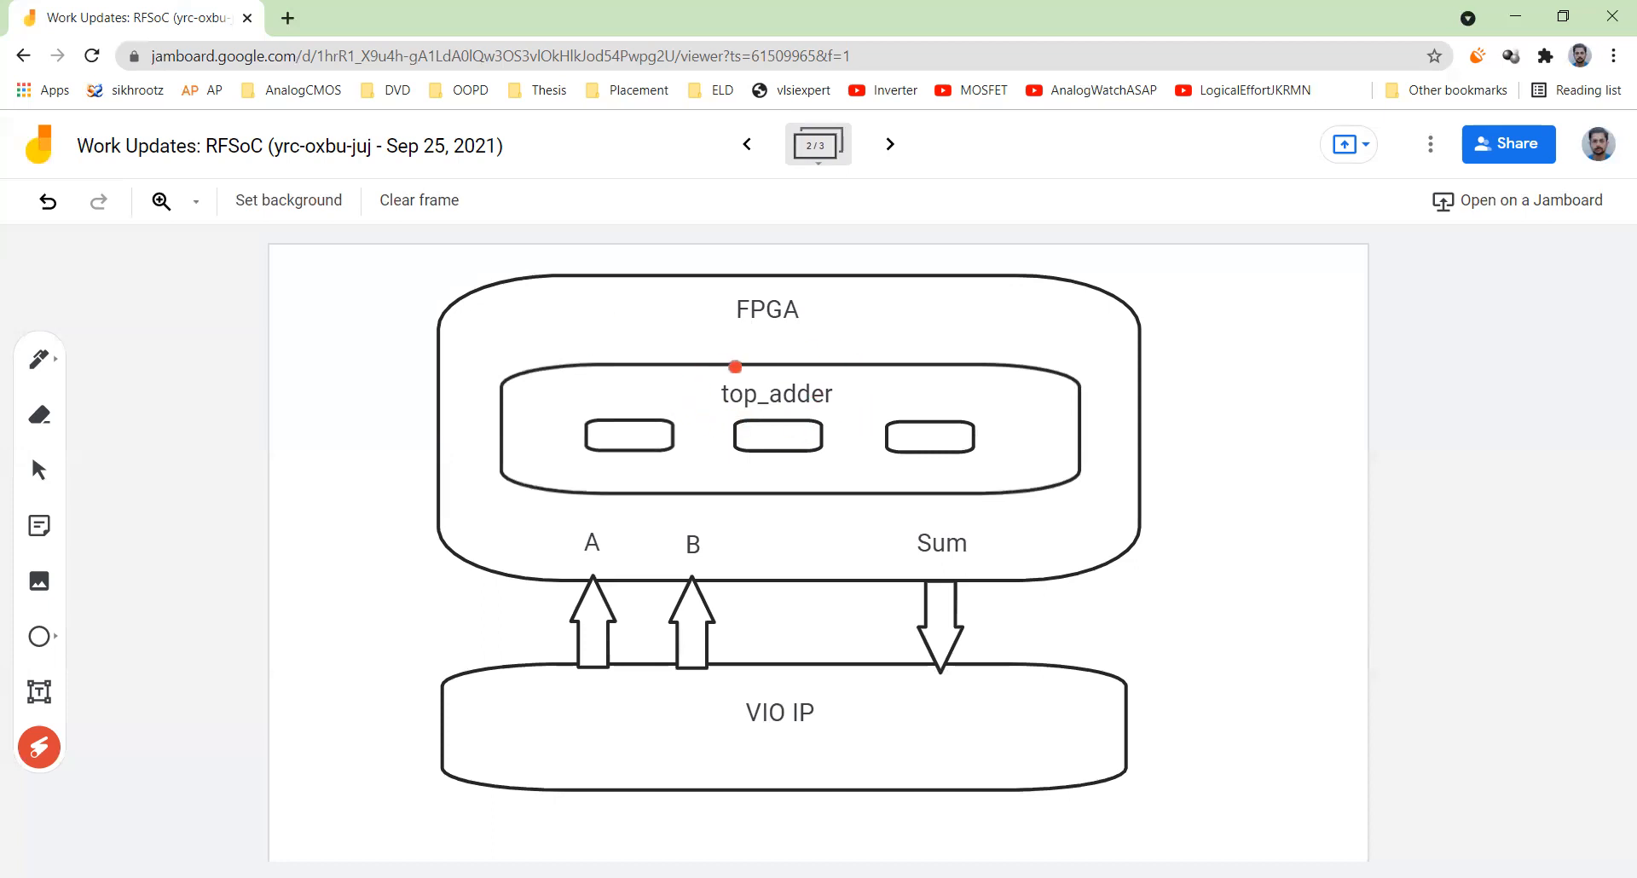
{"action": "mouse_move", "coordinate": [542, 549]}
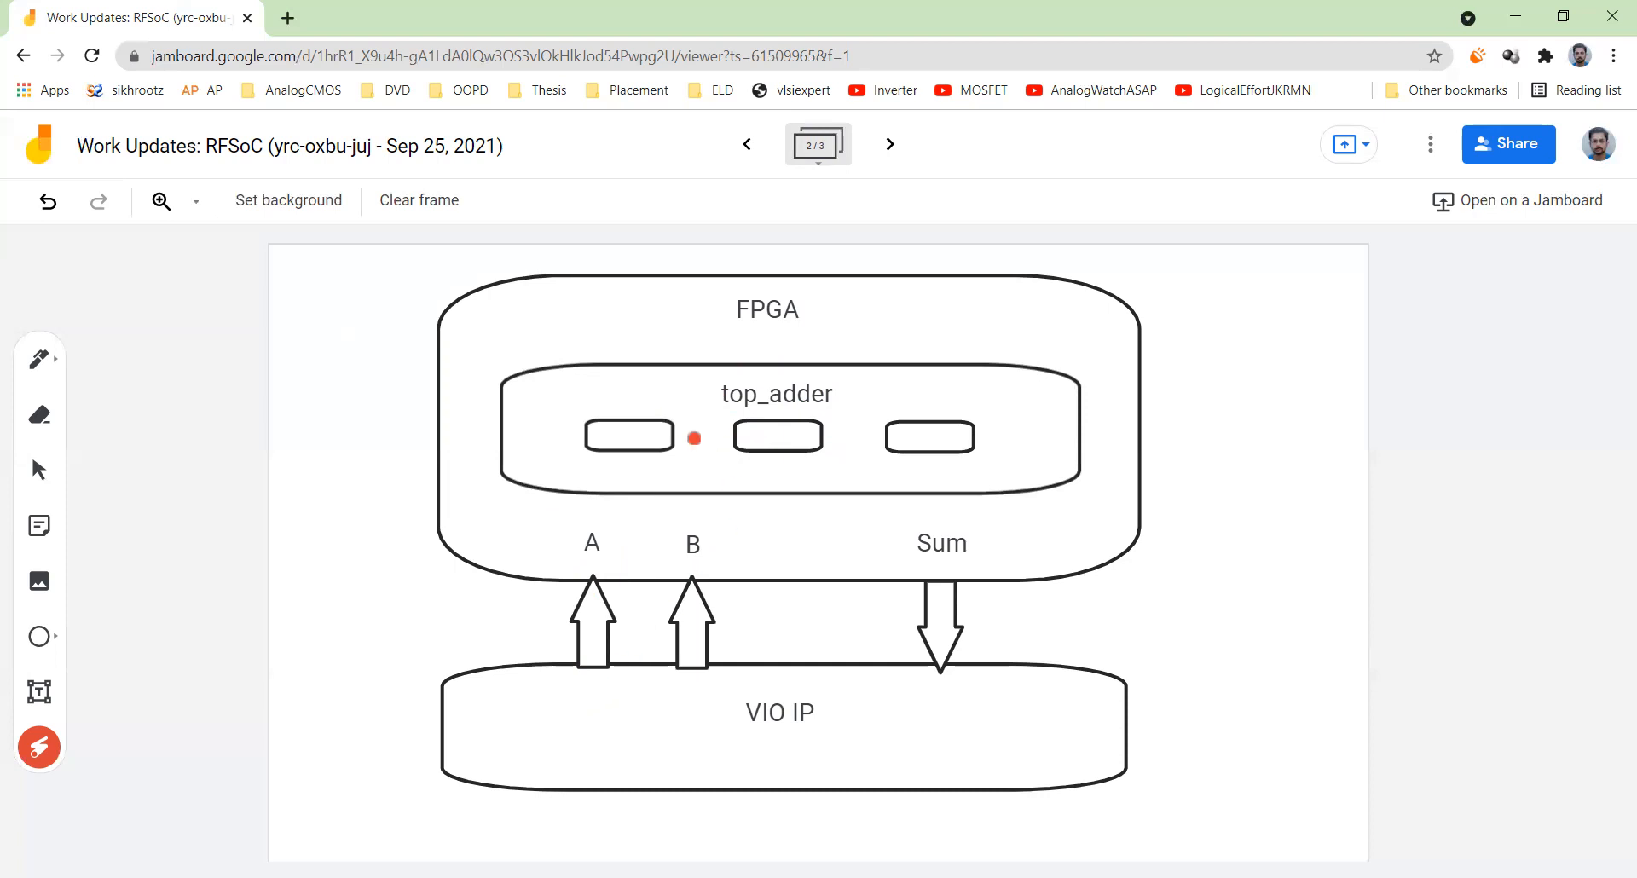
{"action": "left_click_drag", "start_coordinate": [693, 437], "coordinate": [824, 363]}
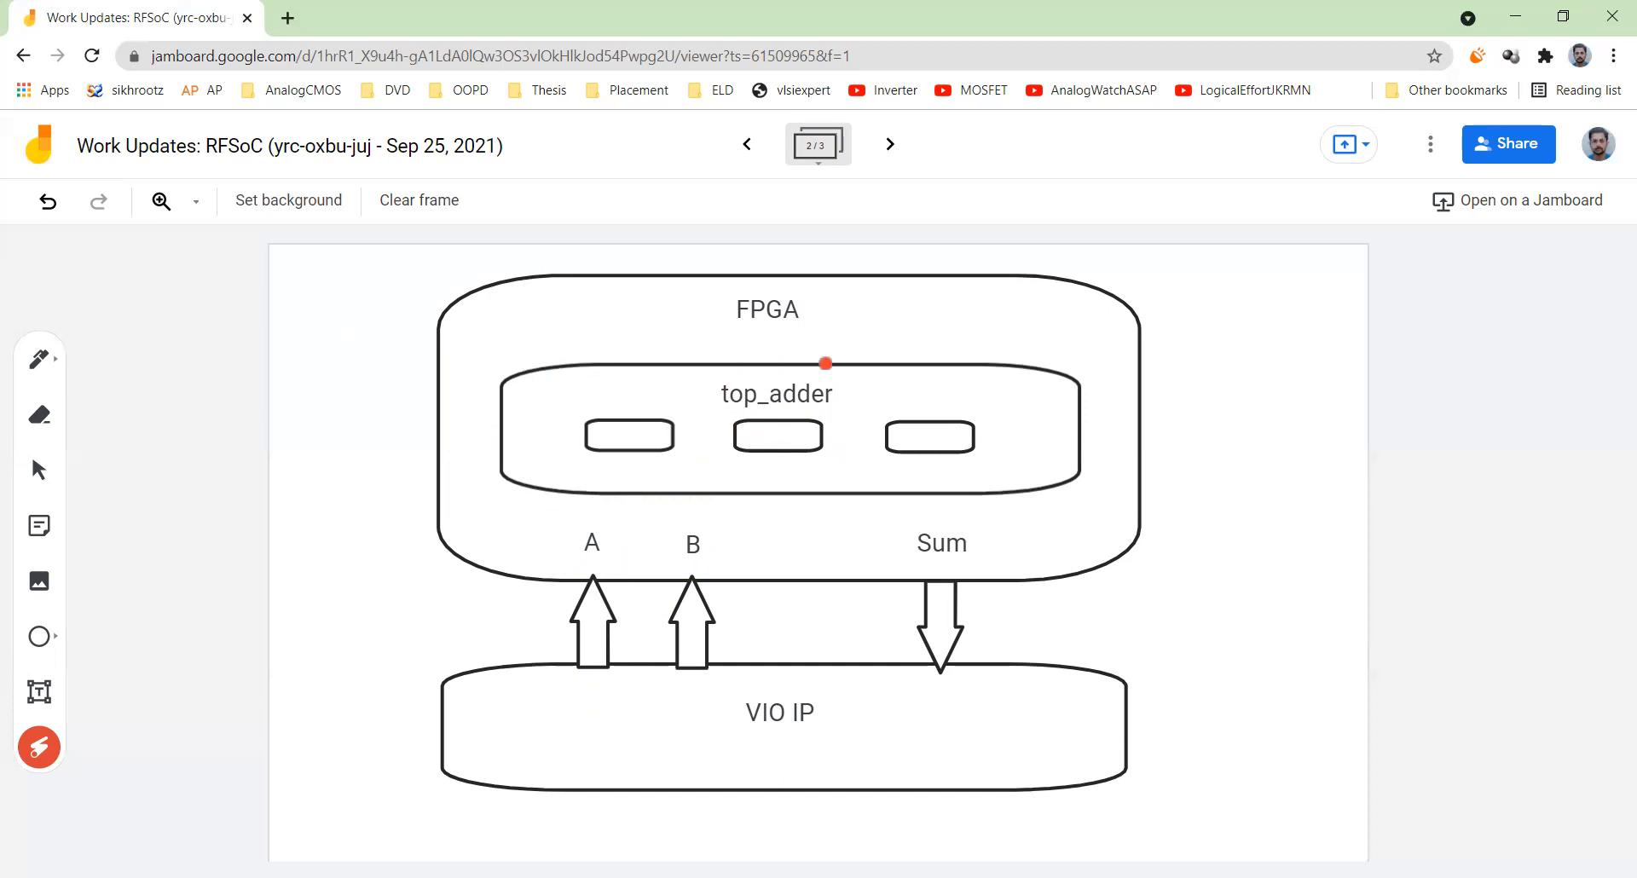
{"action": "mouse_move", "coordinate": [616, 692]}
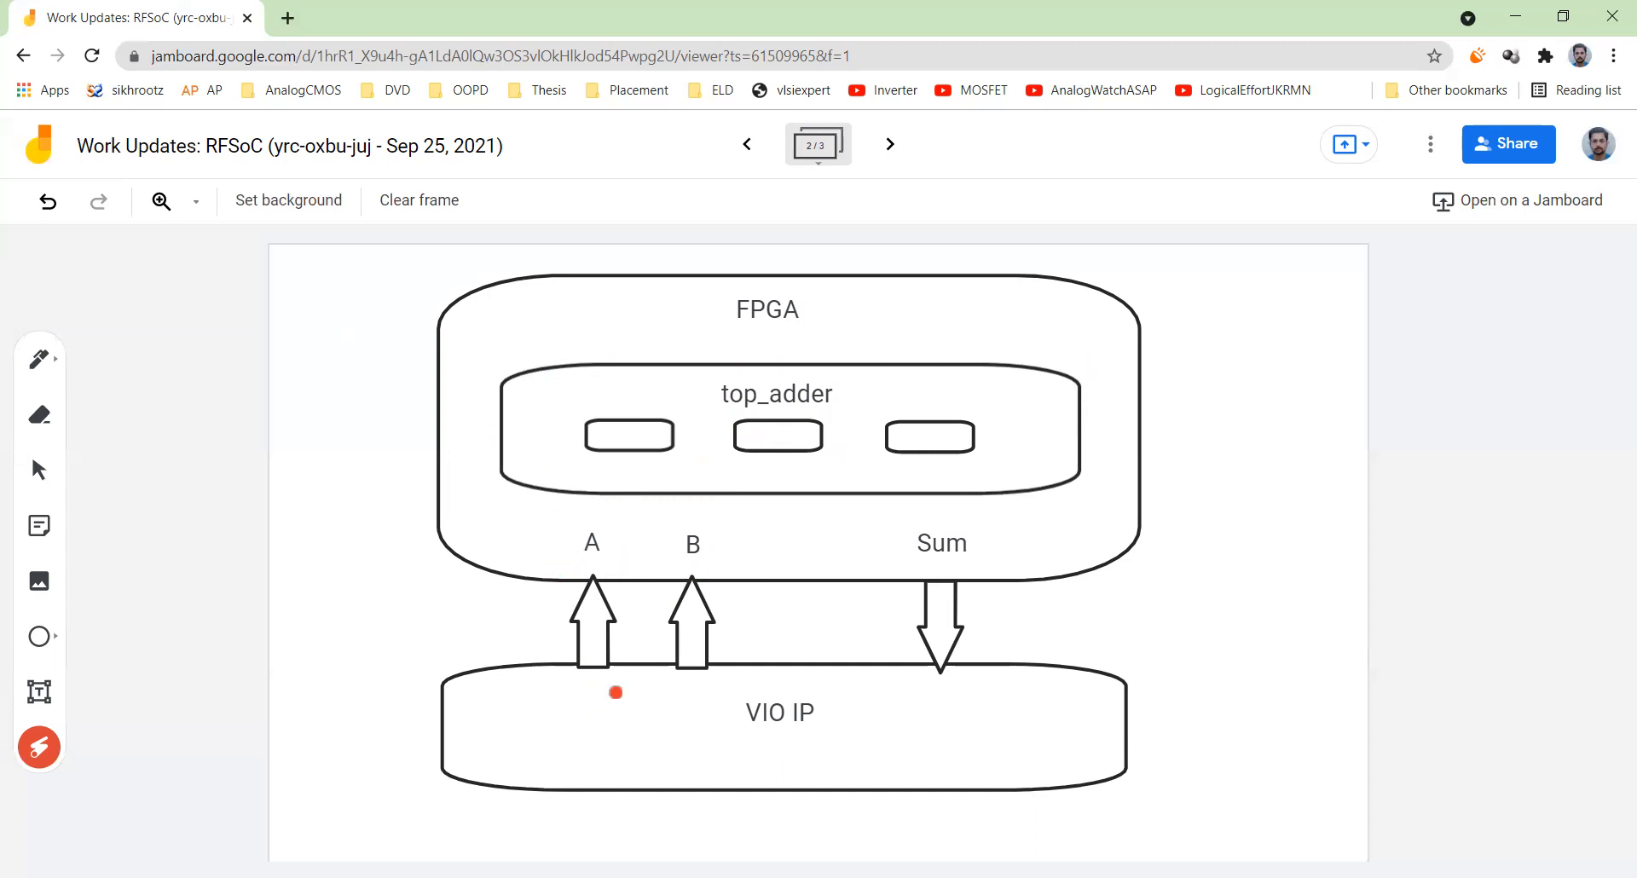
{"action": "mouse_move", "coordinate": [733, 538]}
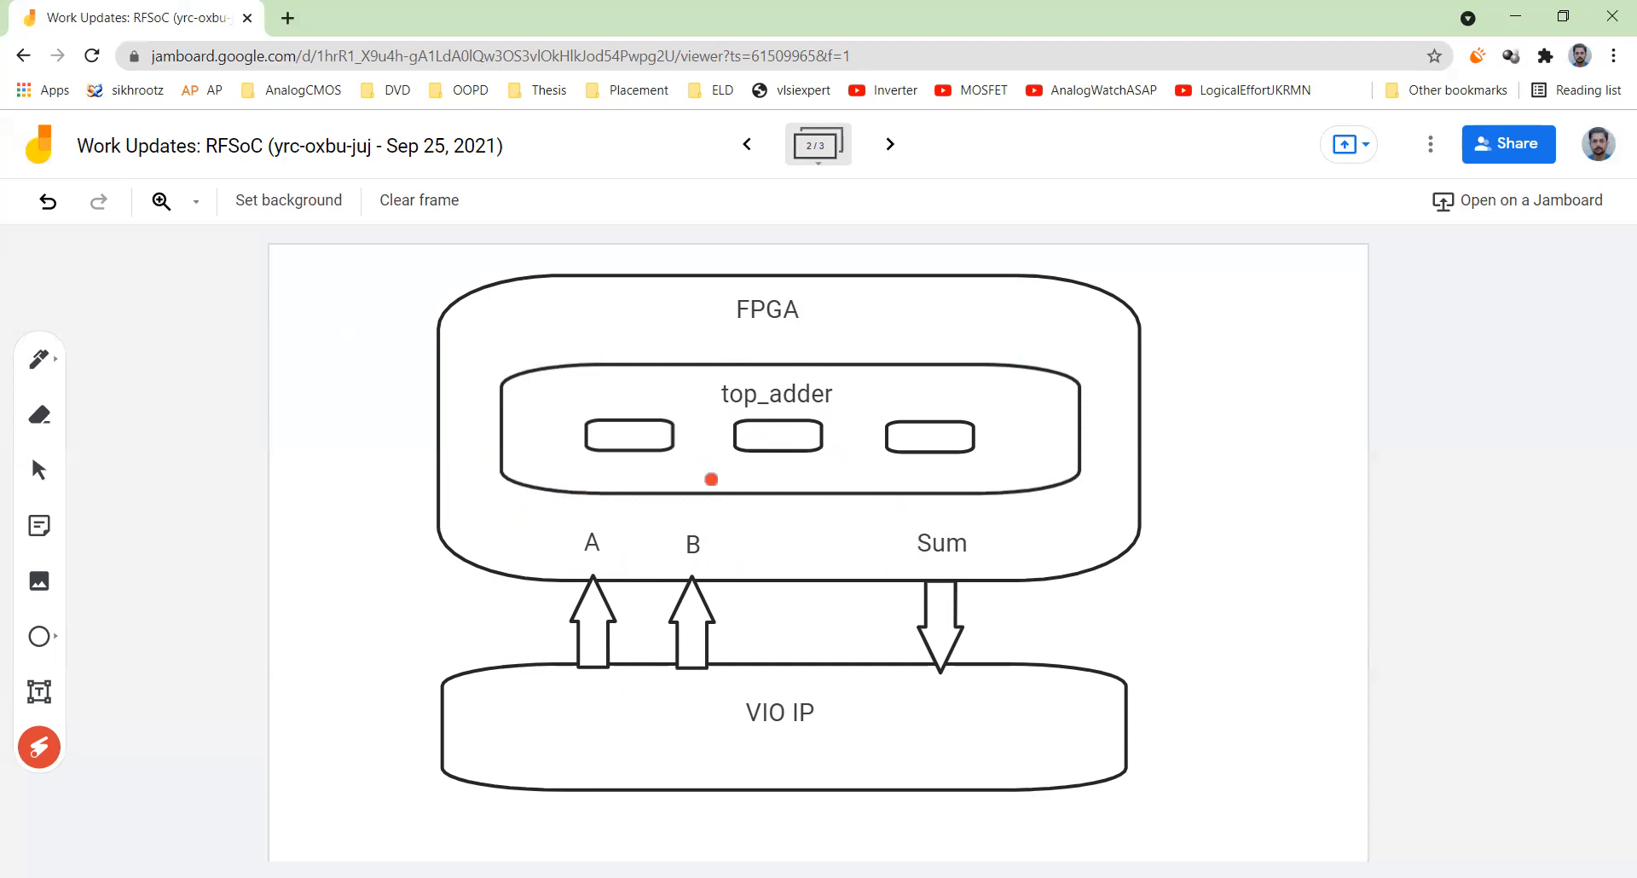
{"action": "mouse_move", "coordinate": [919, 579]}
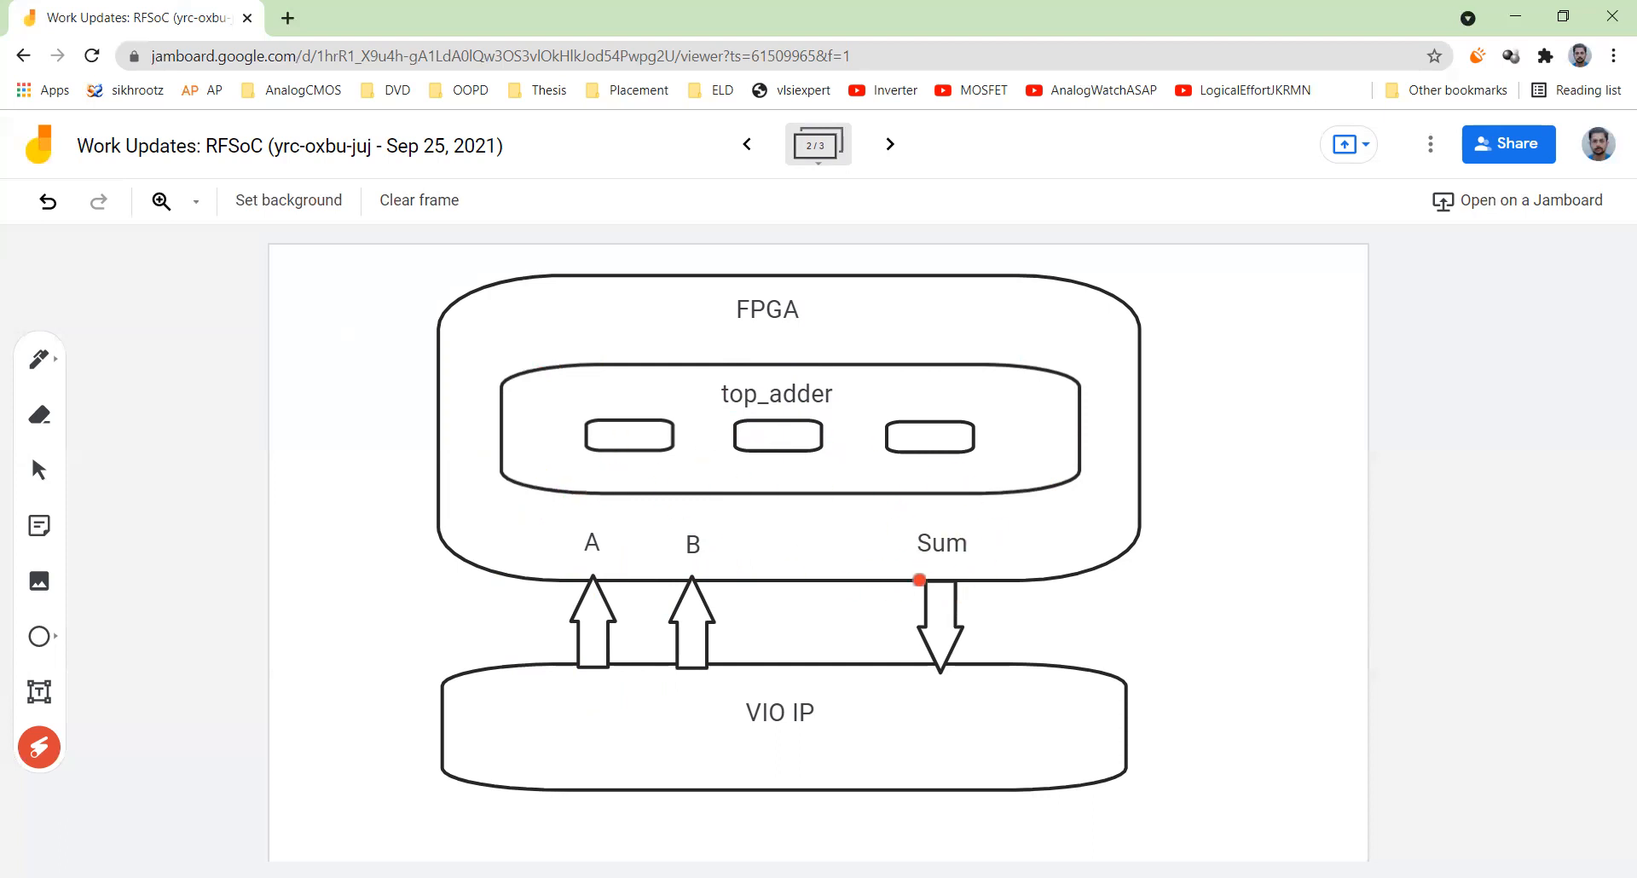
{"action": "left_click_drag", "start_coordinate": [919, 580], "coordinate": [944, 669]}
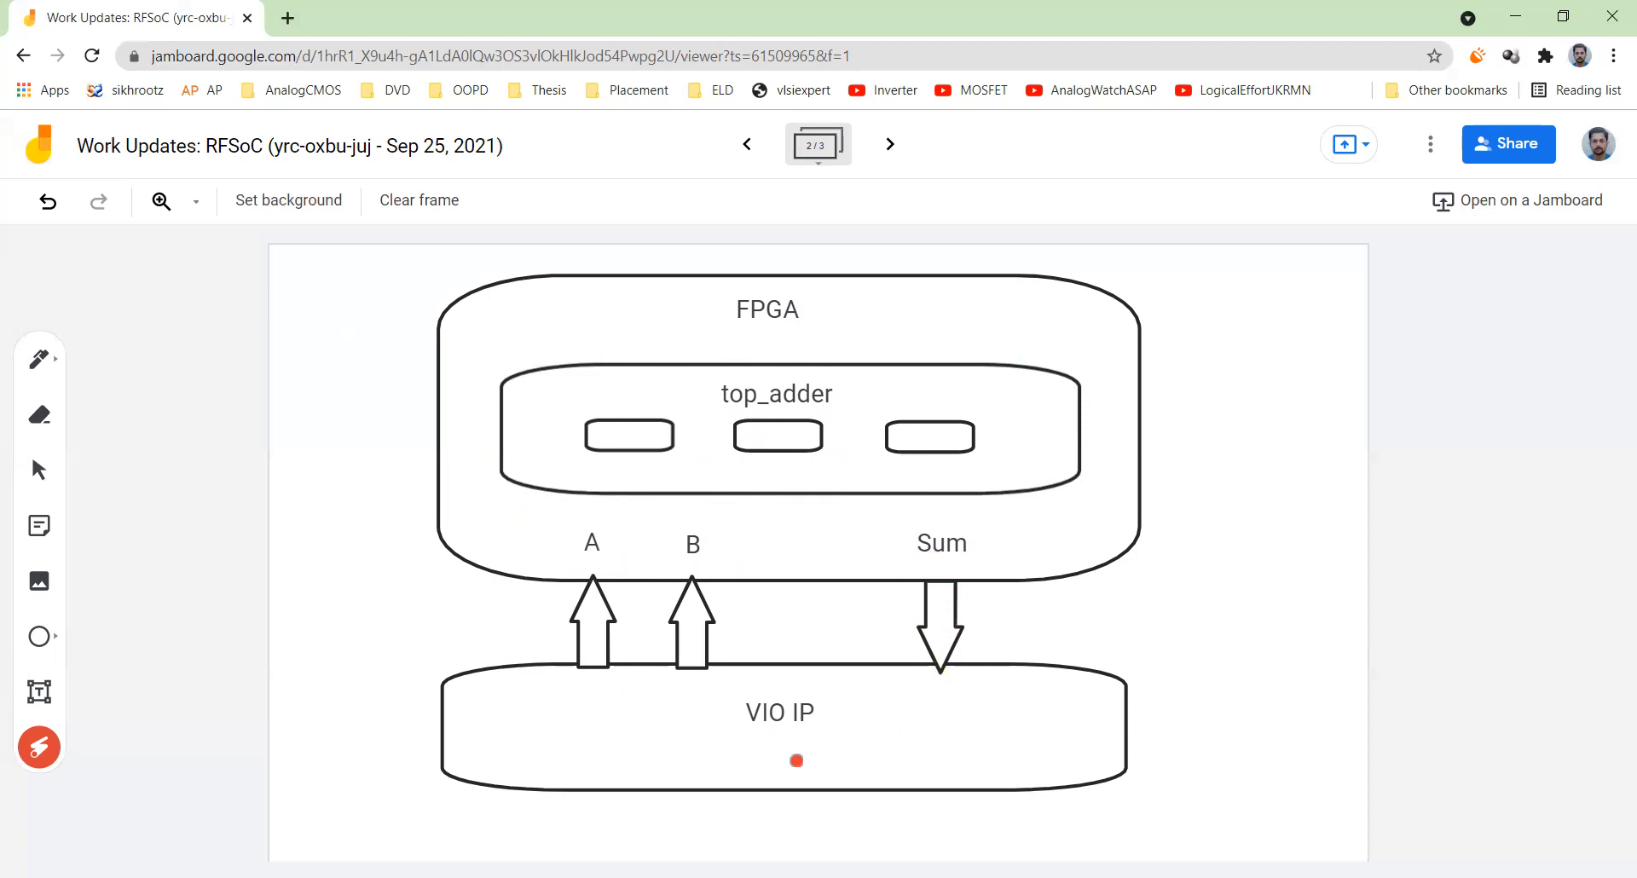
{"action": "mouse_move", "coordinate": [847, 503]}
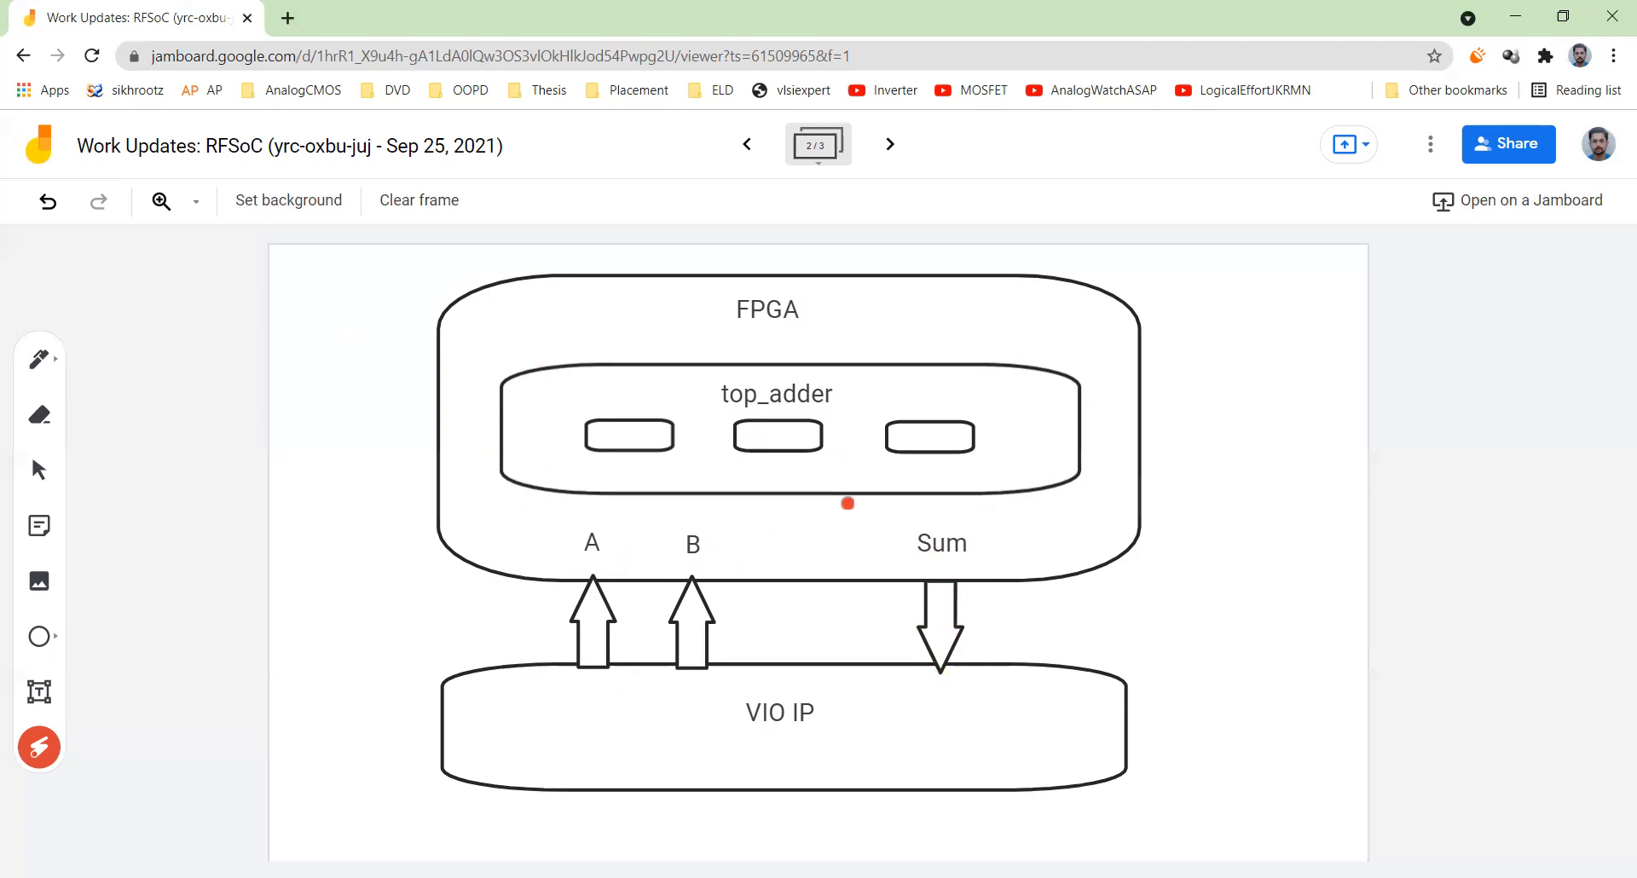
{"action": "mouse_move", "coordinate": [714, 731]}
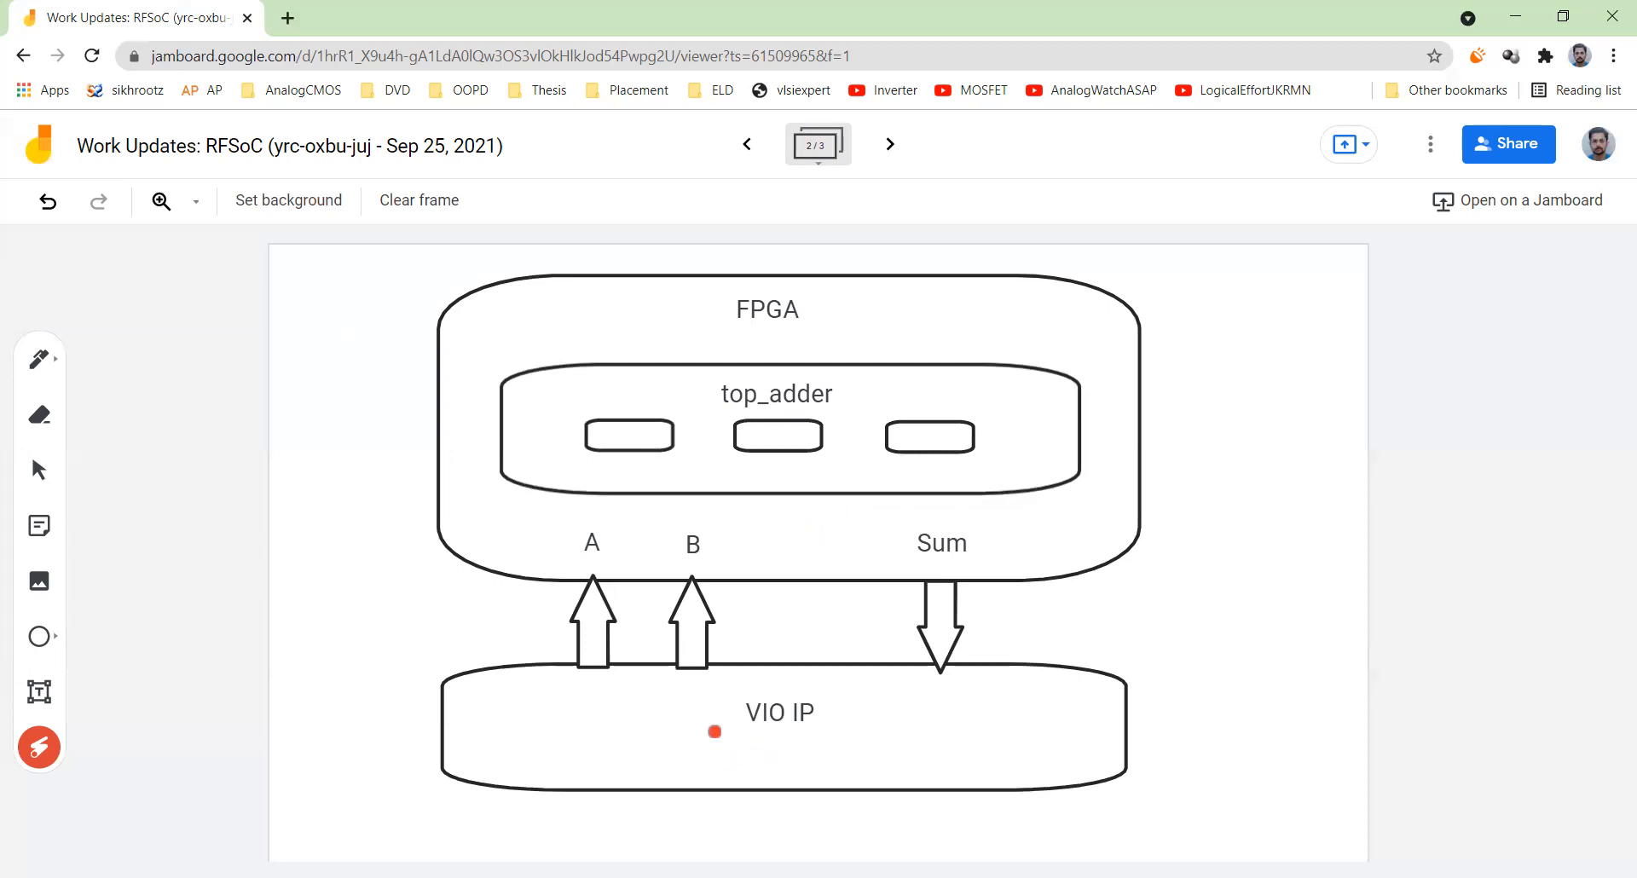
{"action": "mouse_move", "coordinate": [754, 748]}
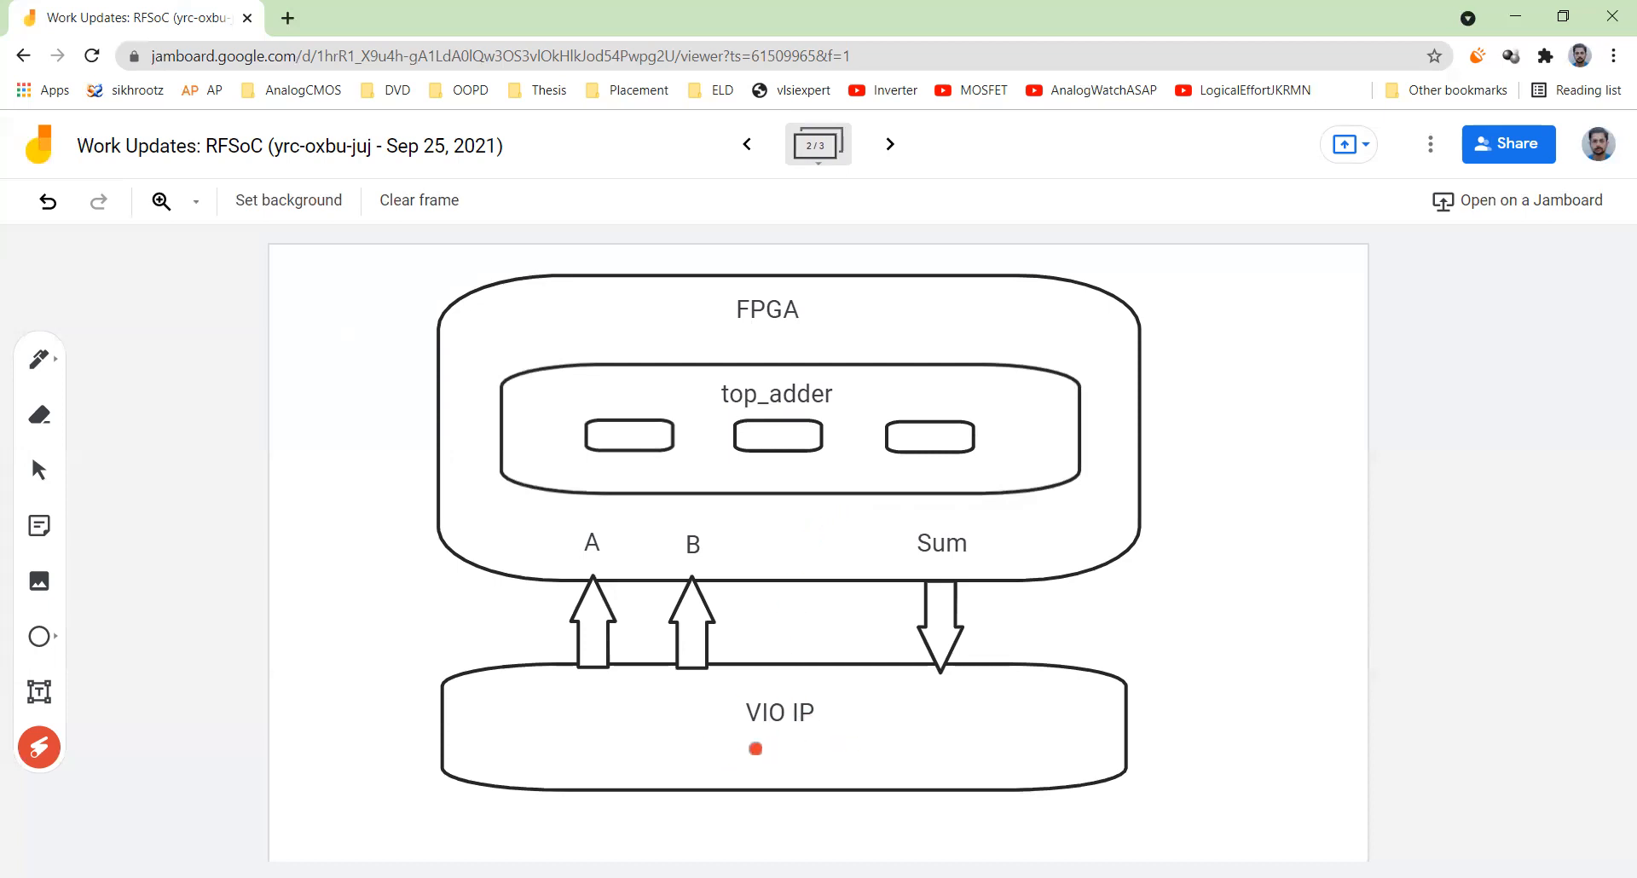
{"action": "mouse_move", "coordinate": [888, 144]}
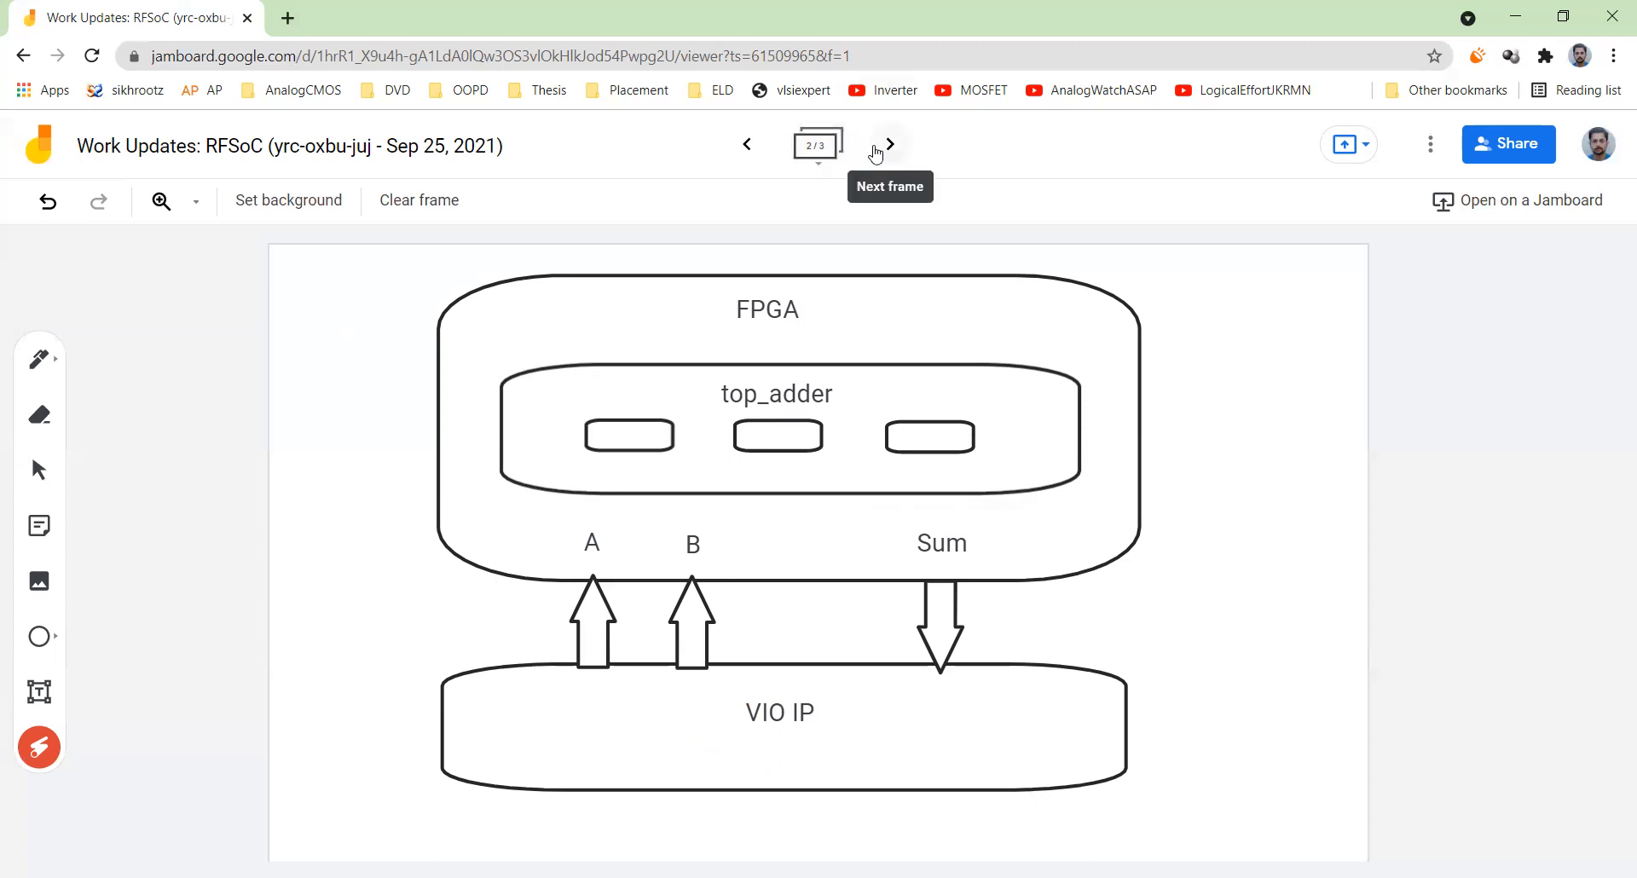
- Advance to frame 3, 'Creating XDC file', and sweep across its constraint listings
{"action": "left_click", "coordinate": [889, 144]}
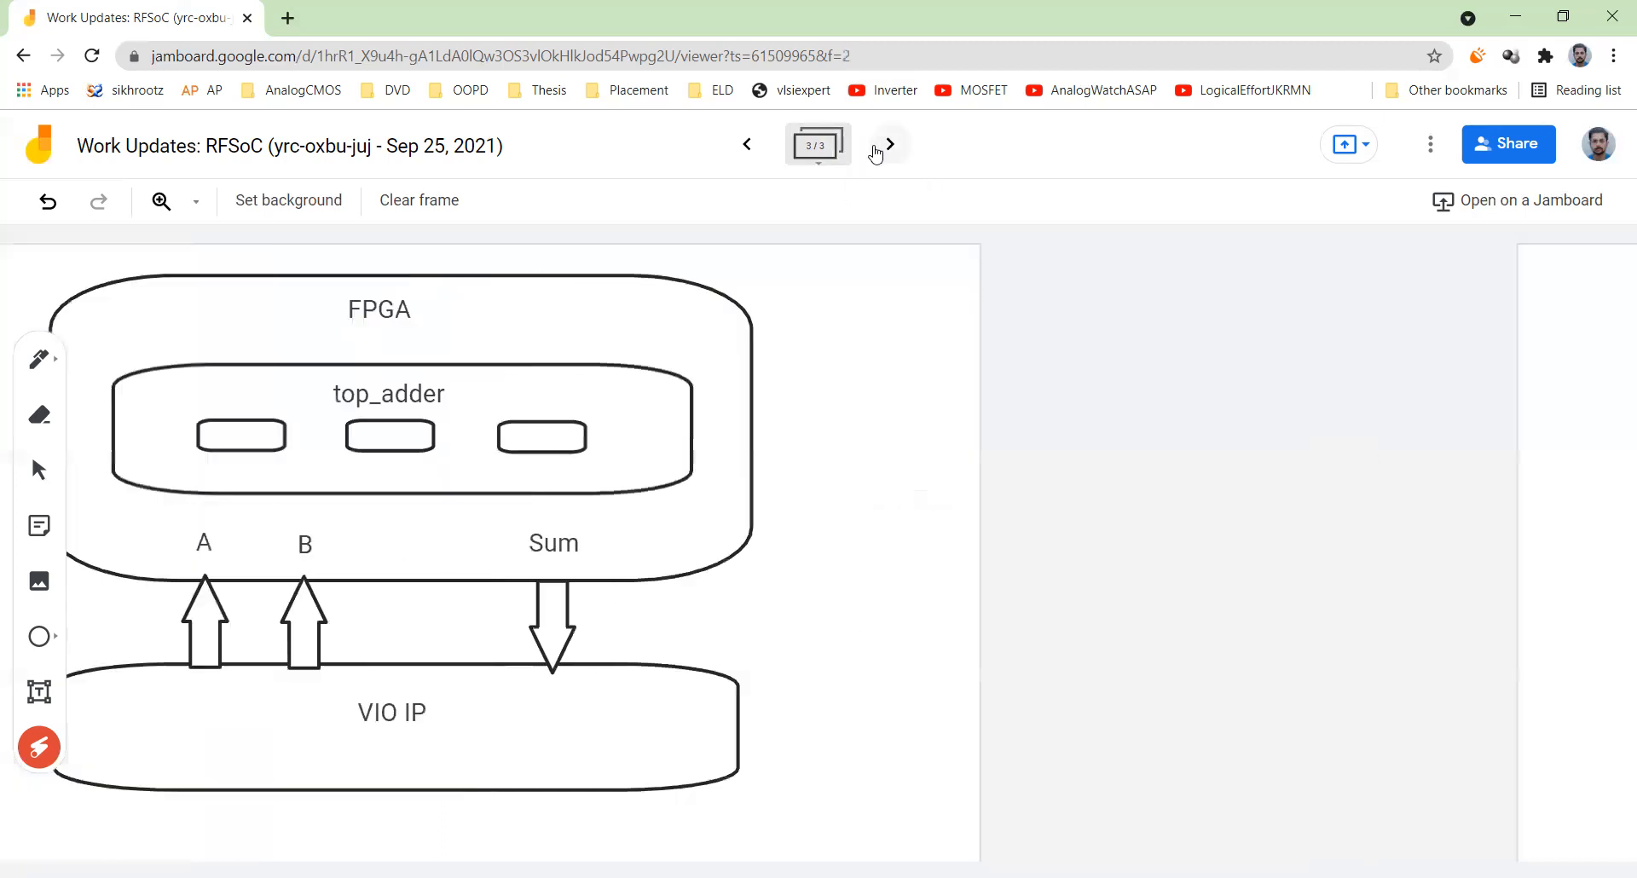
{"action": "left_click", "coordinate": [888, 143]}
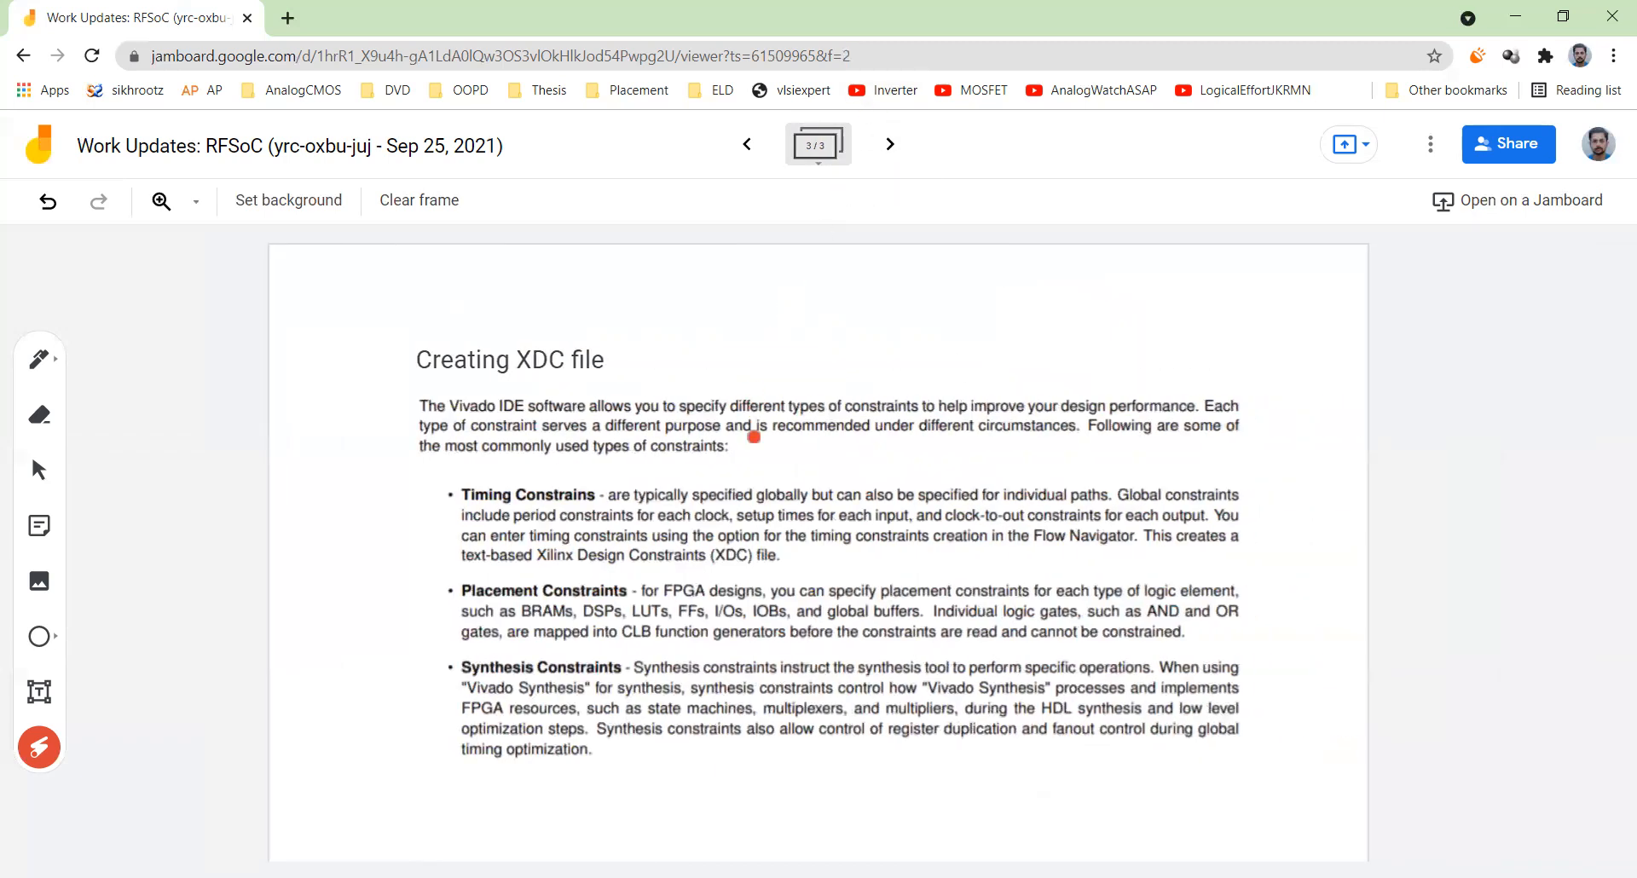
{"action": "mouse_move", "coordinate": [642, 476]}
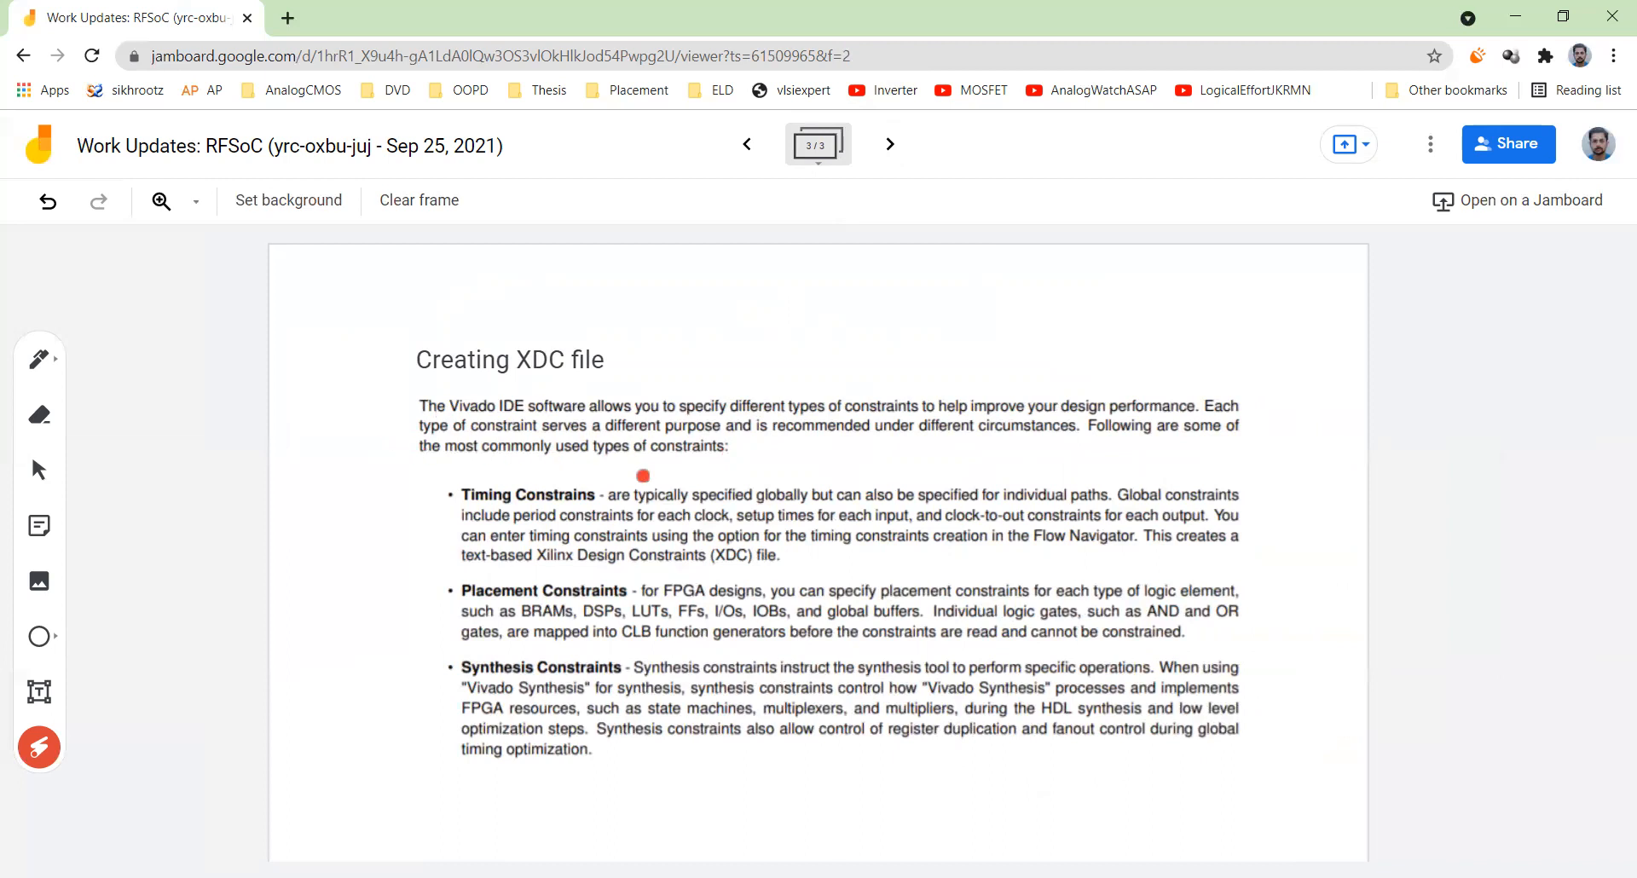
{"action": "left_click_drag", "start_coordinate": [642, 475], "coordinate": [1250, 419]}
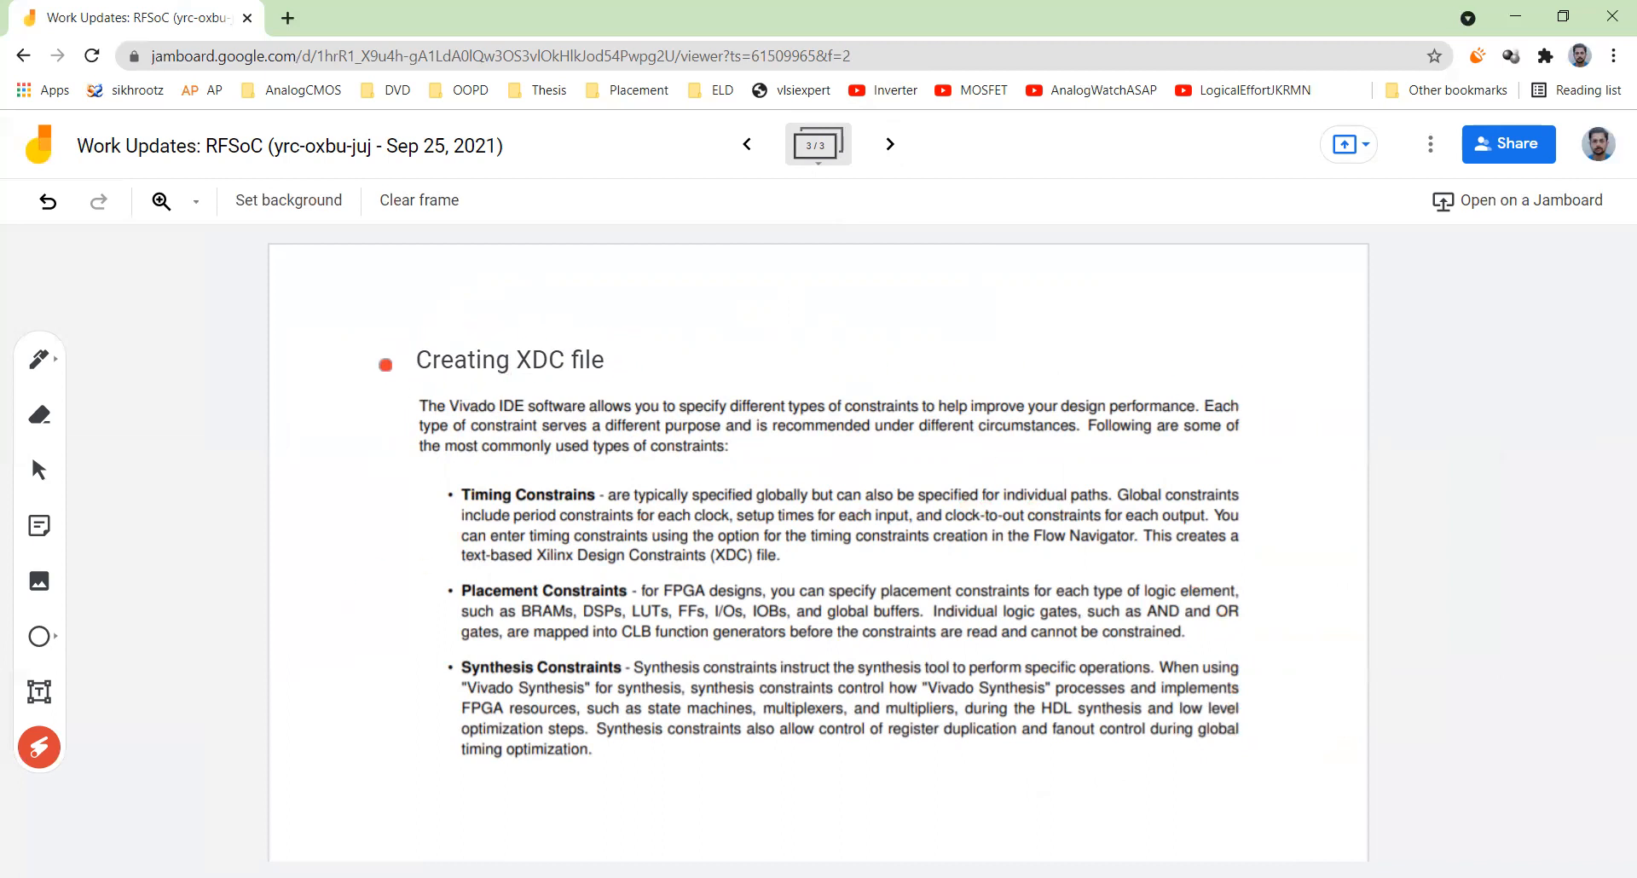
{"action": "left_click_drag", "start_coordinate": [384, 364], "coordinate": [590, 385]}
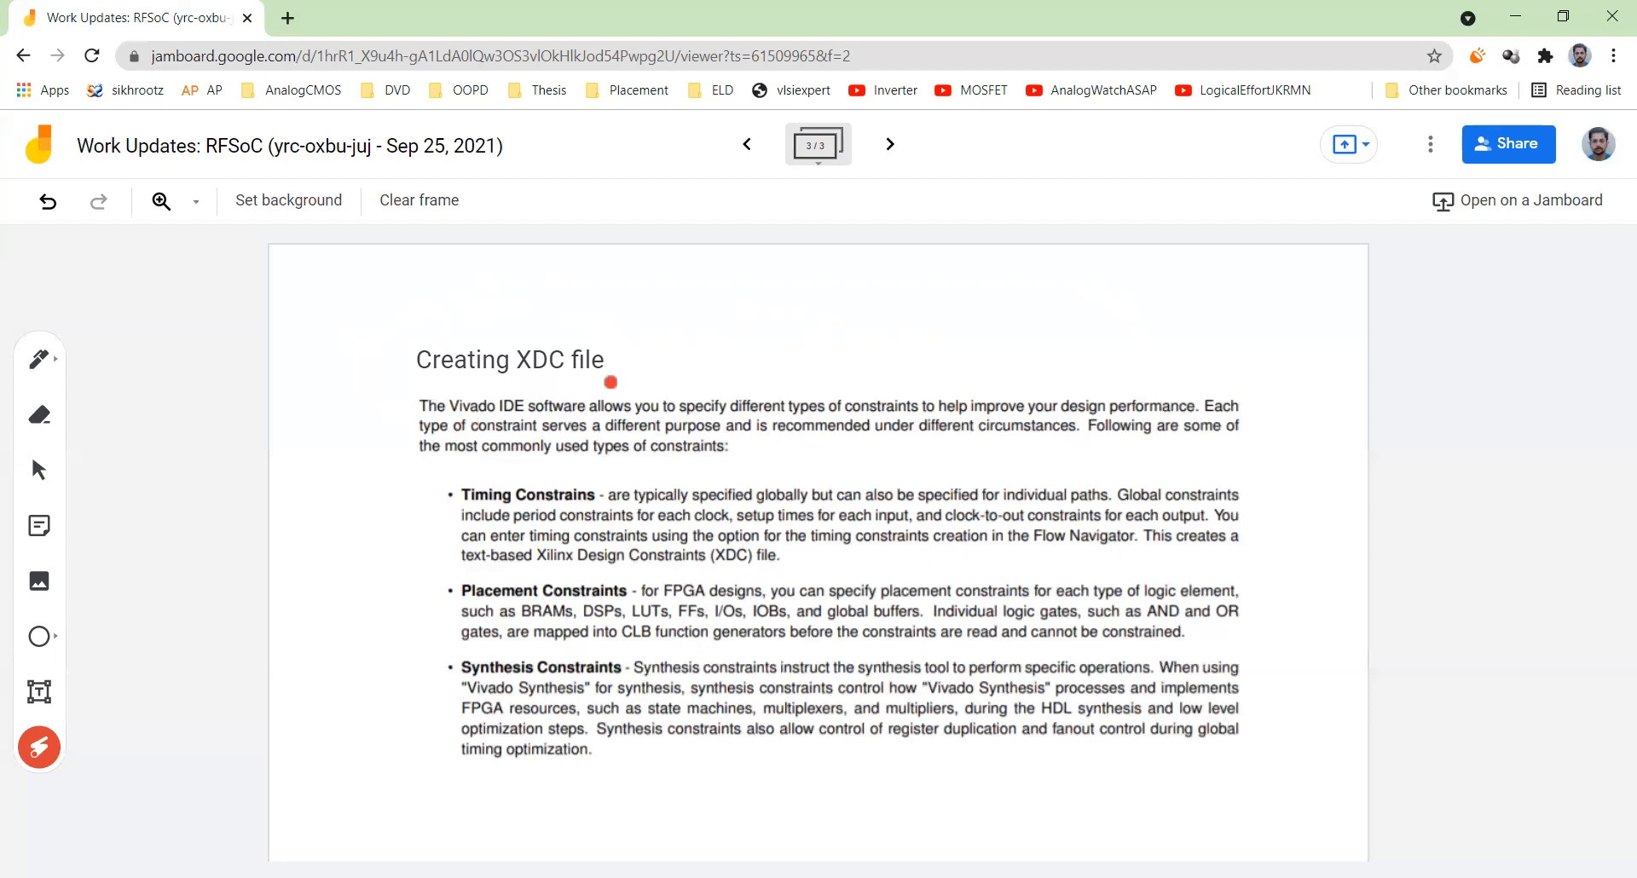
{"action": "mouse_move", "coordinate": [590, 519]}
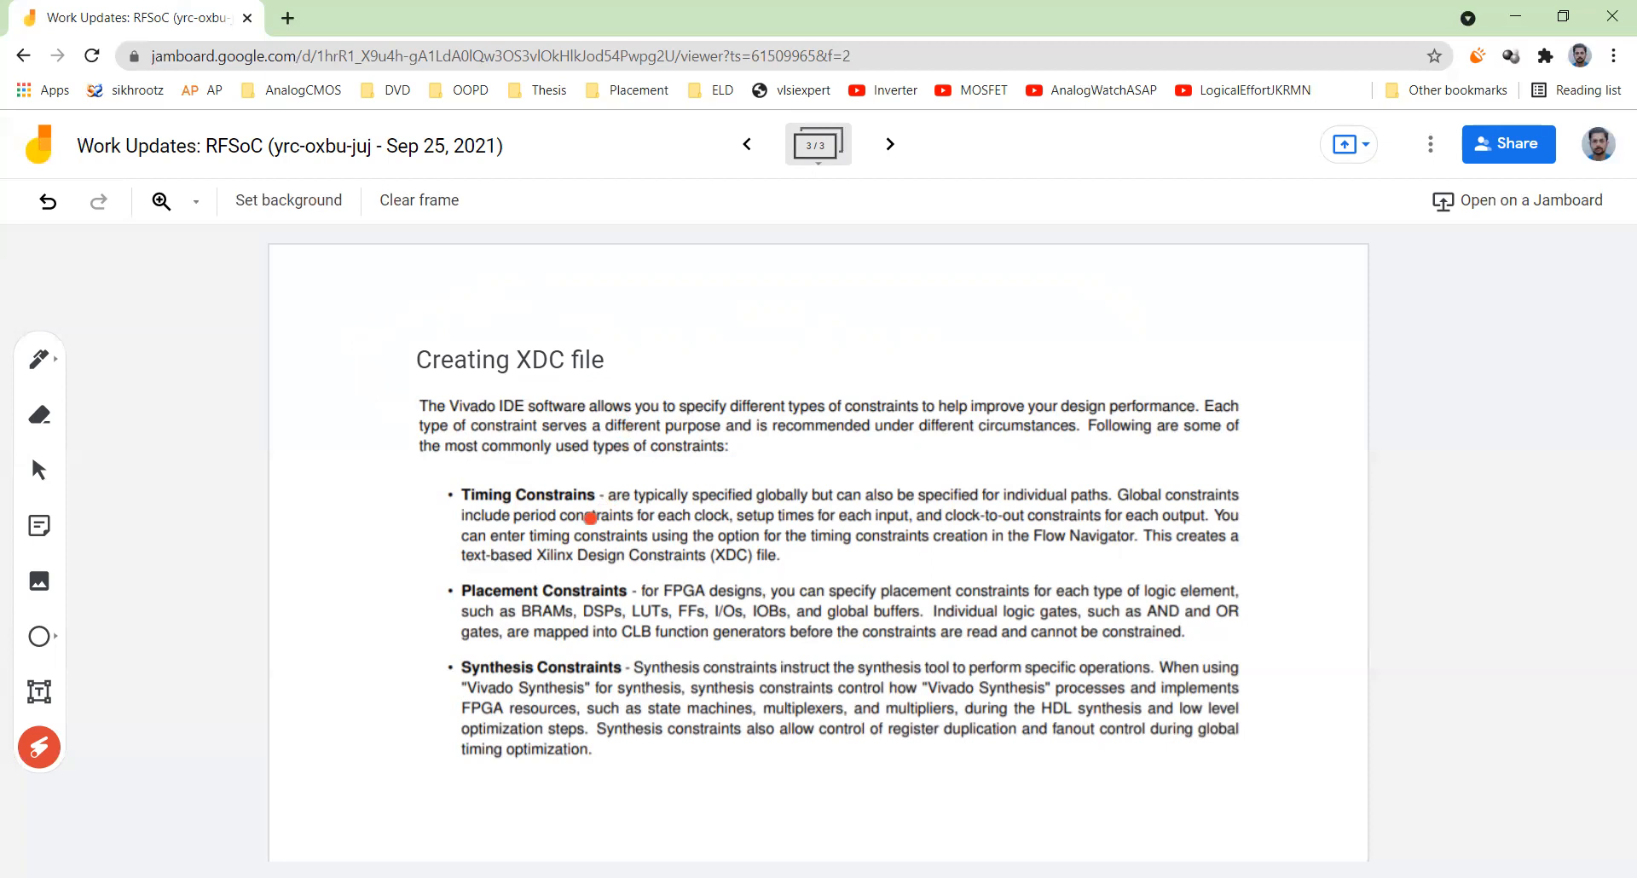
{"action": "mouse_move", "coordinate": [475, 525]}
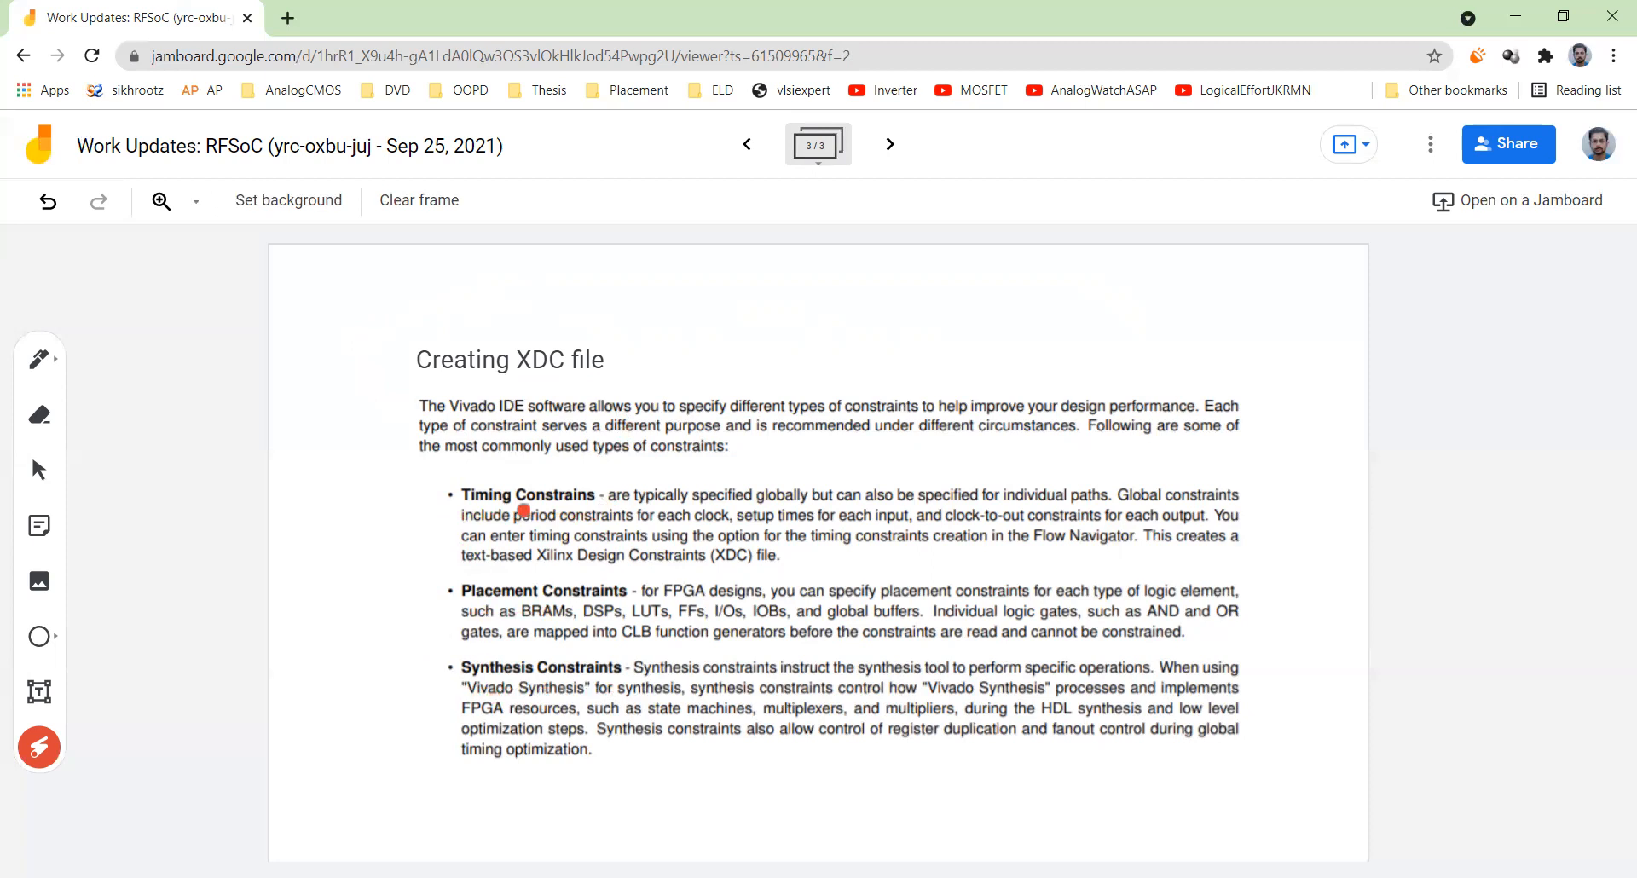
{"action": "mouse_move", "coordinate": [590, 512]}
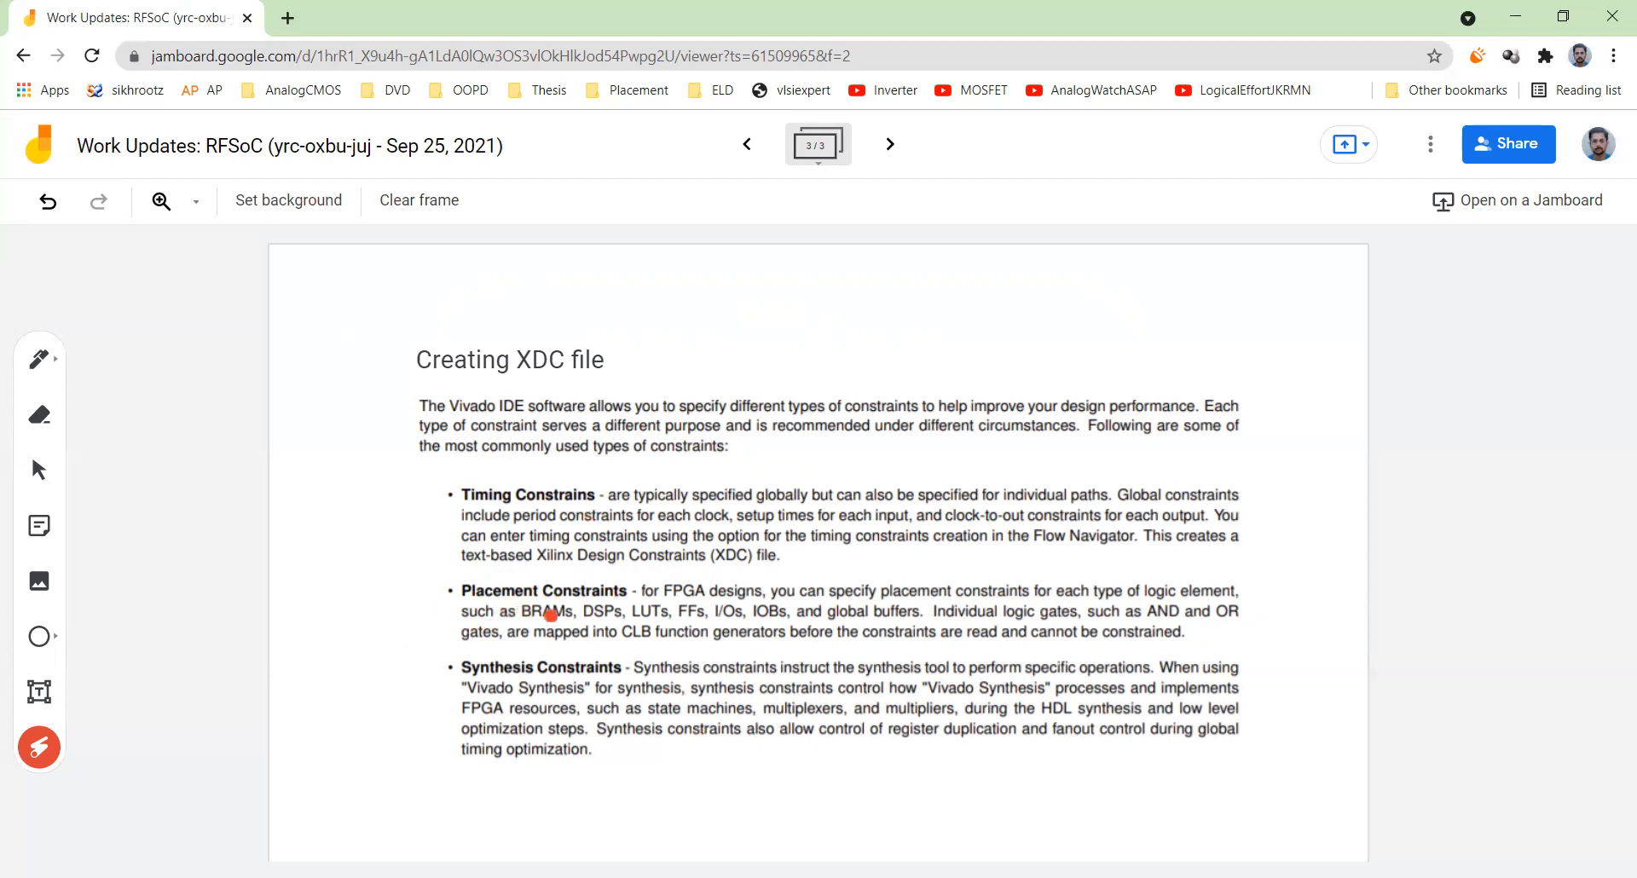
{"action": "mouse_move", "coordinate": [582, 624]}
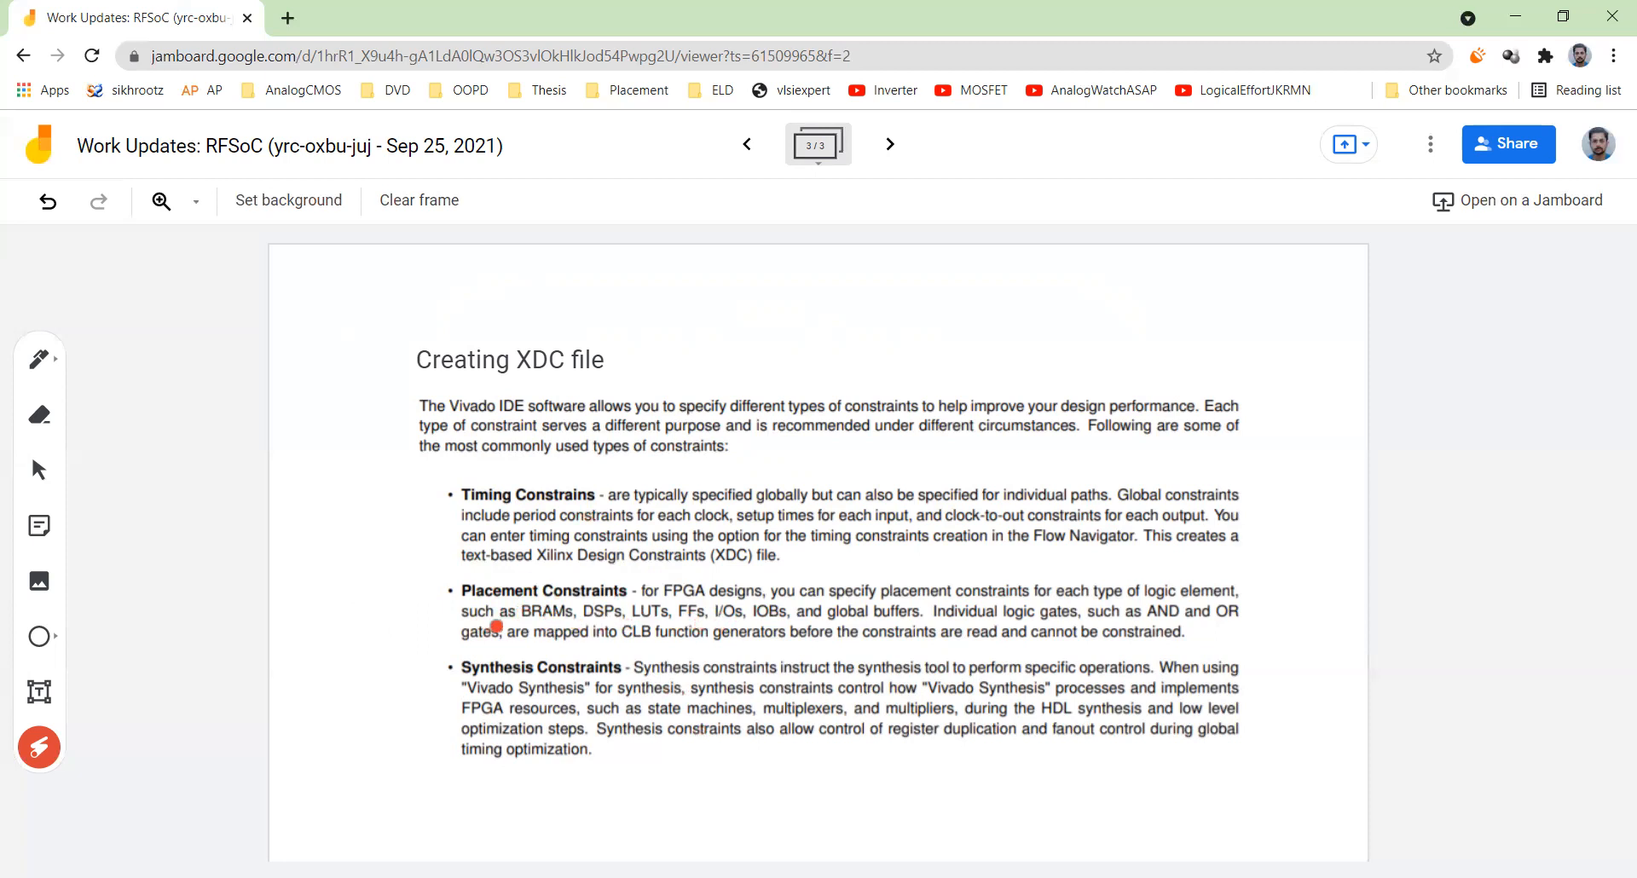
{"action": "mouse_move", "coordinate": [527, 626]}
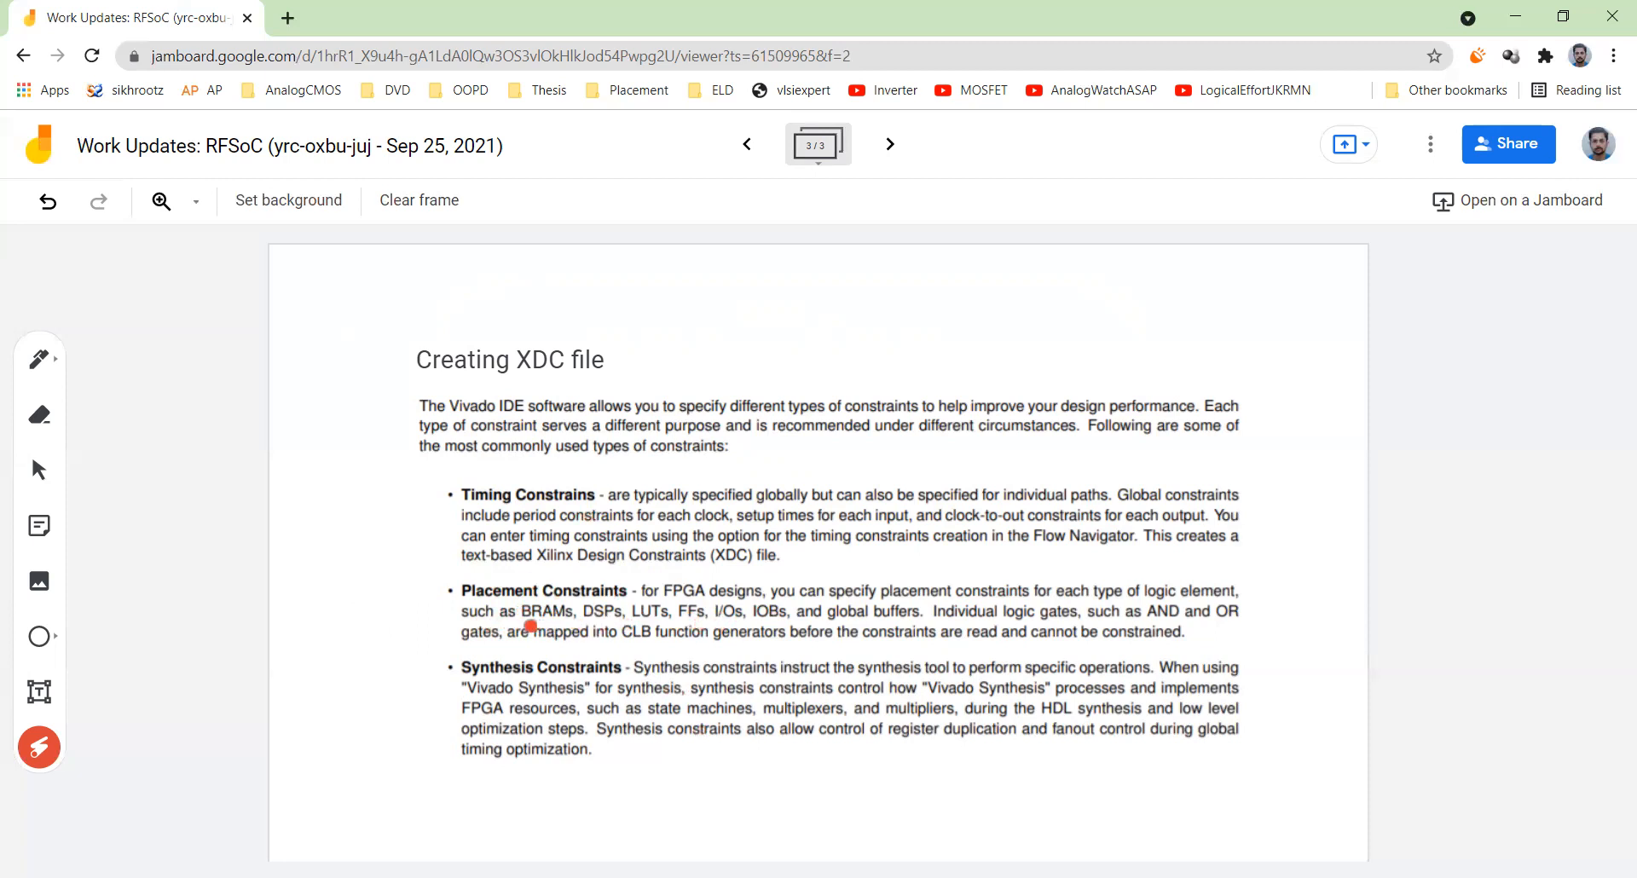
{"action": "mouse_move", "coordinate": [685, 631]}
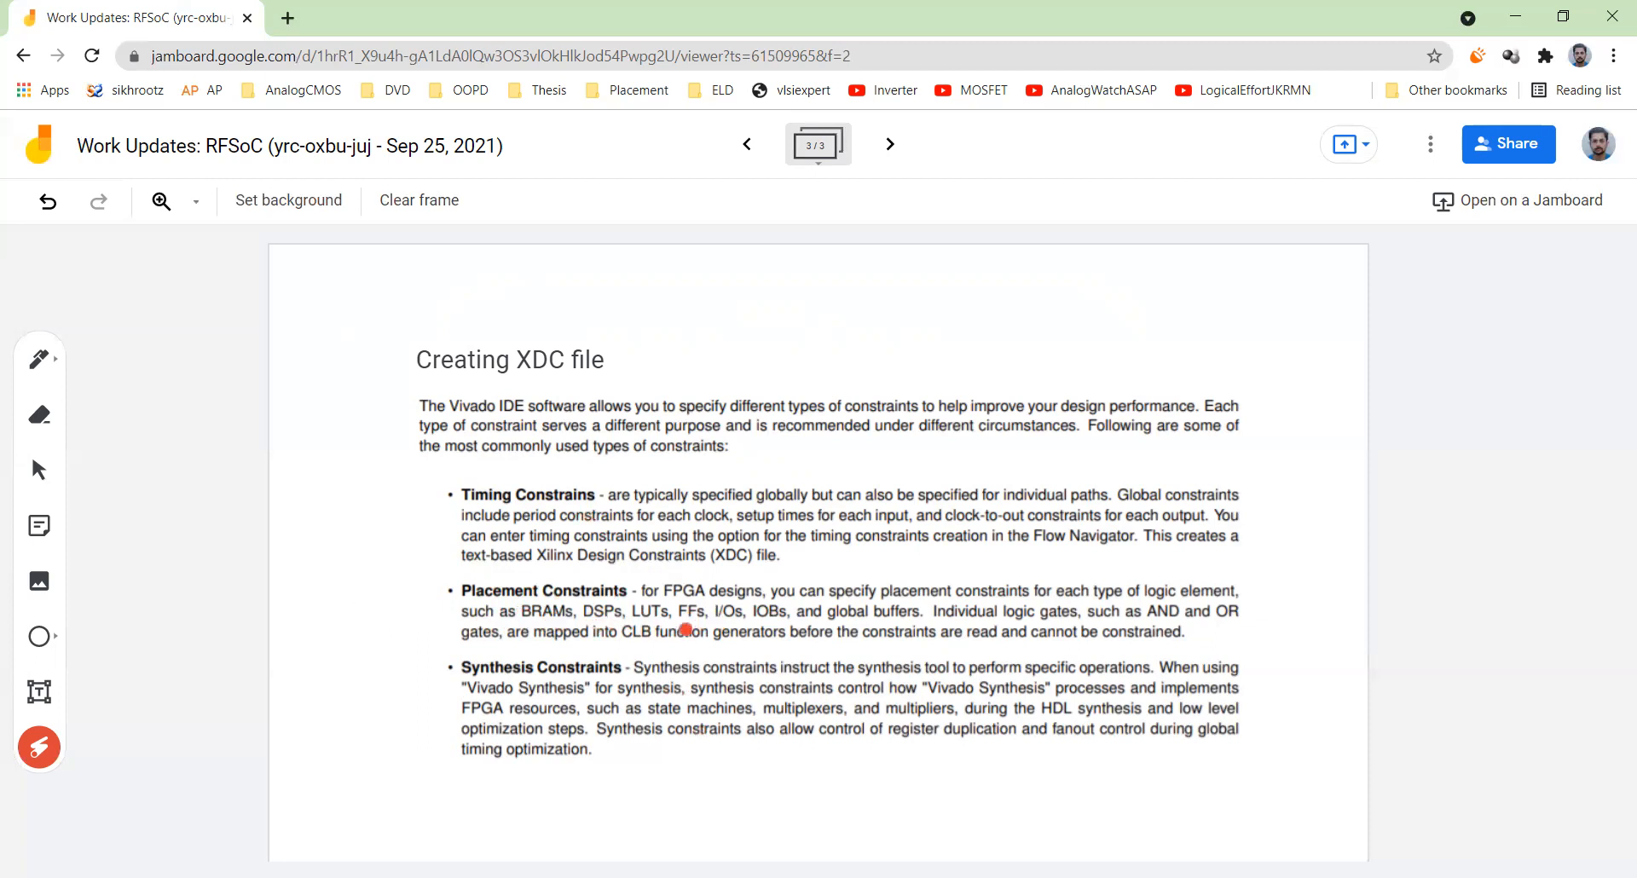
{"action": "mouse_move", "coordinate": [621, 631]}
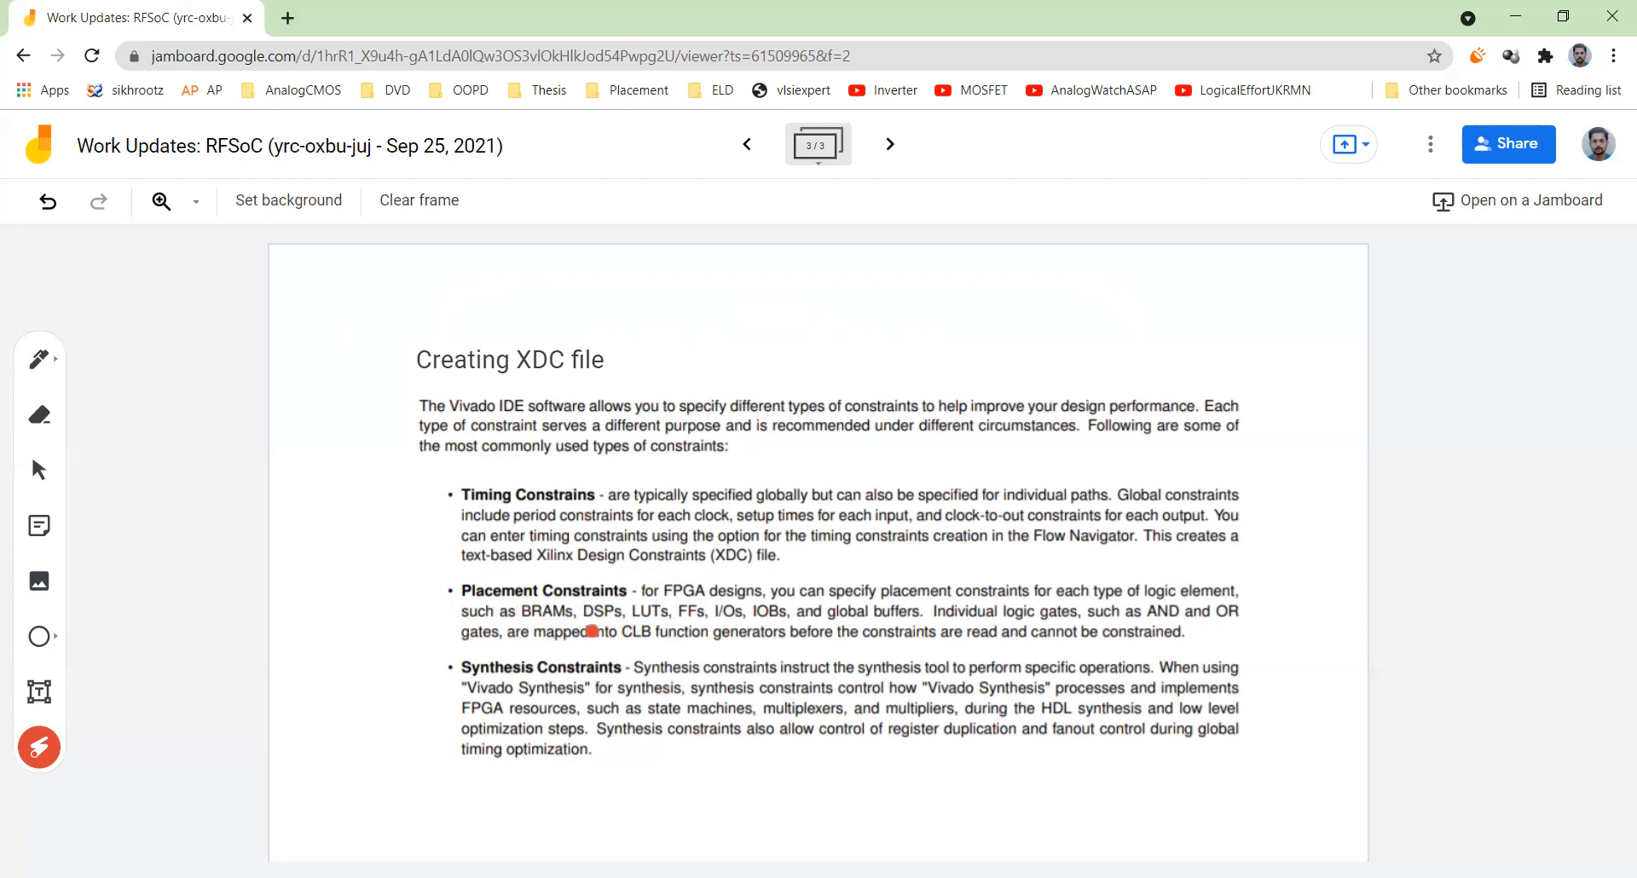
{"action": "mouse_move", "coordinate": [1097, 604]}
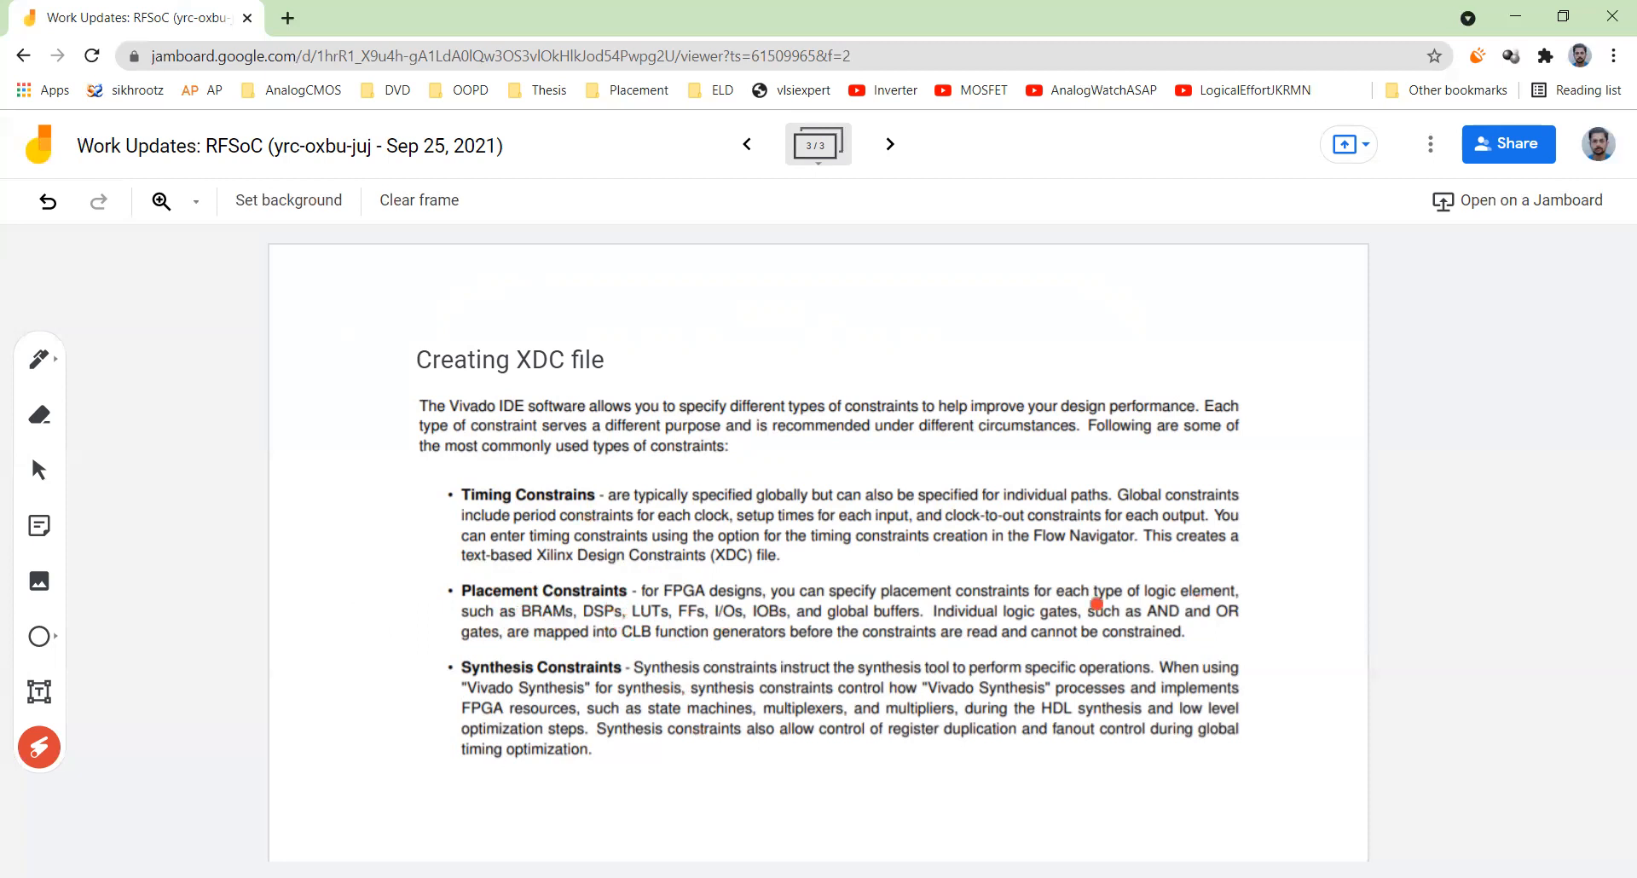
{"action": "mouse_move", "coordinate": [587, 557]}
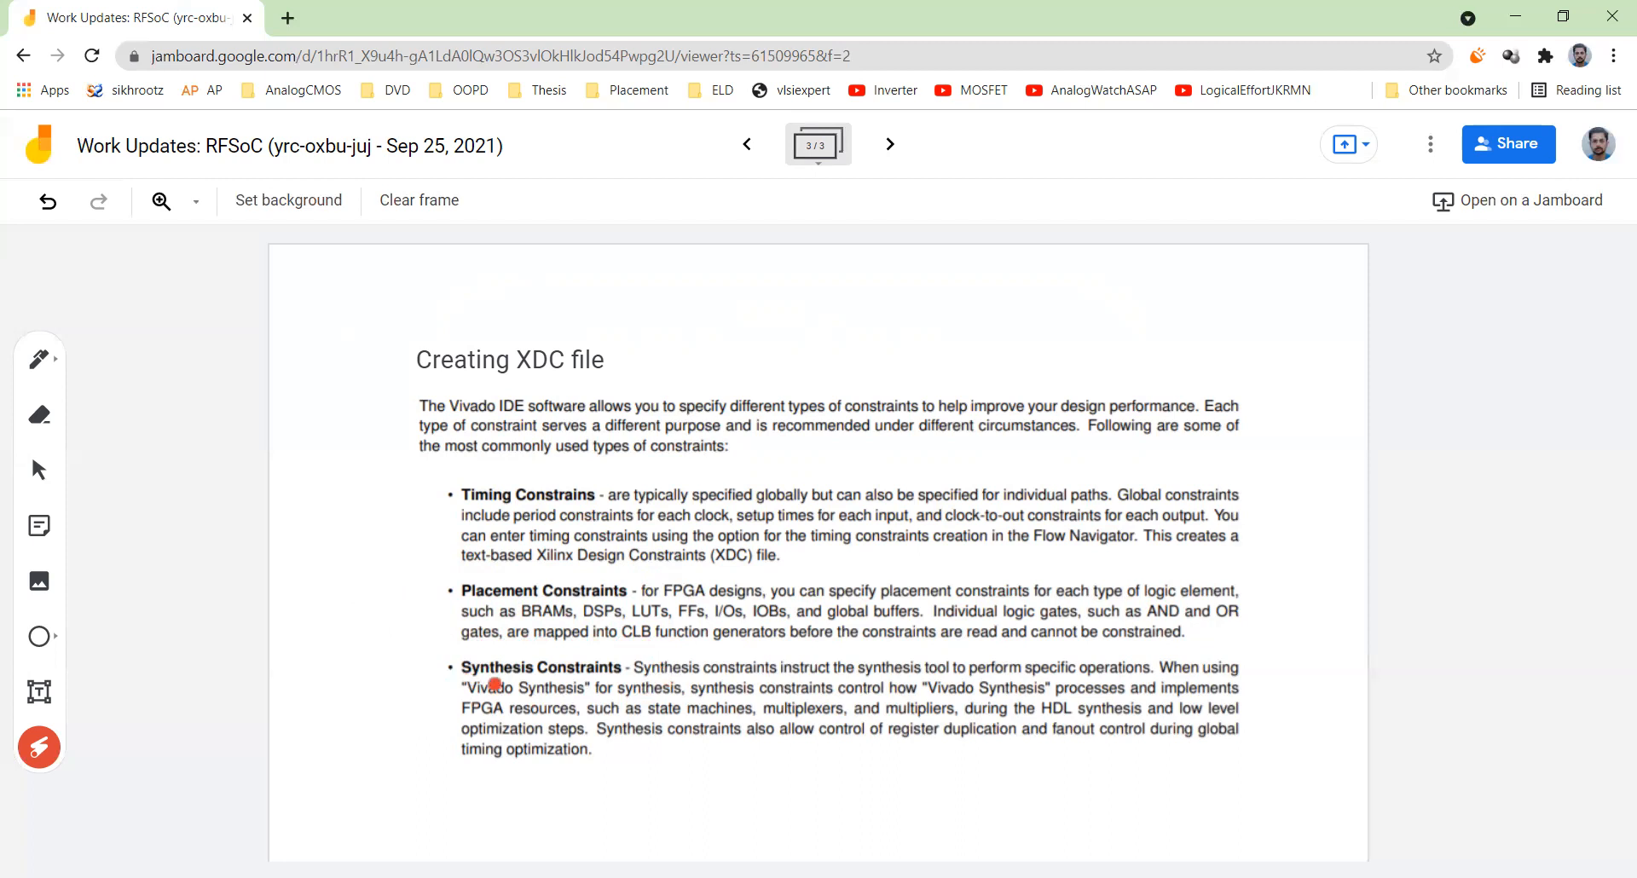
{"action": "mouse_move", "coordinate": [655, 689]}
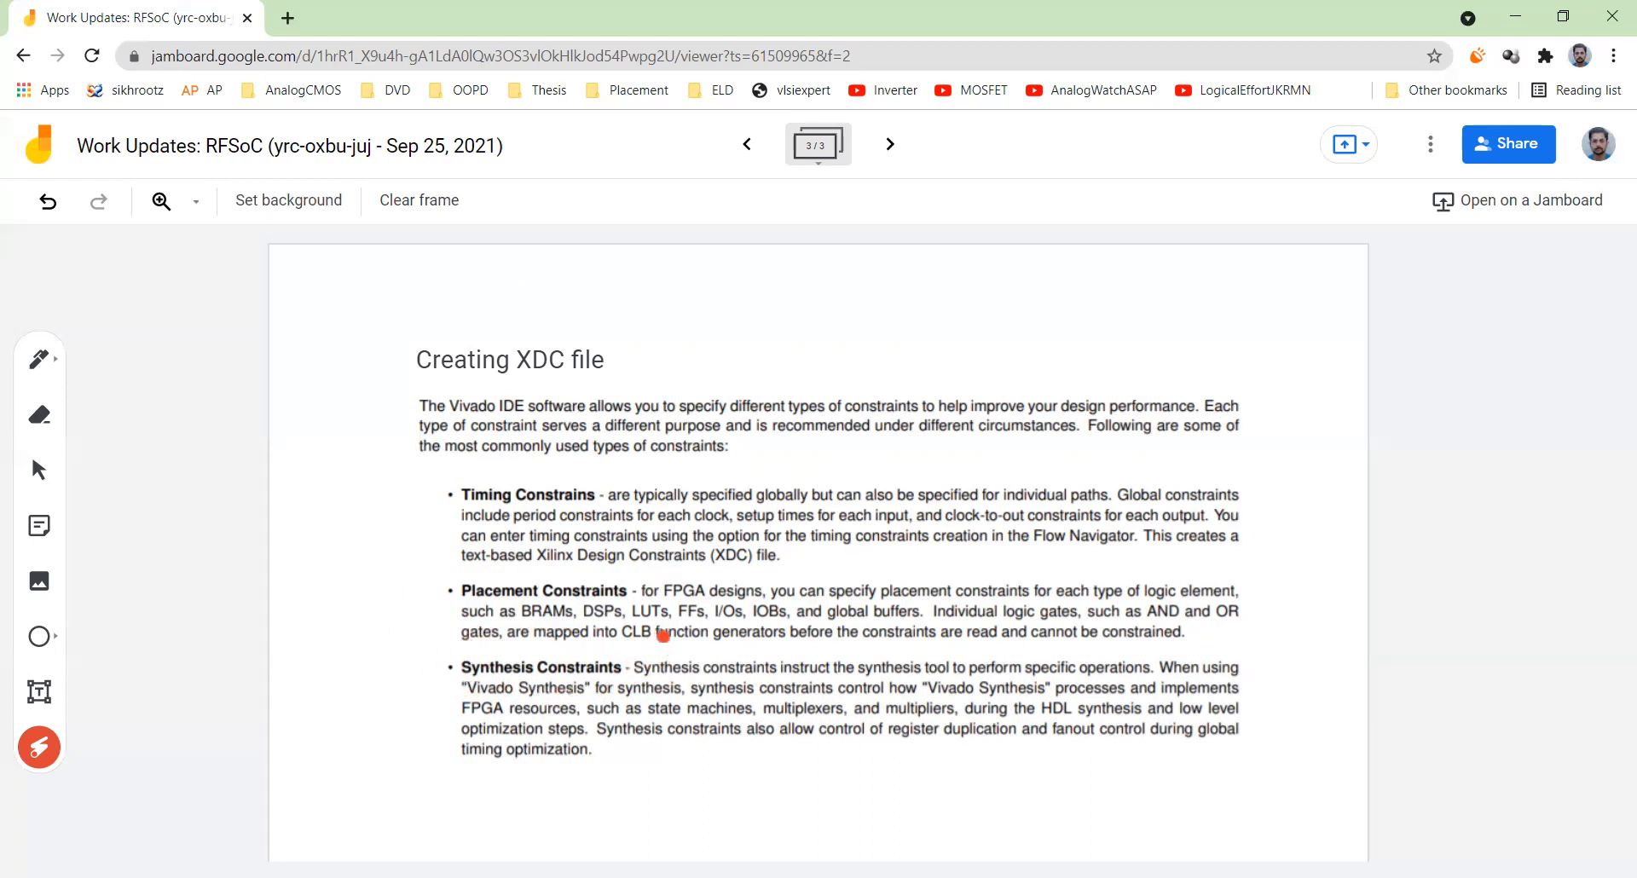
{"action": "left_click", "coordinate": [419, 394]}
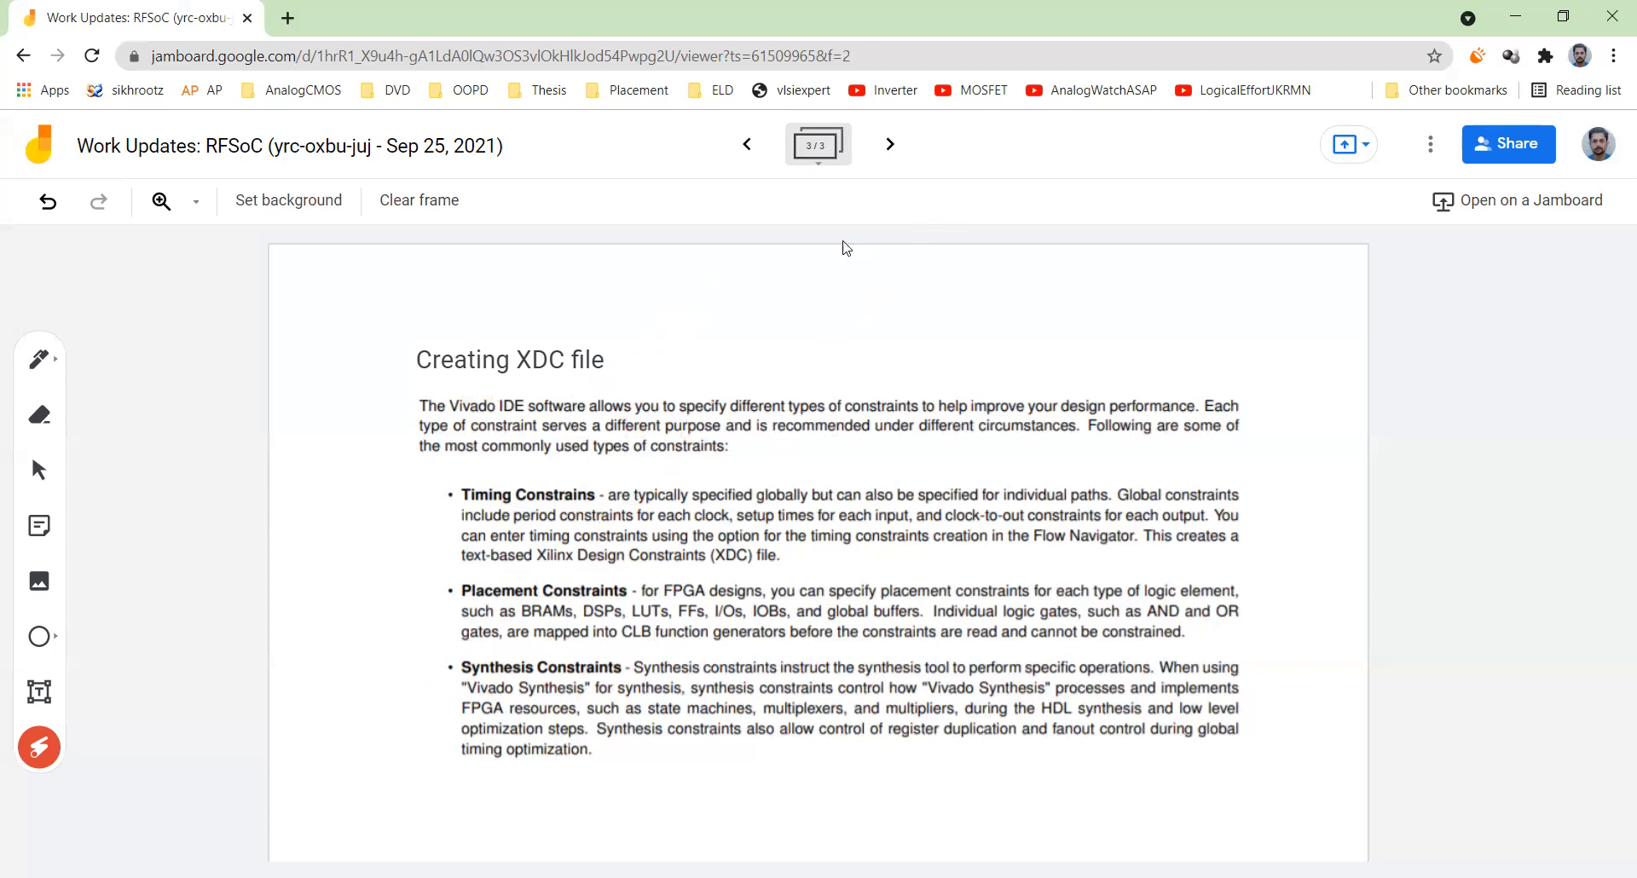
{"action": "mouse_move", "coordinate": [1041, 49]}
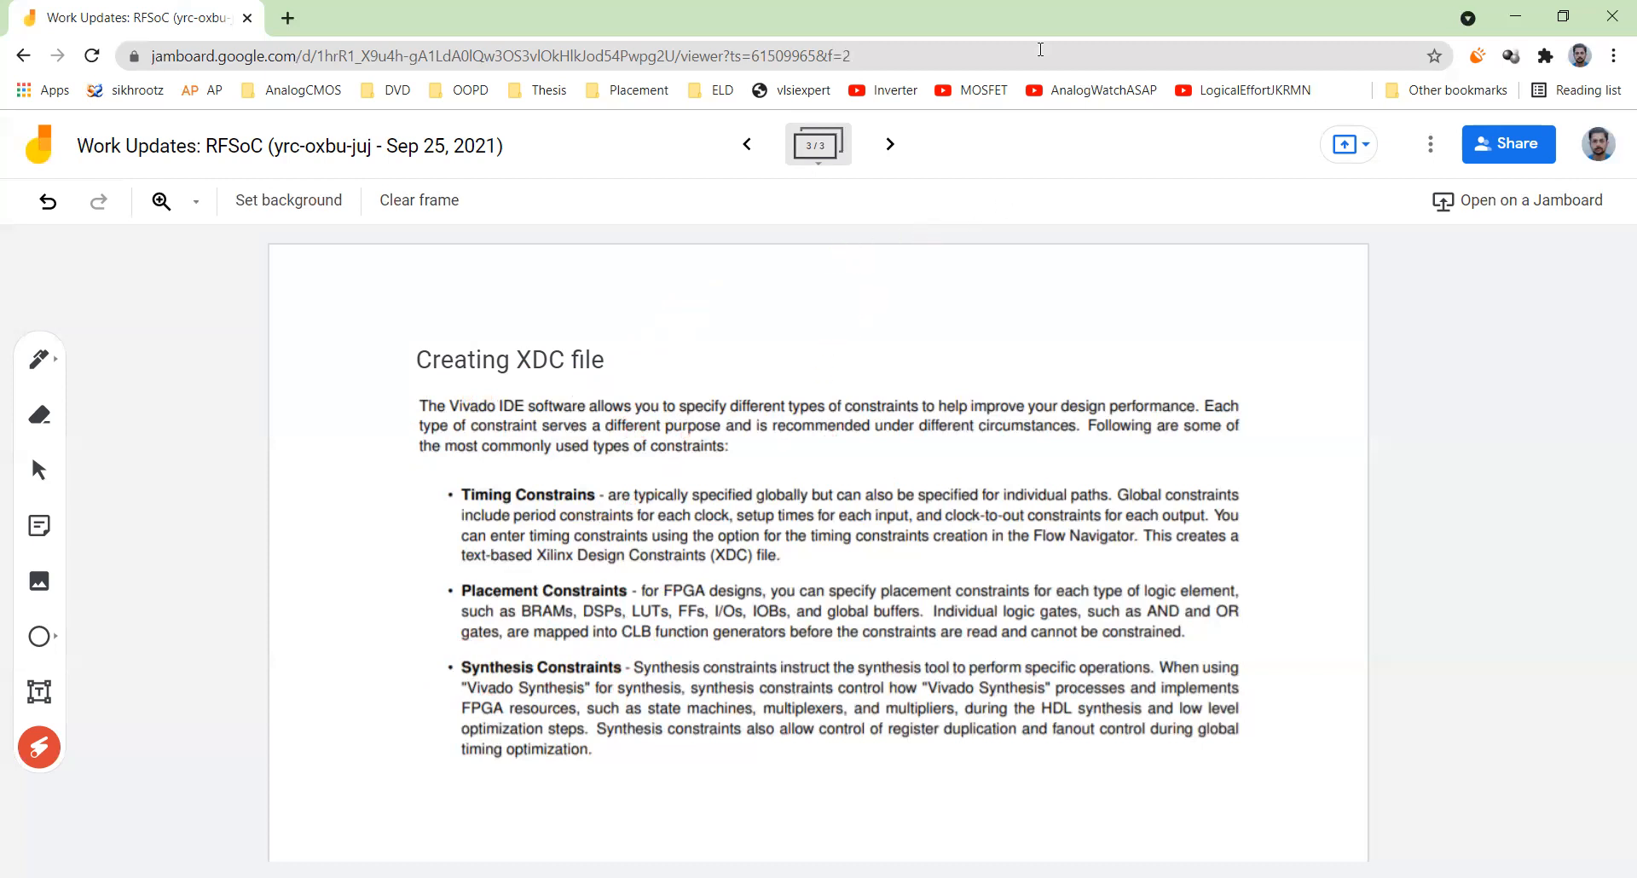